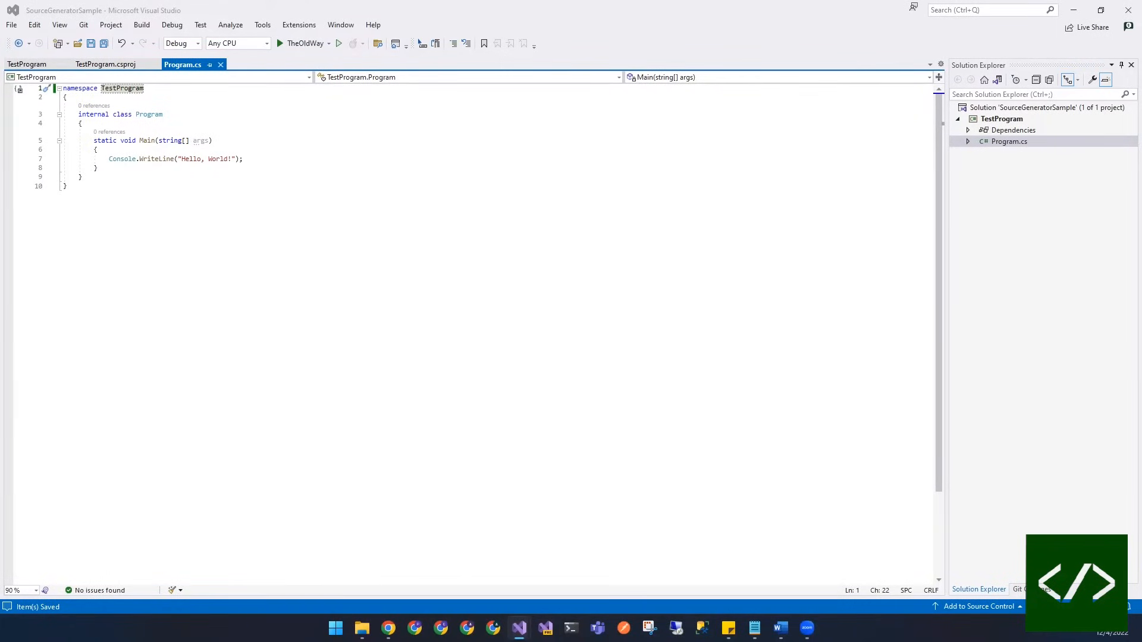
# Start a new Class Library project in the solution and name it SampleGenerator.
pyautogui.click(1046, 107)
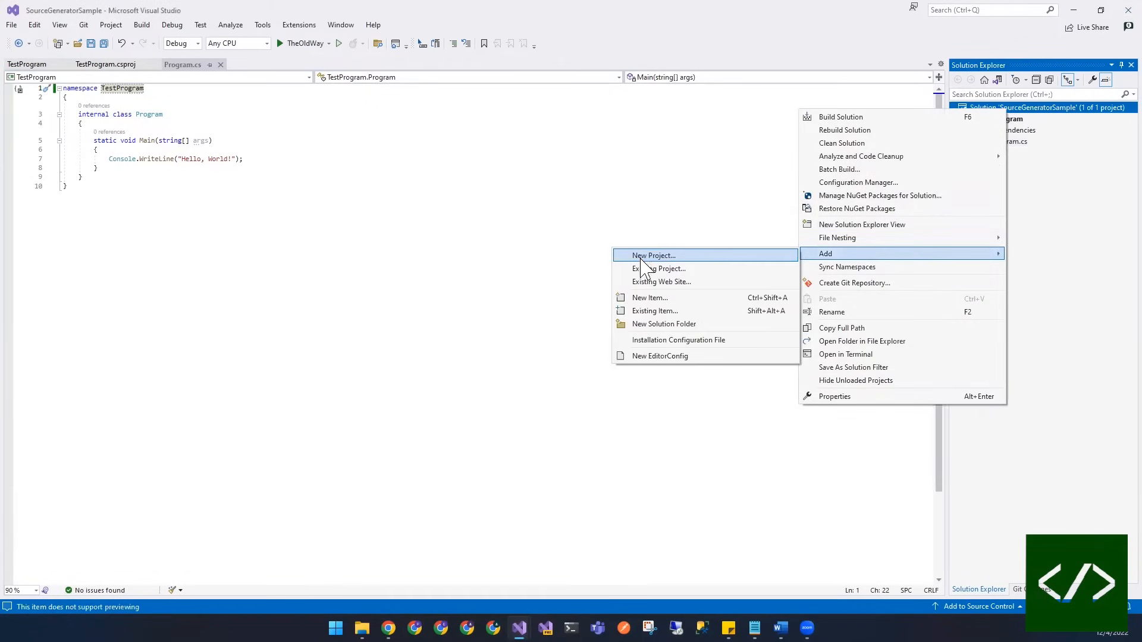
pyautogui.click(653, 255)
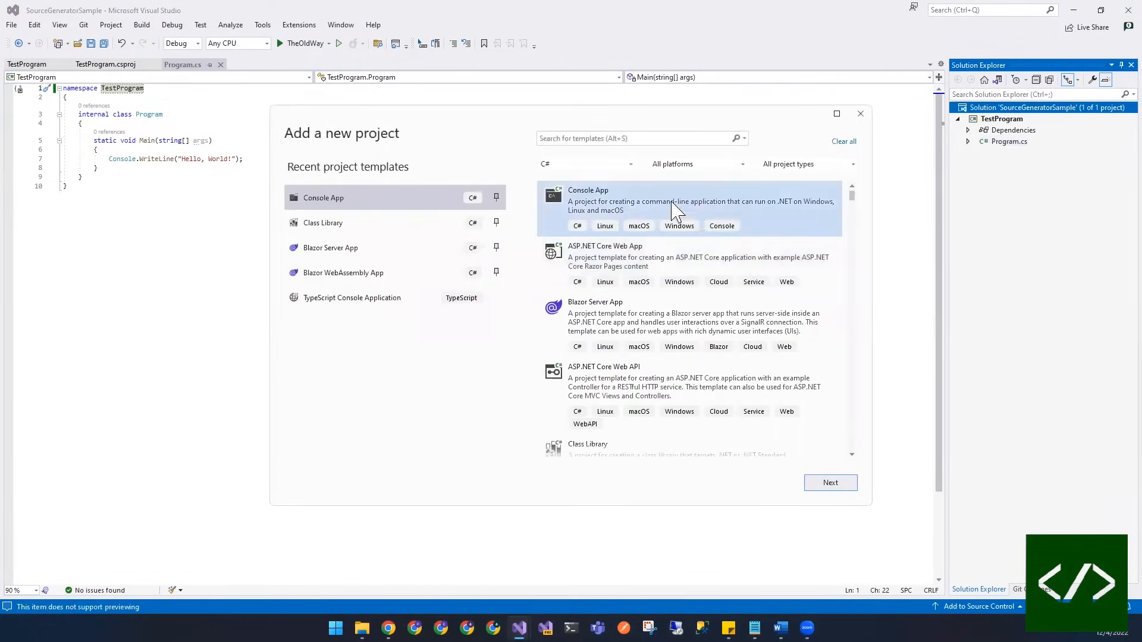
pyautogui.click(322, 223)
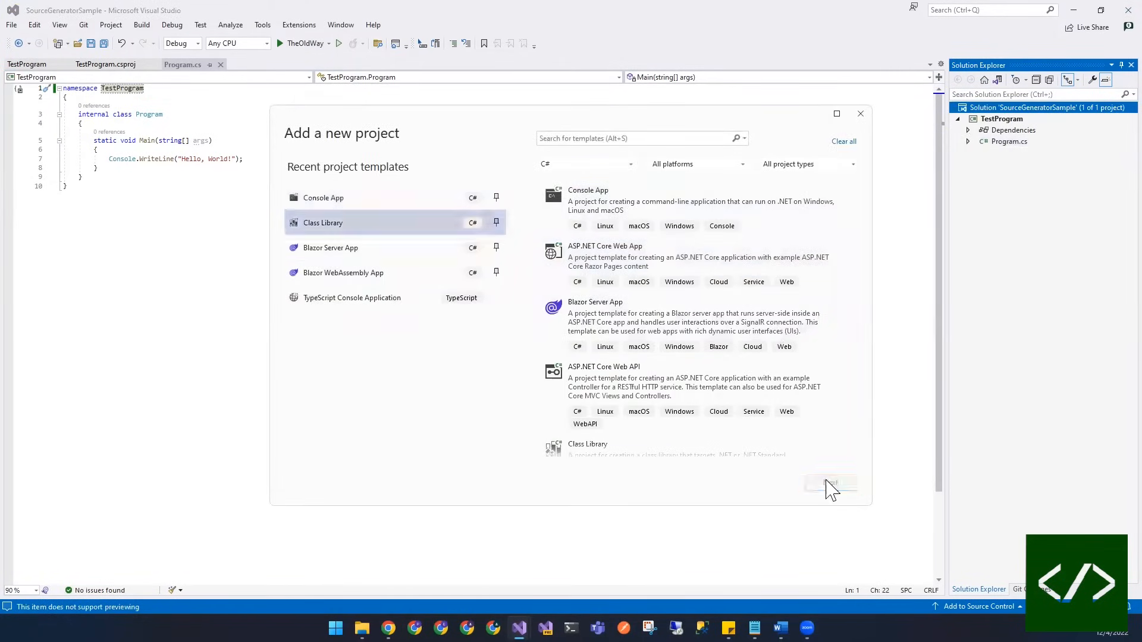
pyautogui.click(829, 483)
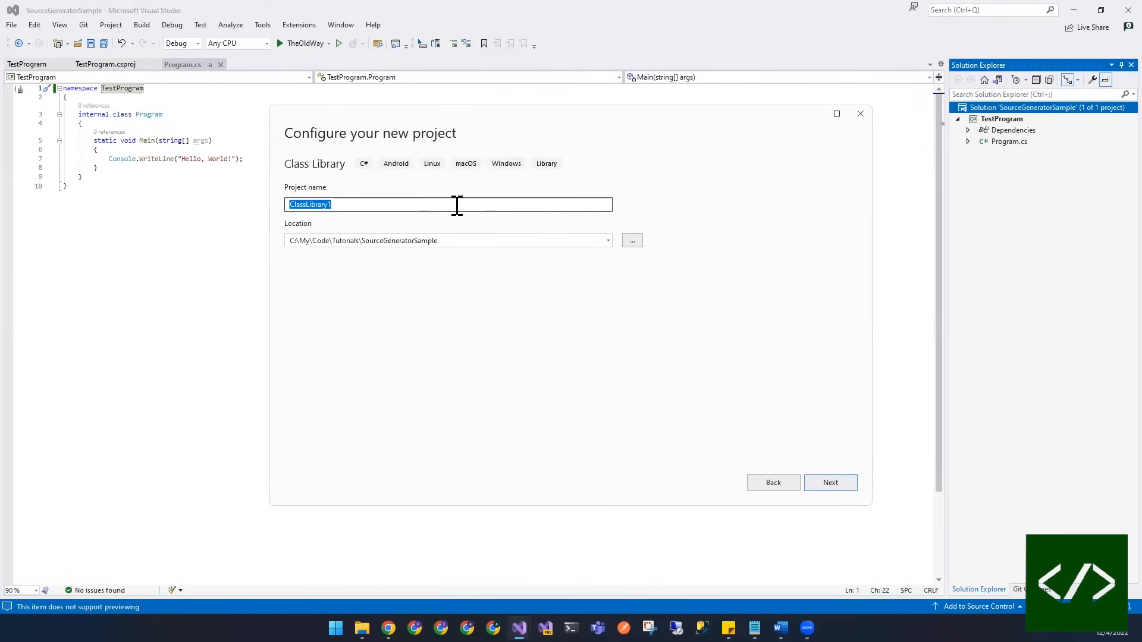
pyautogui.write('SampleGenerator')
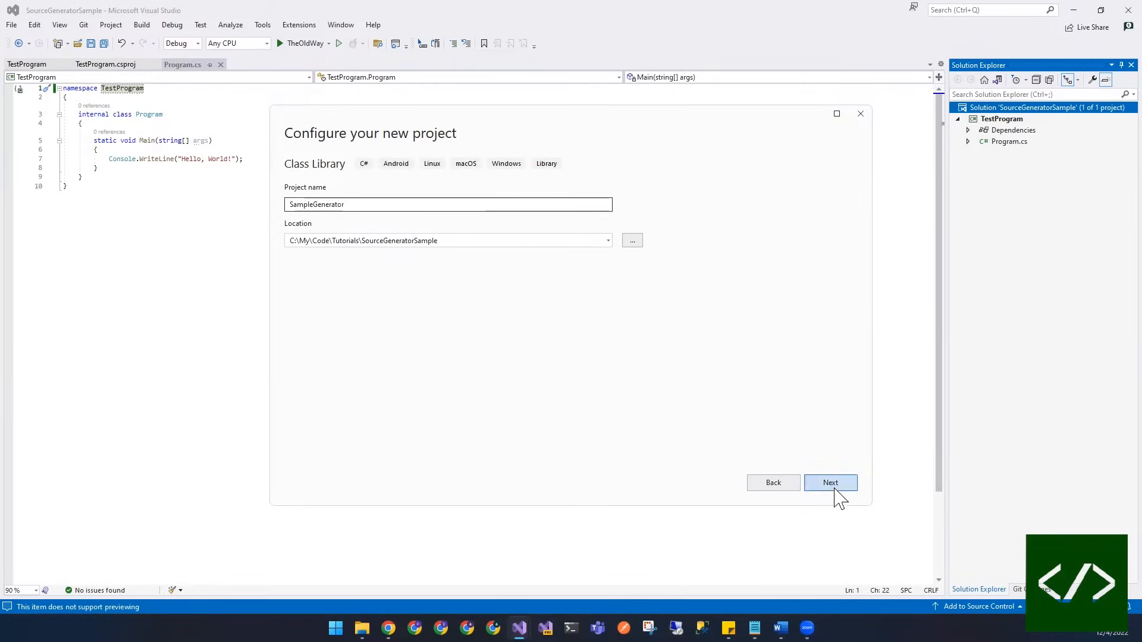
# Target .NET Standard 2.0 and create the SampleGenerator project.
pyautogui.click(830, 483)
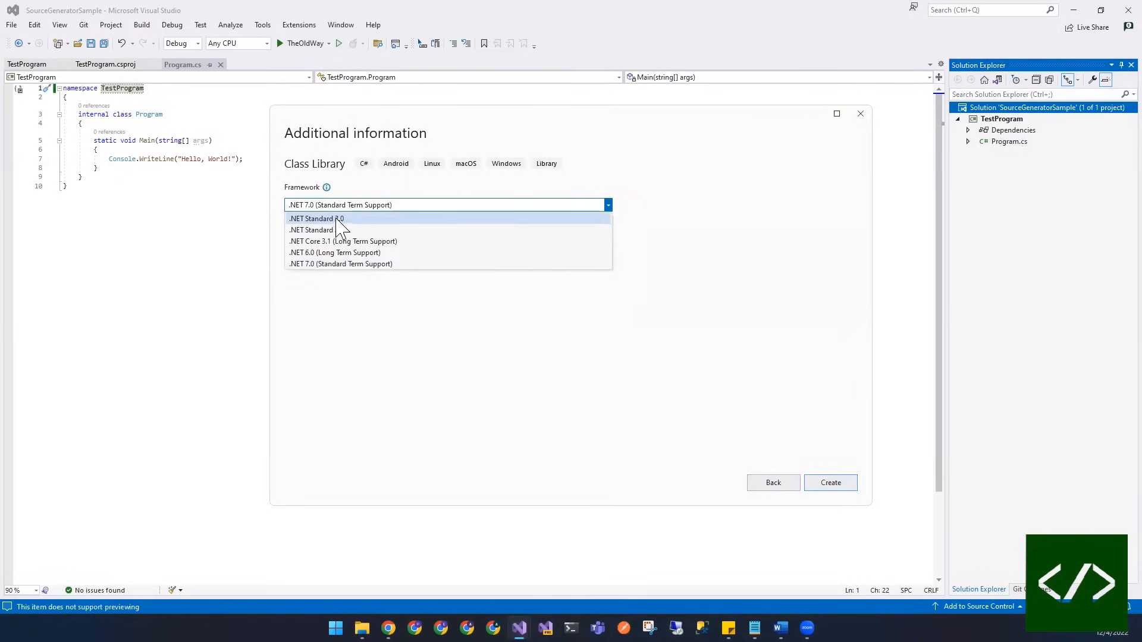
pyautogui.click(316, 219)
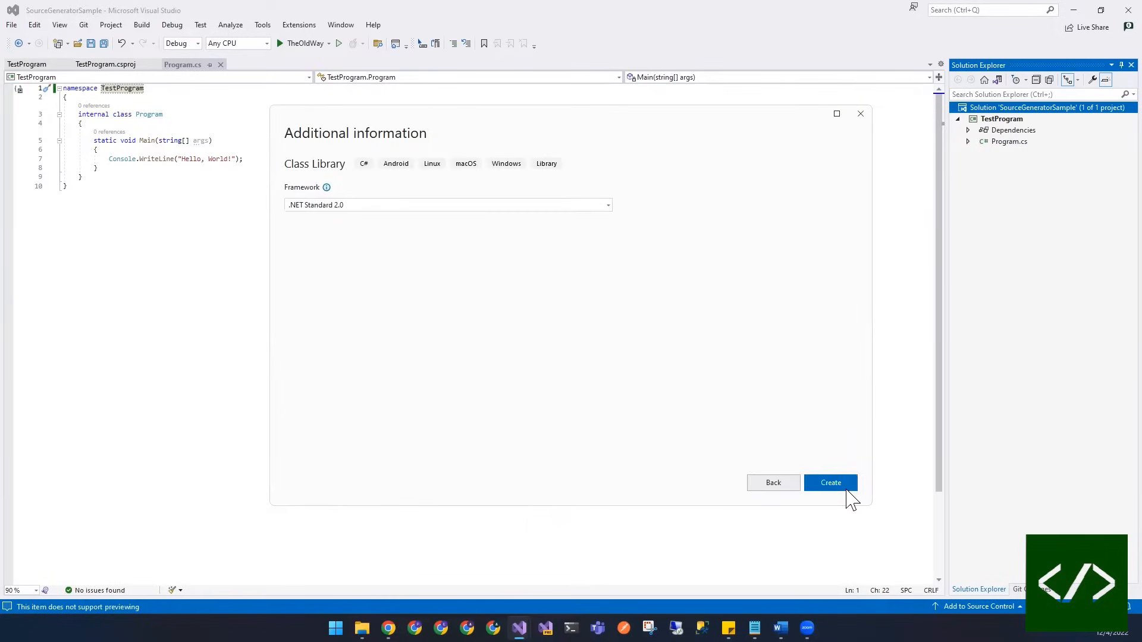
pyautogui.click(831, 483)
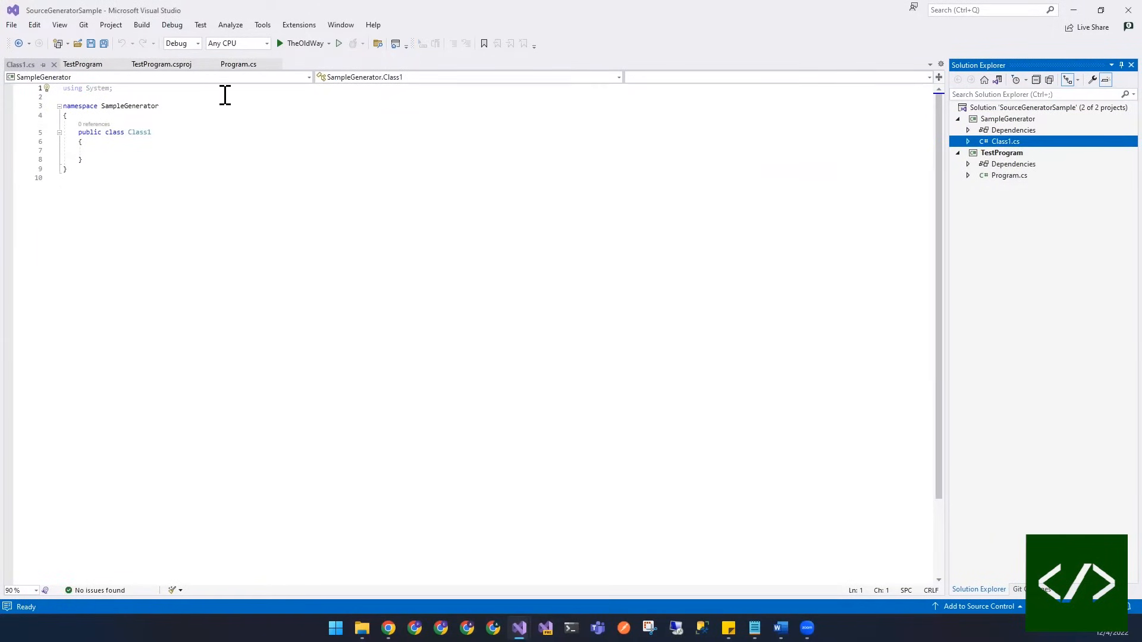
pyautogui.moveTo(134, 175)
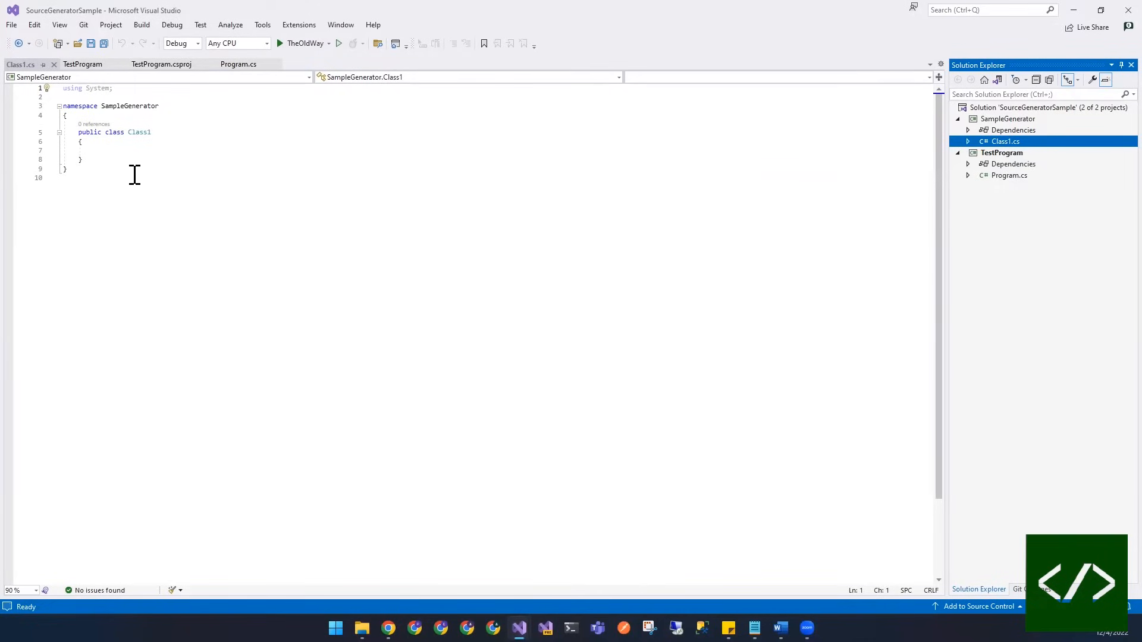
# Add <LangVersion>11.0</LangVersion> to the SampleGenerator project file's PropertyGroup.
pyautogui.press('ctrl+s')
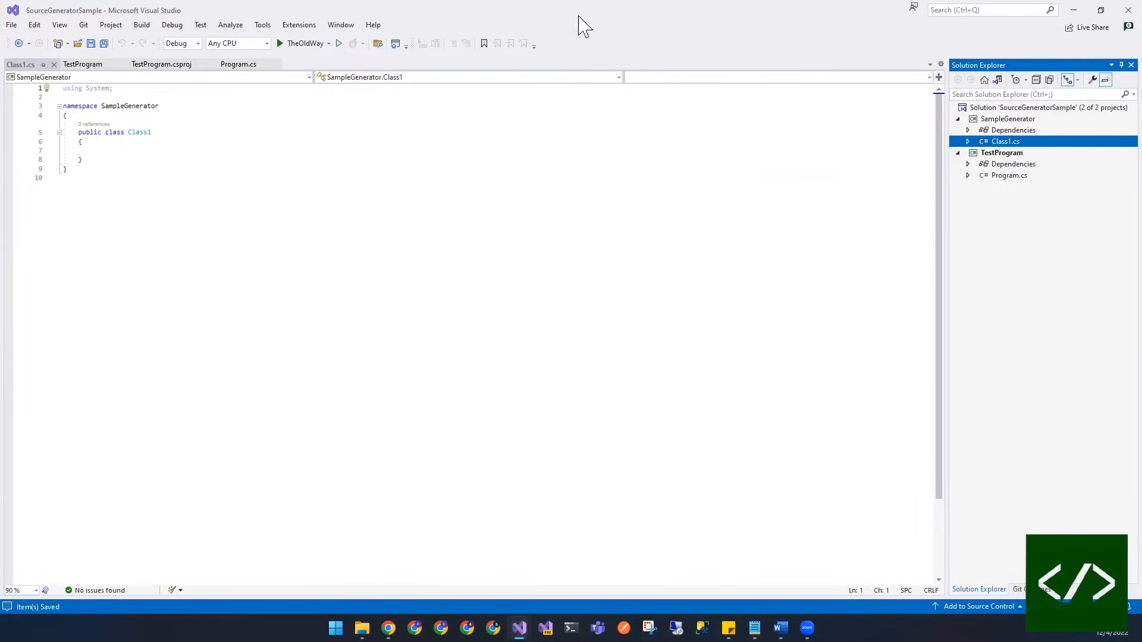
pyautogui.moveTo(763, 13)
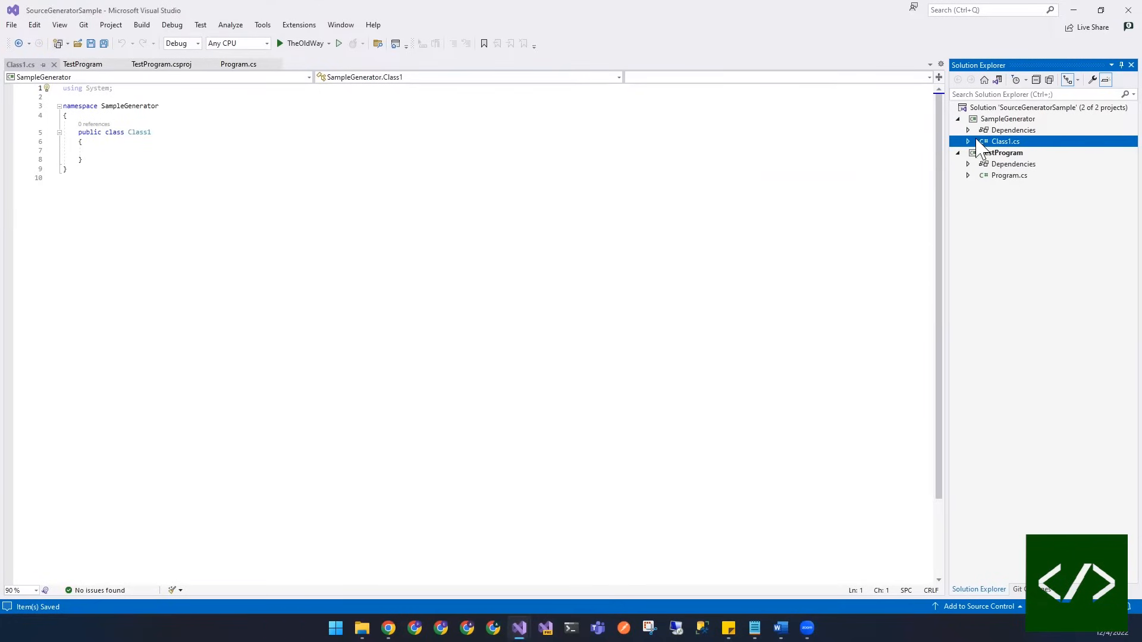
pyautogui.rightClick(1007, 119)
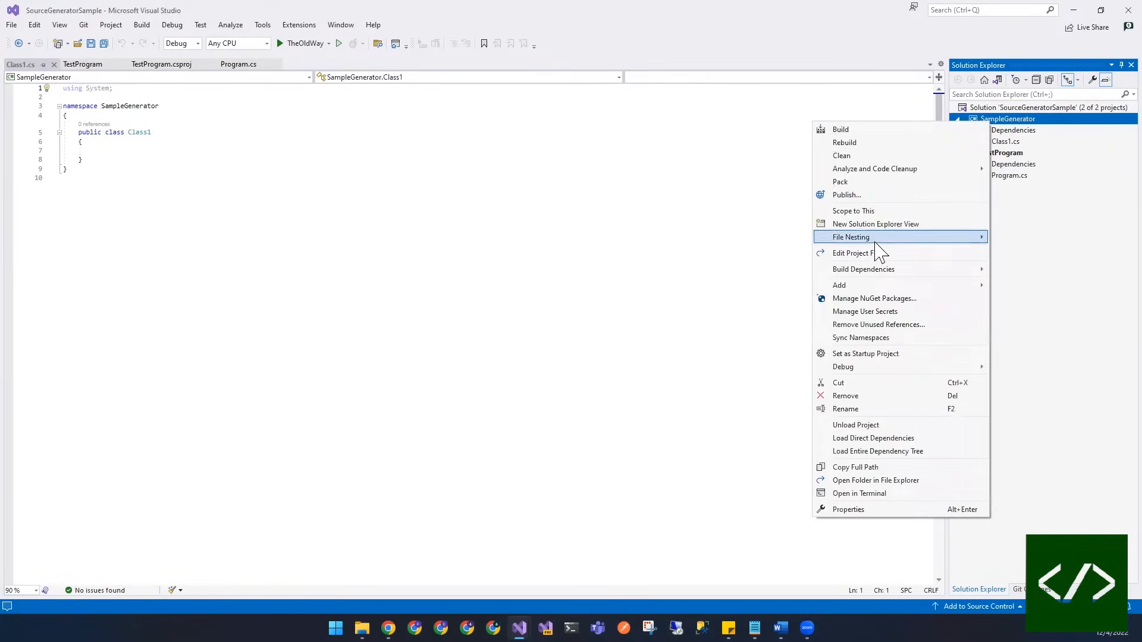
pyautogui.click(853, 252)
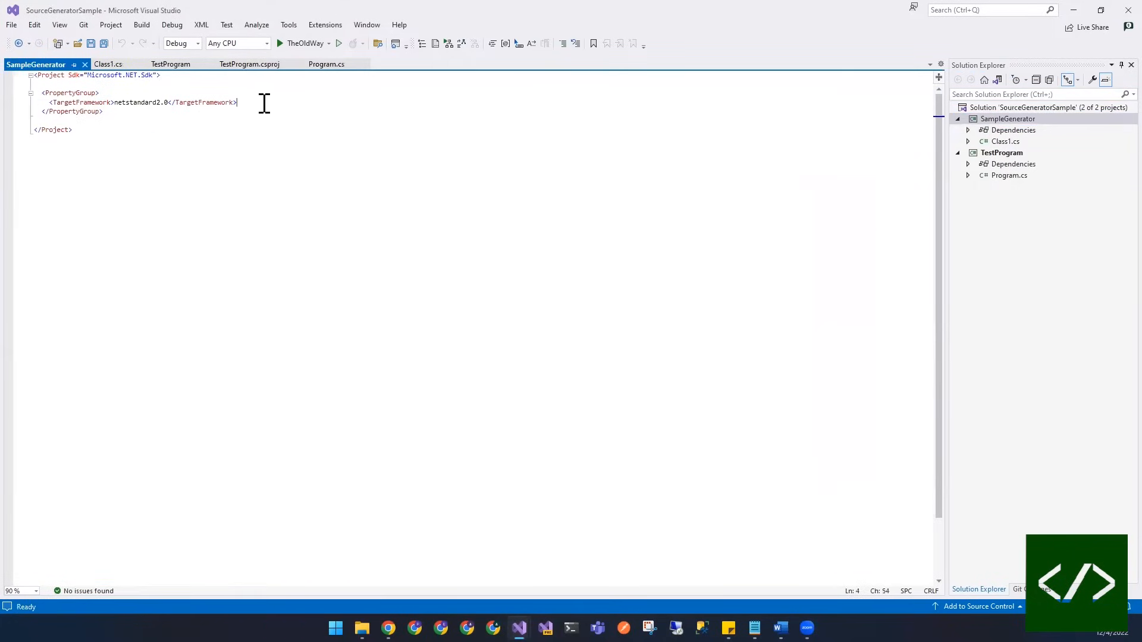
pyautogui.write('<lan')
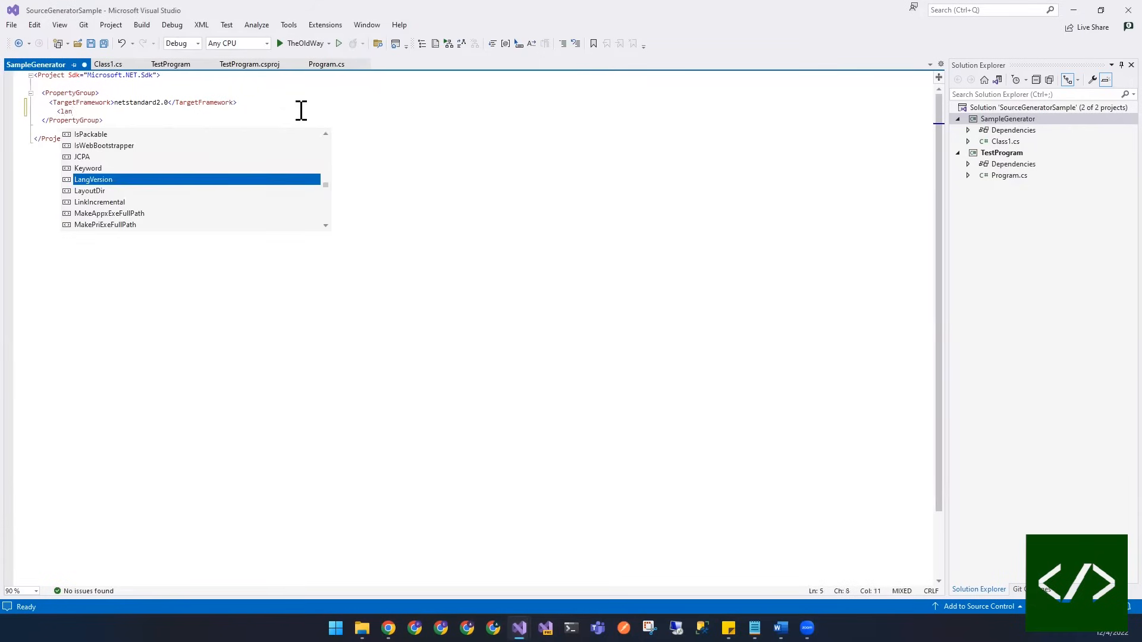
pyautogui.press('Tab')
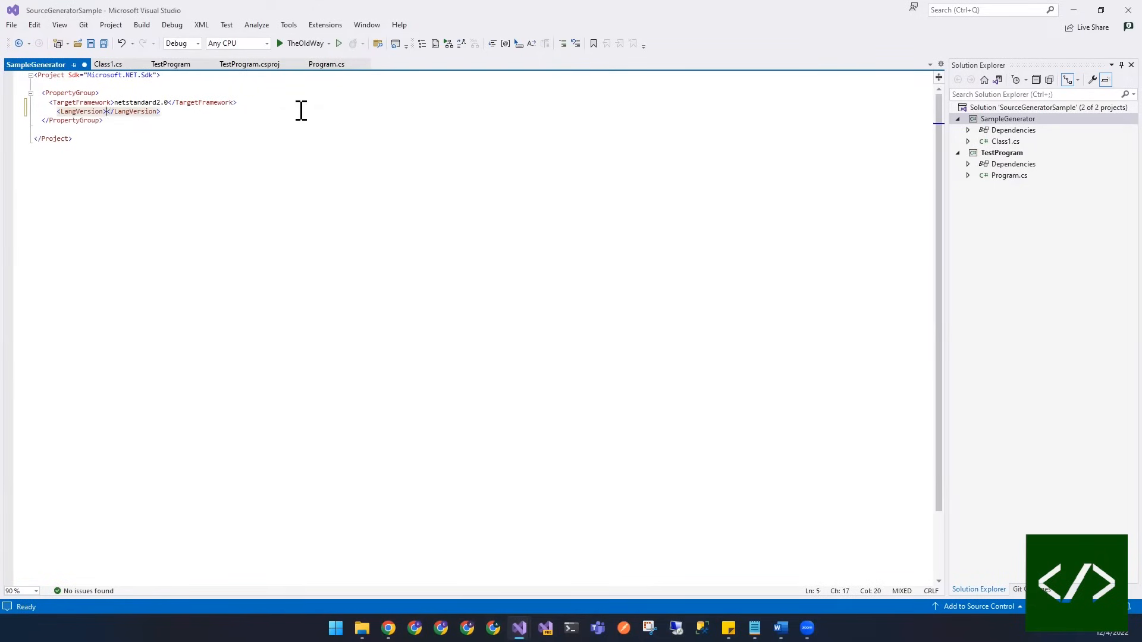
pyautogui.write('11.0')
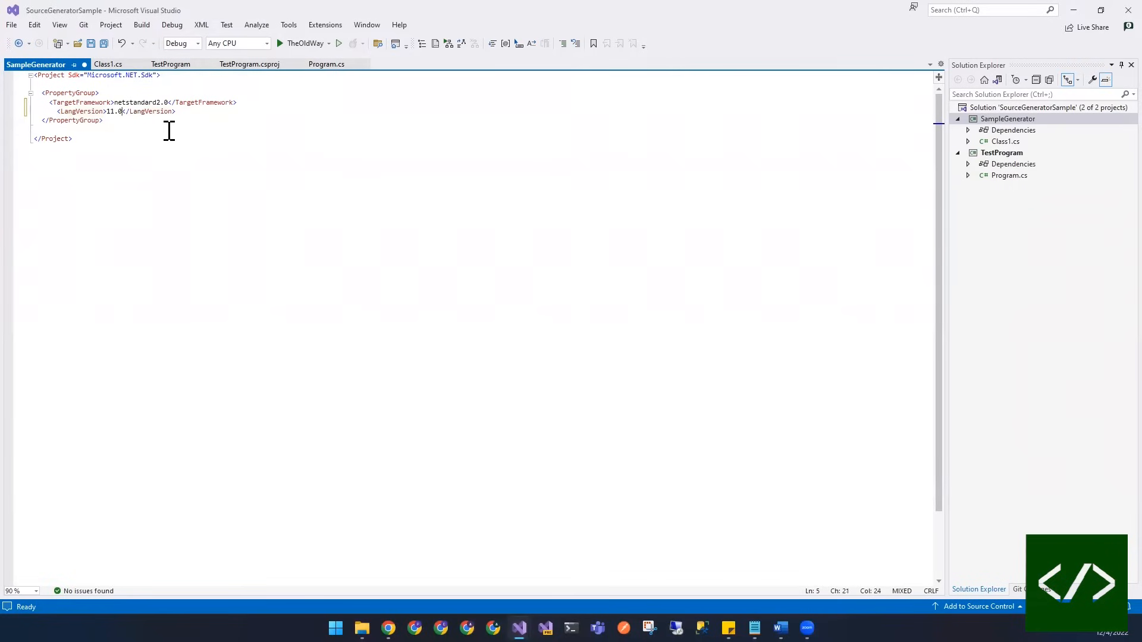
# Save the project file and close the open editor documents.
pyautogui.click(90, 43)
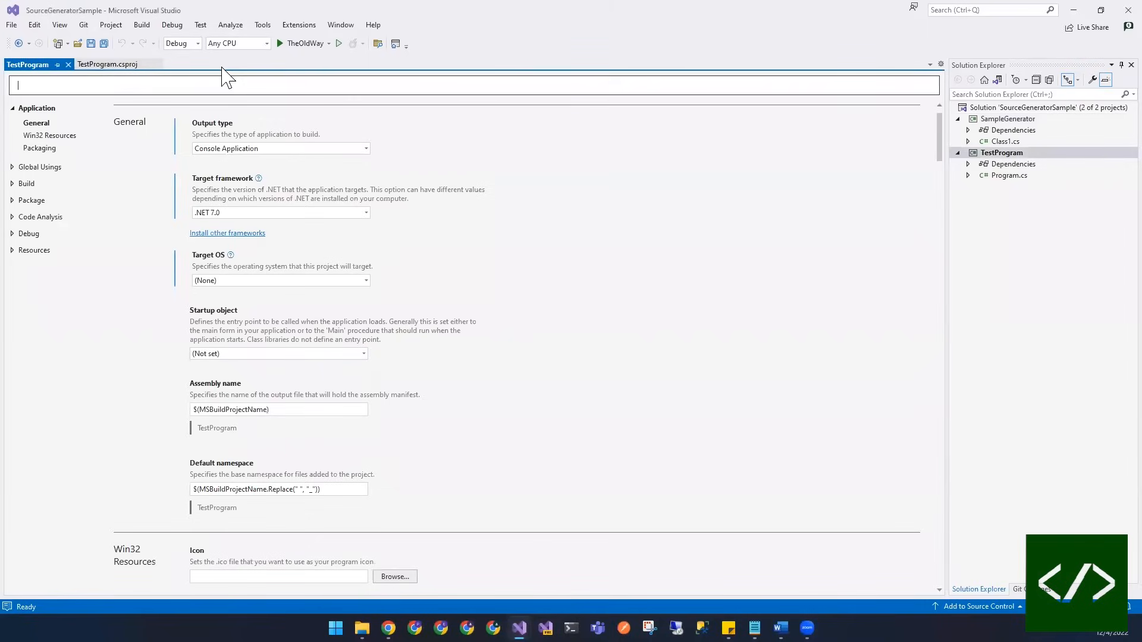
pyautogui.click(109, 64)
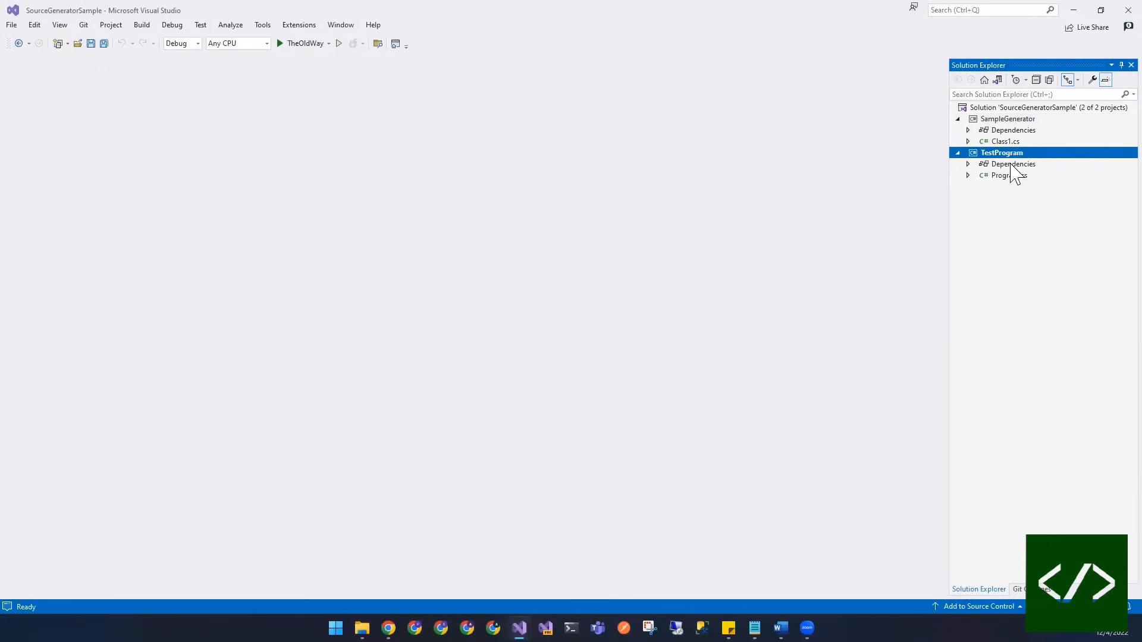
# Rename Class1.cs to SampleGen.cs, renaming the class too, and open SampleGen.cs.
pyautogui.click(1005, 141)
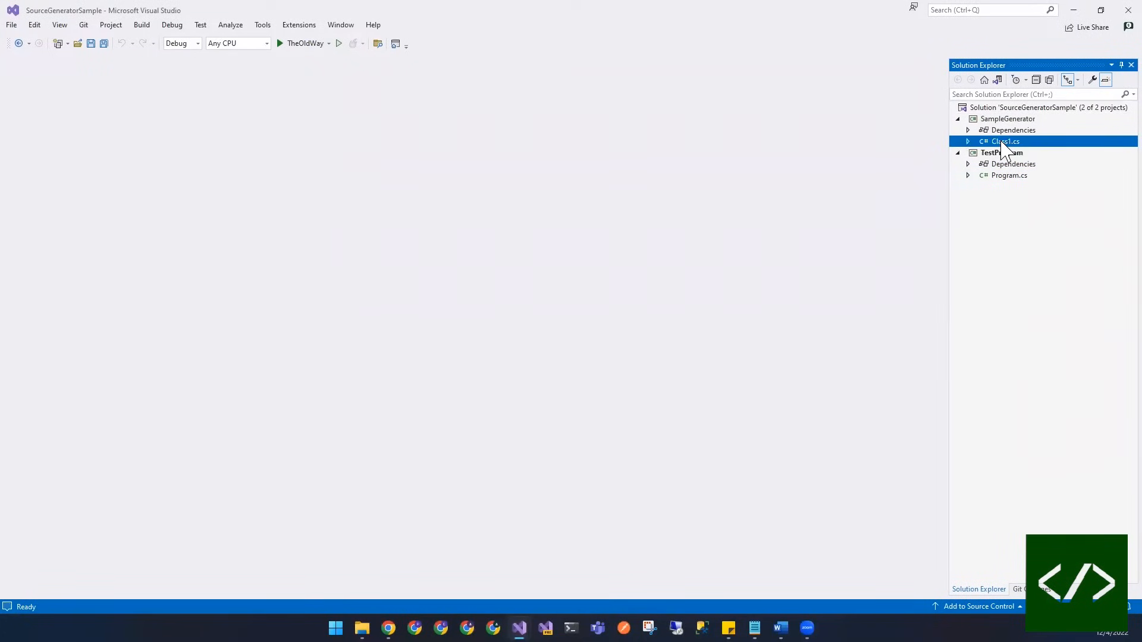
pyautogui.rightClick(1005, 142)
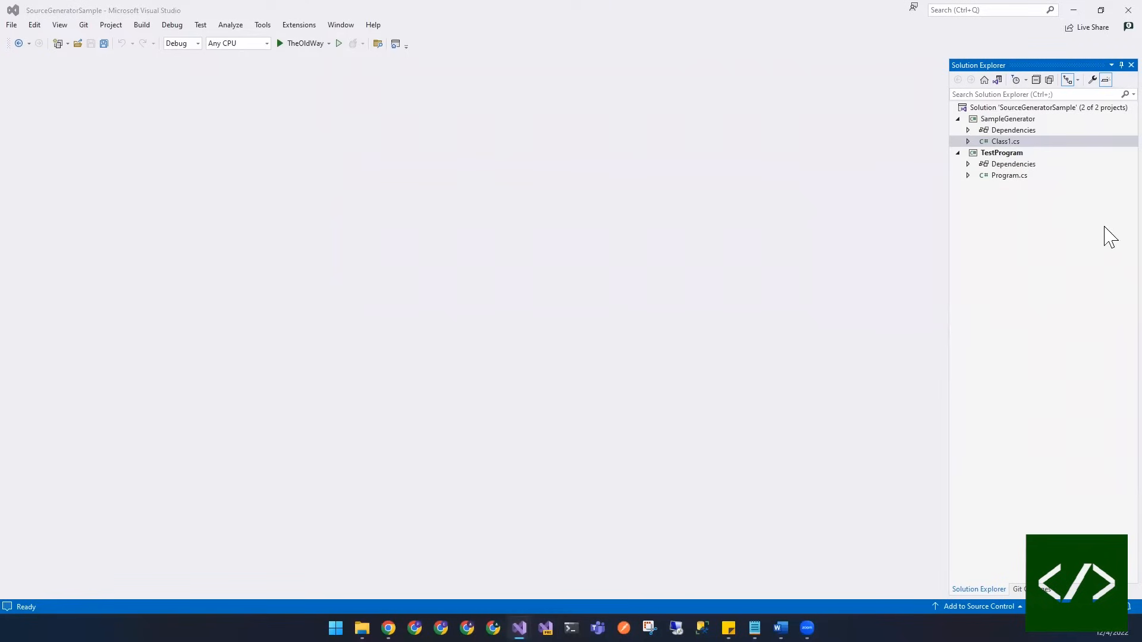
pyautogui.click(1005, 142)
pyautogui.write('SampleGen')
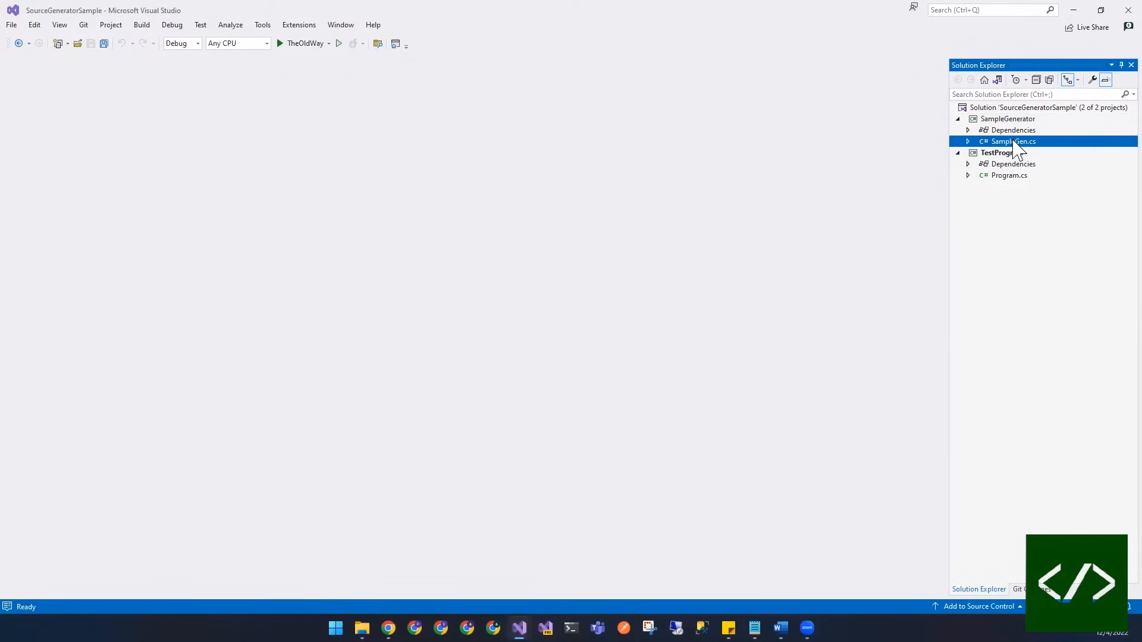
pyautogui.doubleClick(1013, 142)
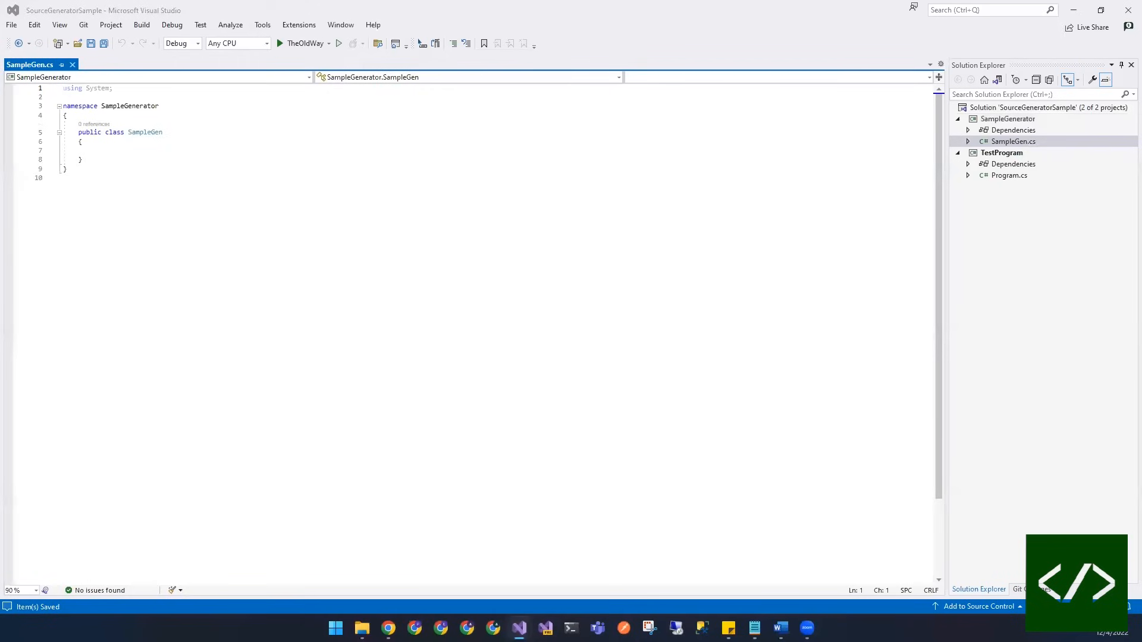
# Save the SampleGenerator project file with Microsoft.CodeAnalysis 3.8.0 package references.
pyautogui.rightClick(1008, 119)
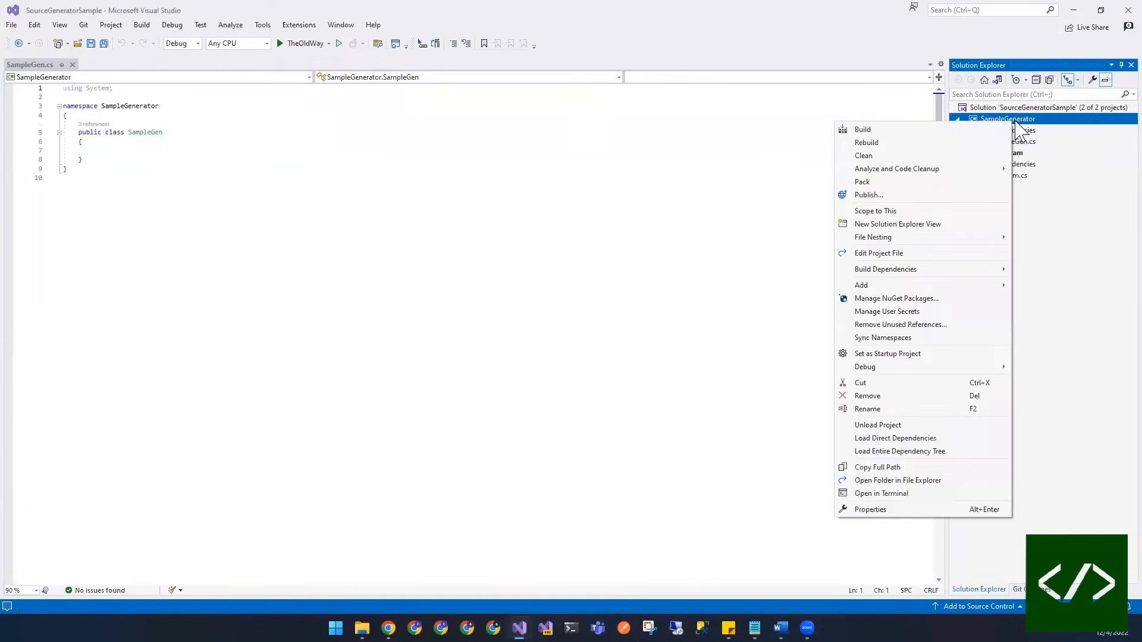
pyautogui.click(878, 252)
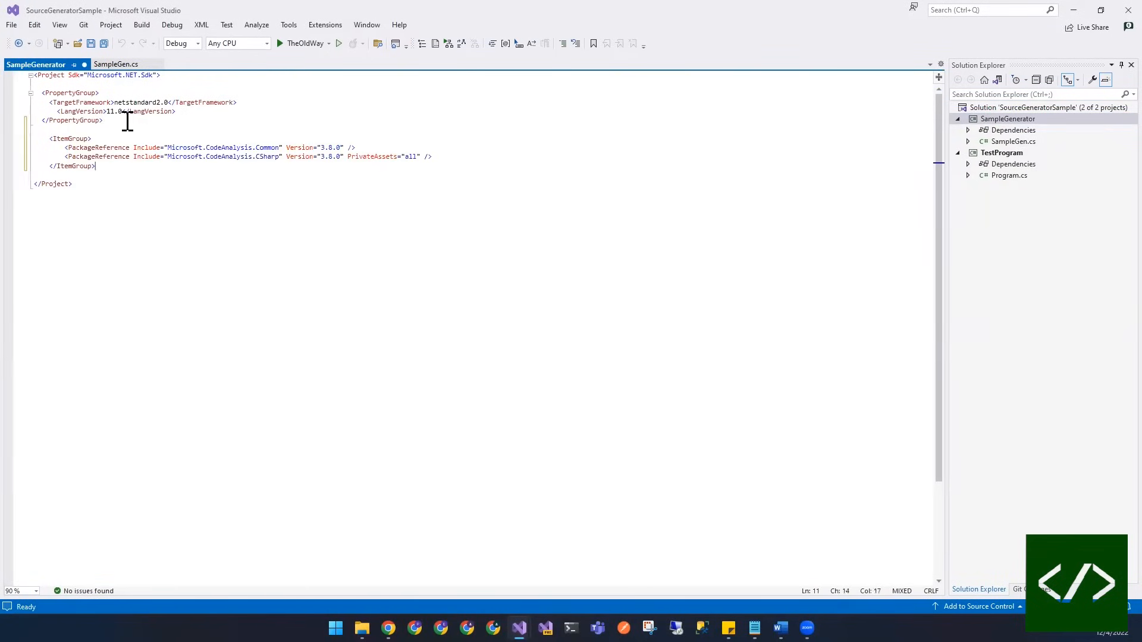
pyautogui.press('ctrl+s')
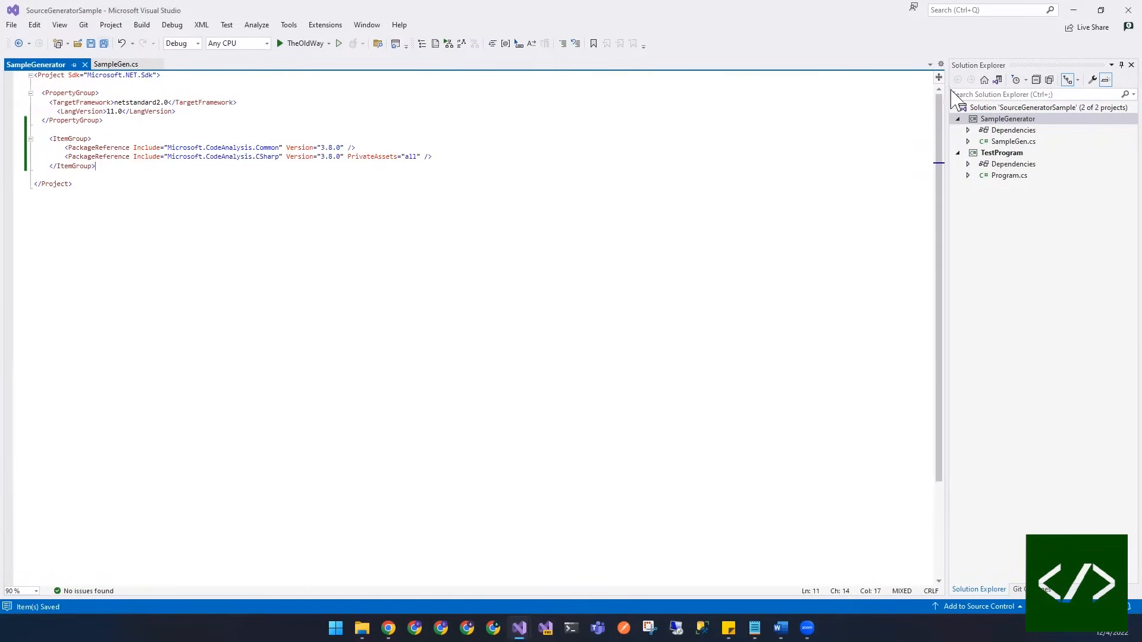
pyautogui.rightClick(1007, 119)
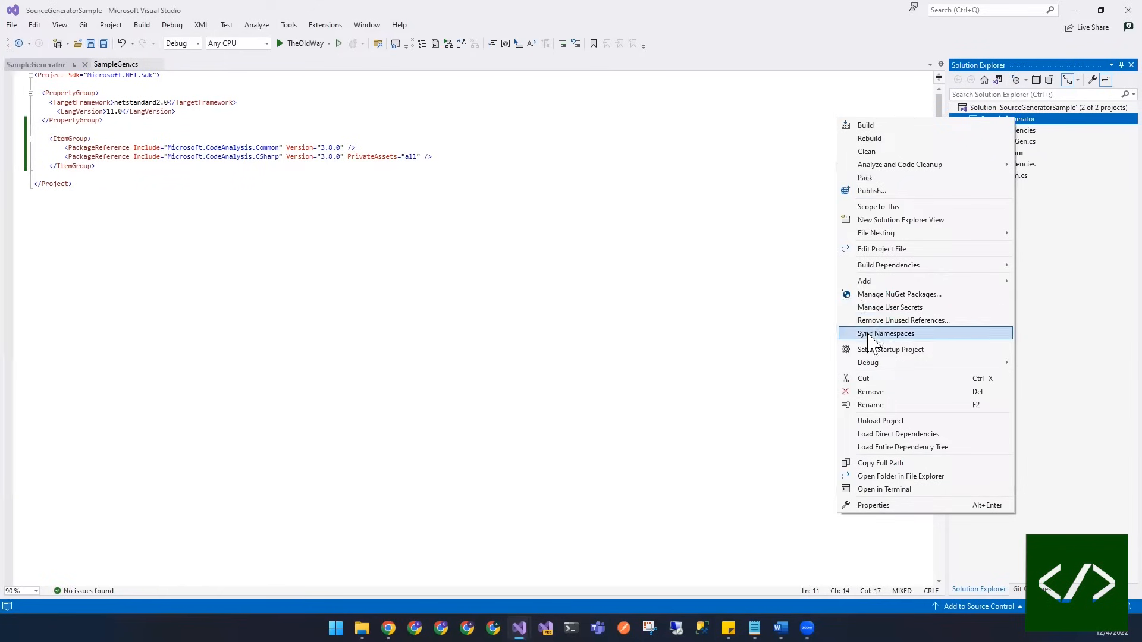
pyautogui.moveTo(900, 219)
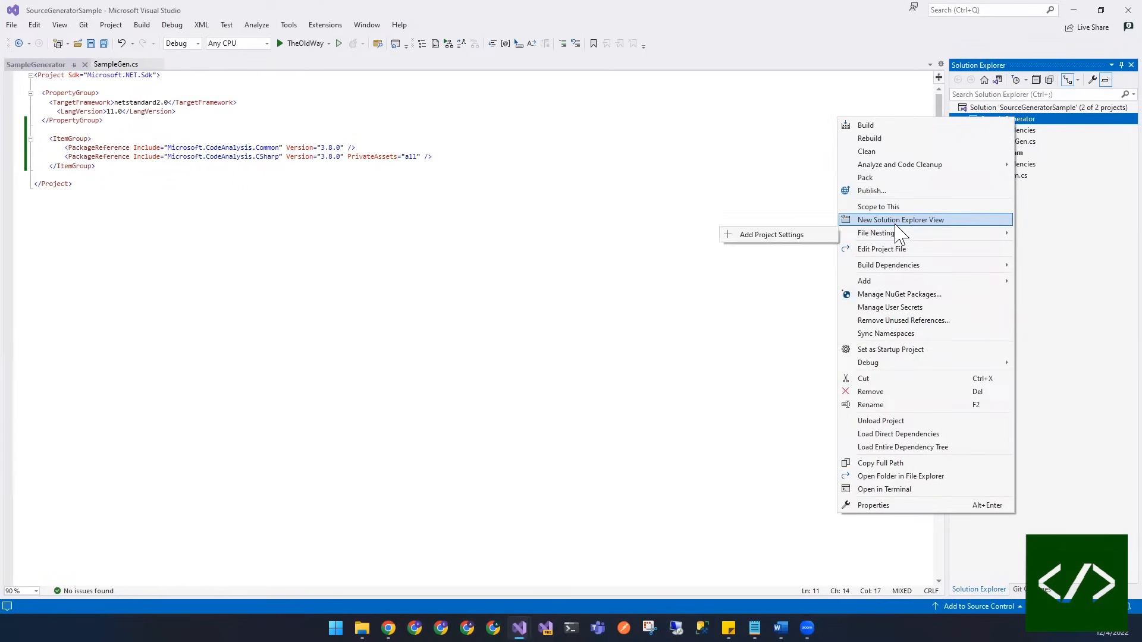
pyautogui.moveTo(903, 258)
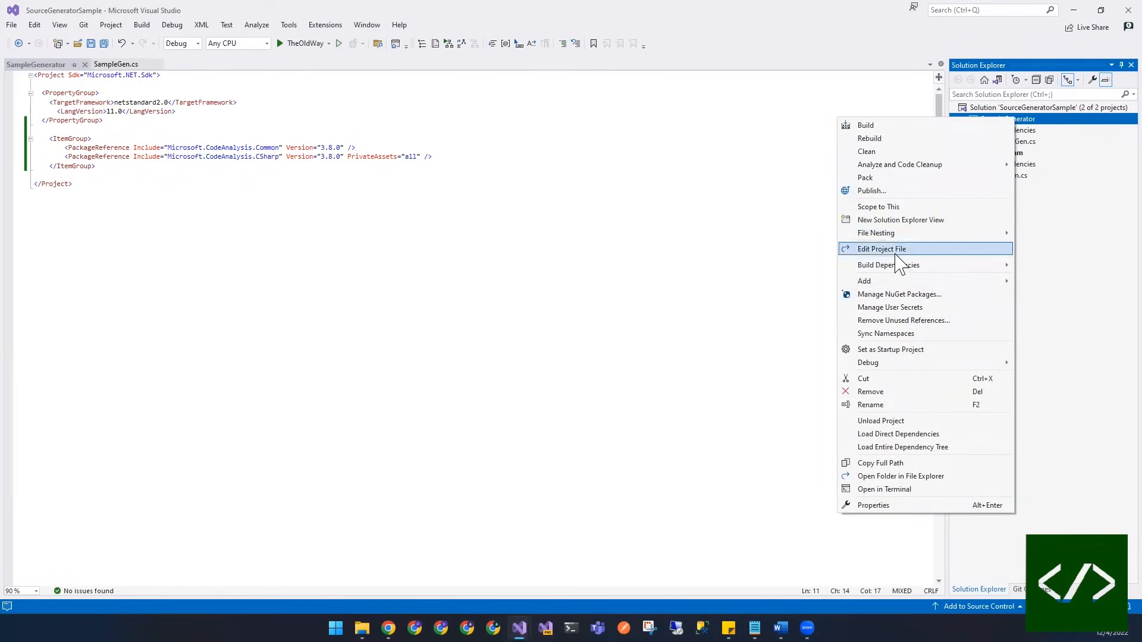
# Search NuGet for Microsoft.CodeAnalysis and confirm Microsoft.CodeAnalysis.CSharp 3.8.0 is installed.
pyautogui.click(899, 294)
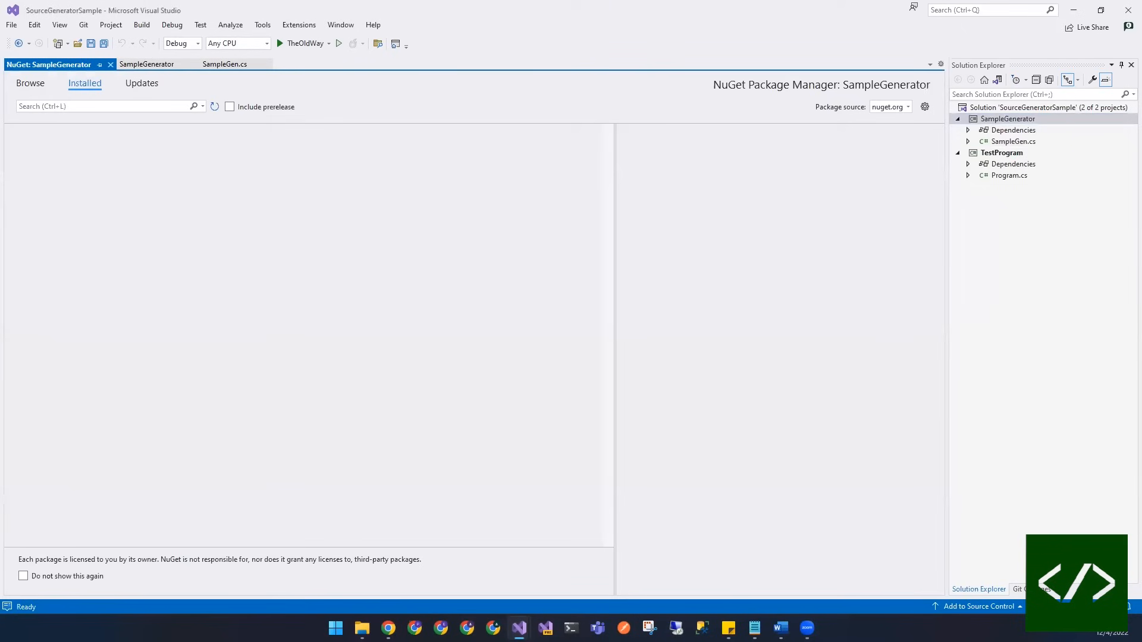
pyautogui.click(30, 83)
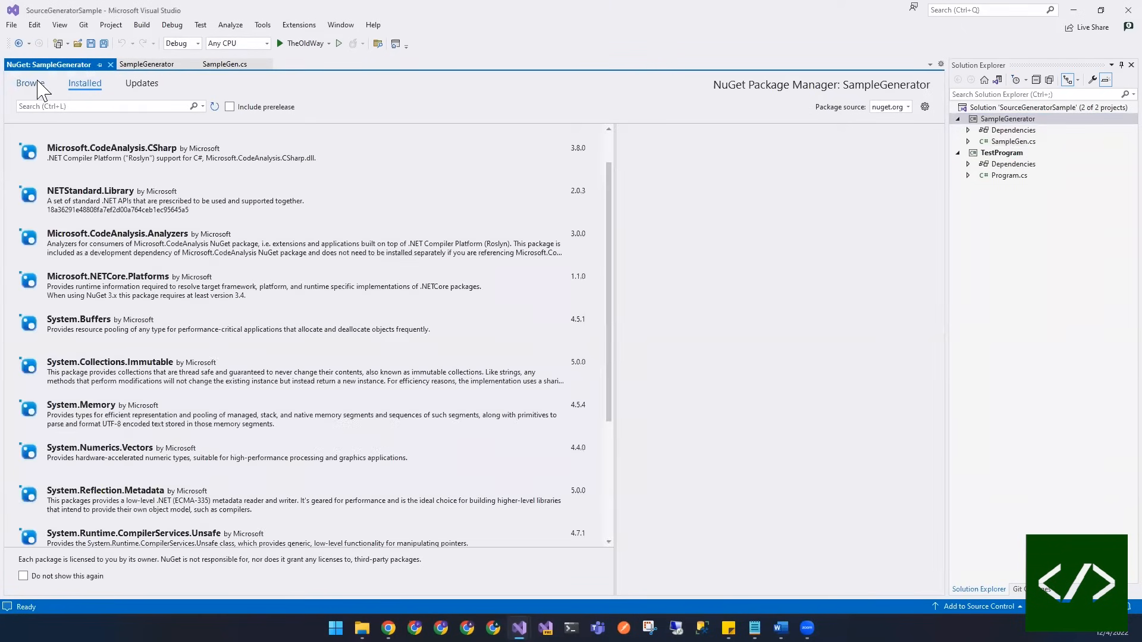
pyautogui.click(28, 82)
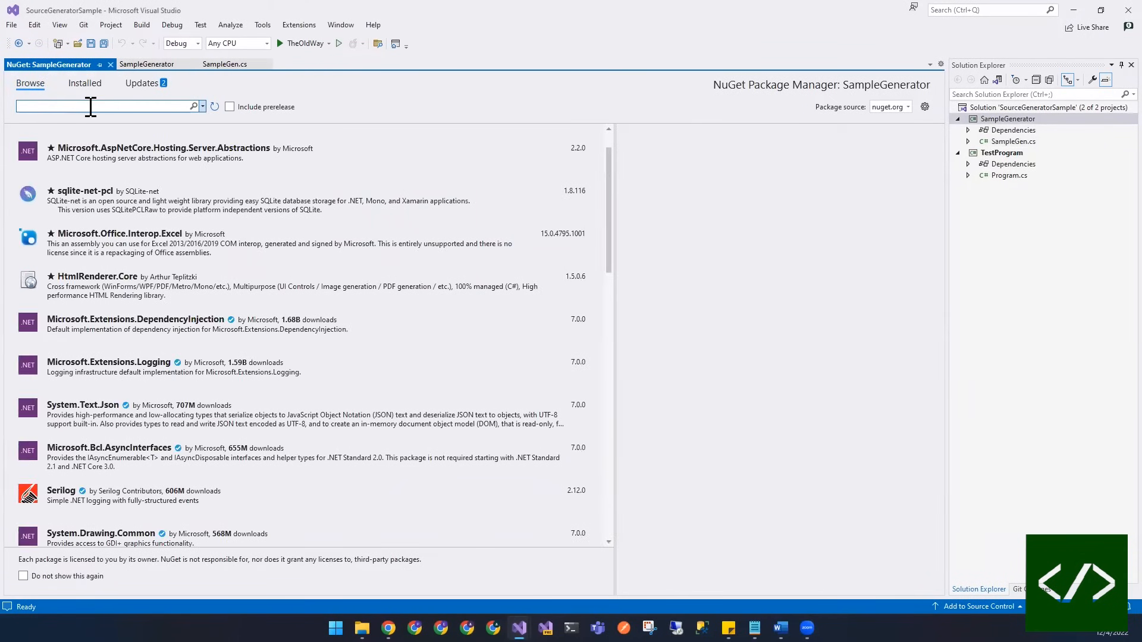
pyautogui.write('Microso')
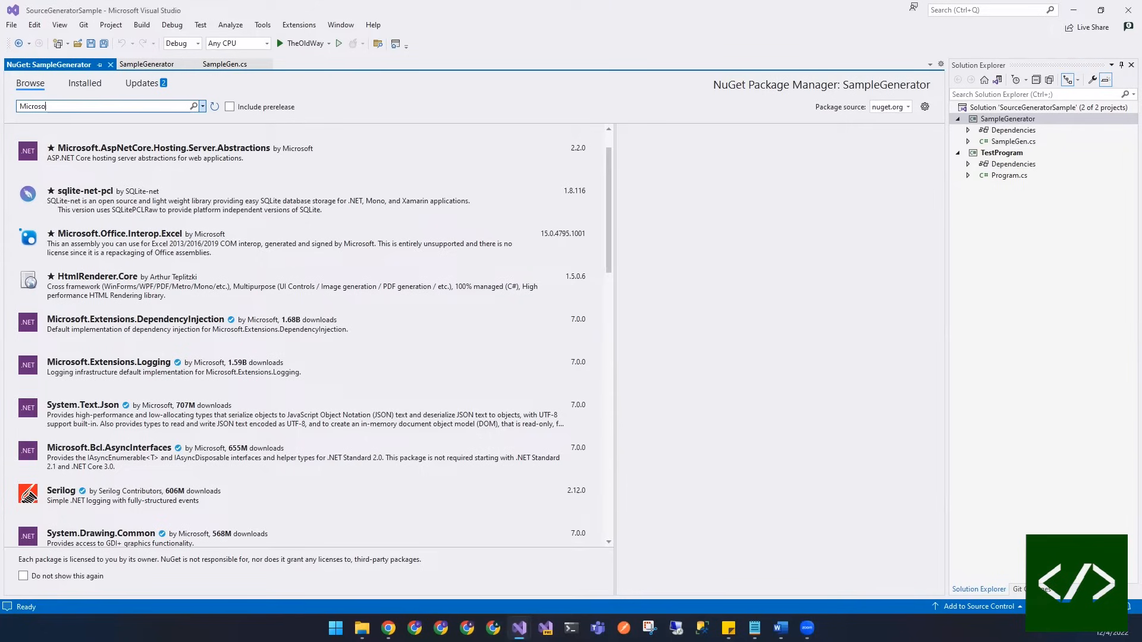
pyautogui.write('Microsoft.Cod')
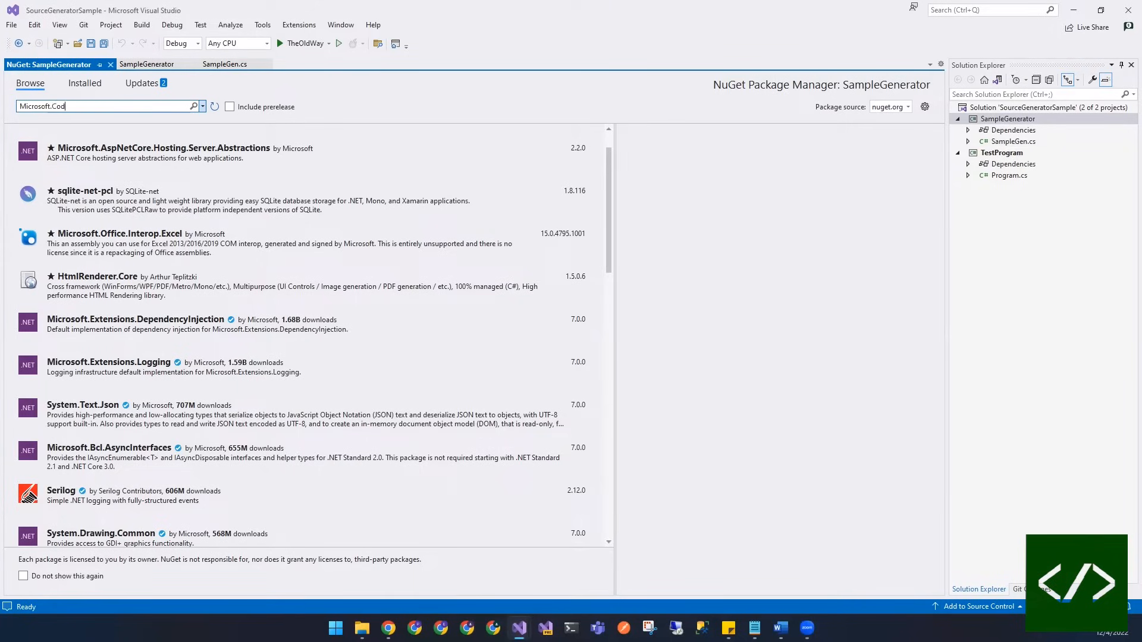
pyautogui.write('eAnalysis')
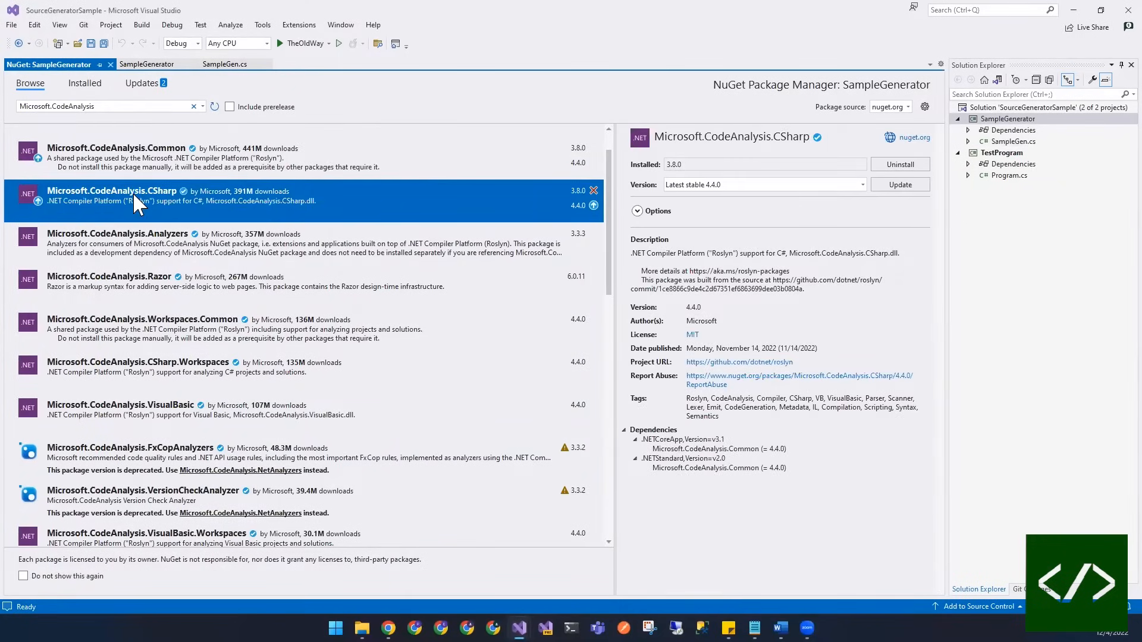
pyautogui.click(225, 64)
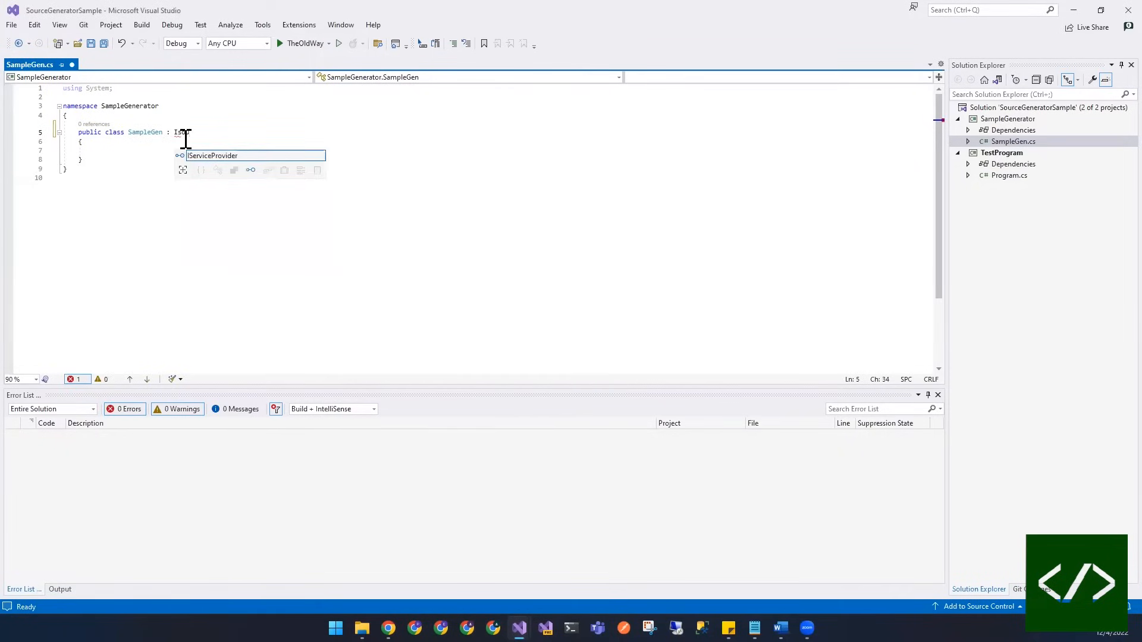
# Make SampleGen a [Generator] implementing ISourceGenerator with generated Execute and Initialize stubs.
pyautogui.write('S')
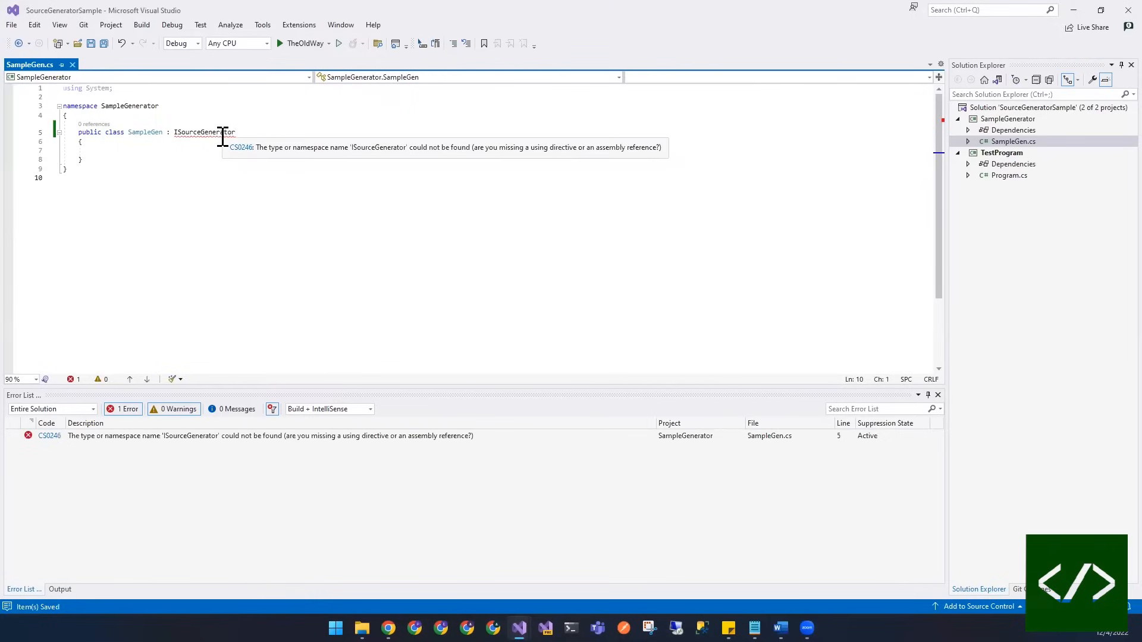
pyautogui.click(203, 144)
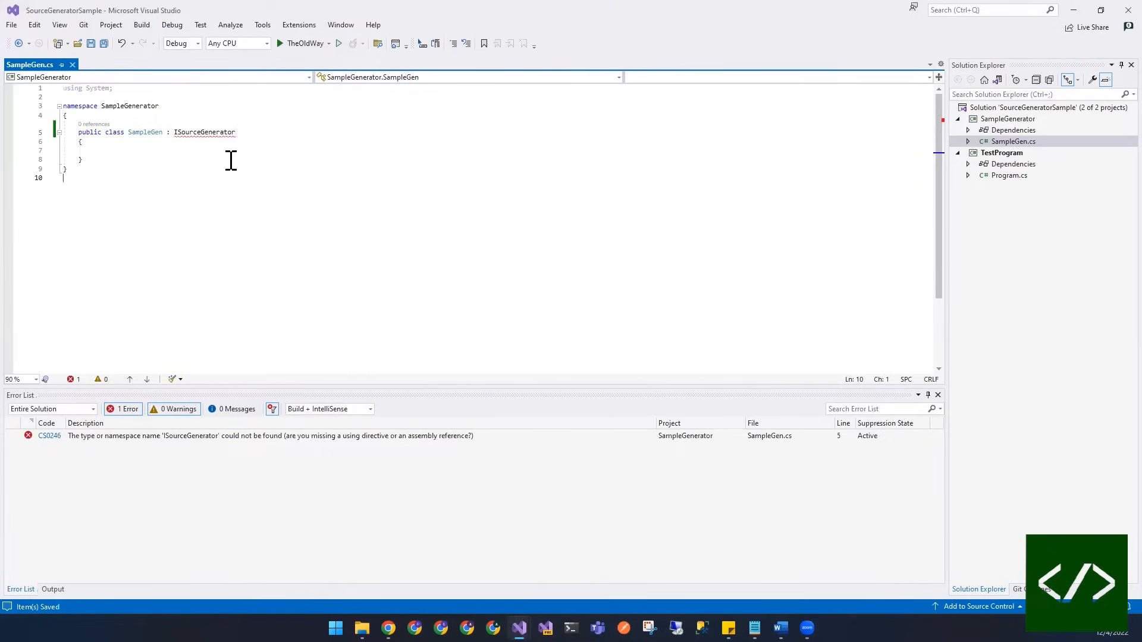
pyautogui.write('using Microsoft.CodeAnalysis;')
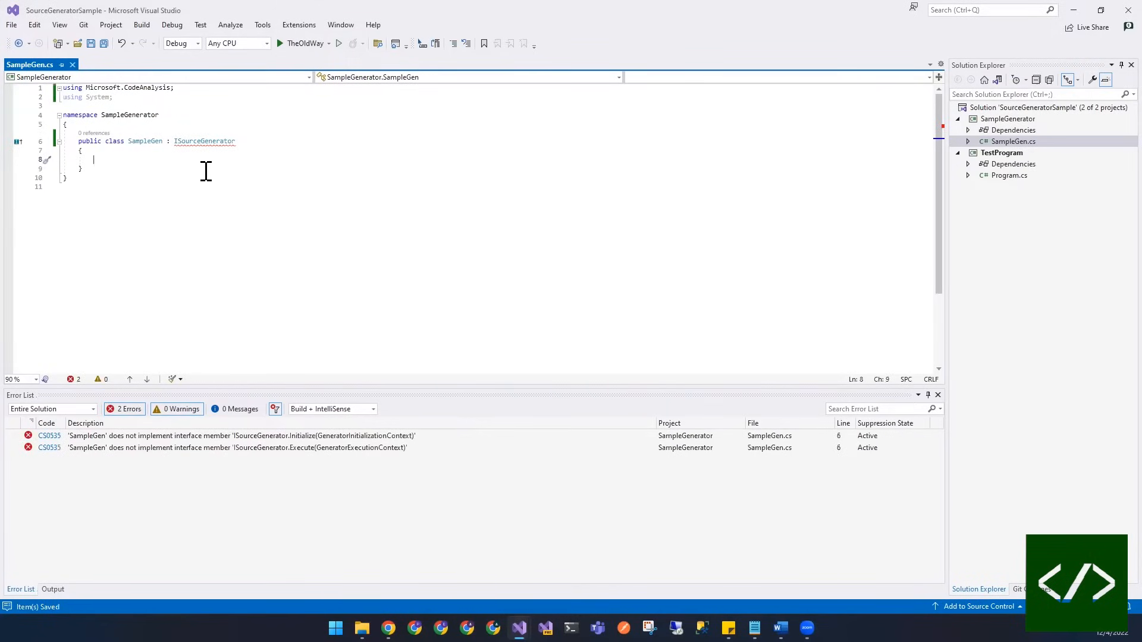
pyautogui.moveTo(185, 115)
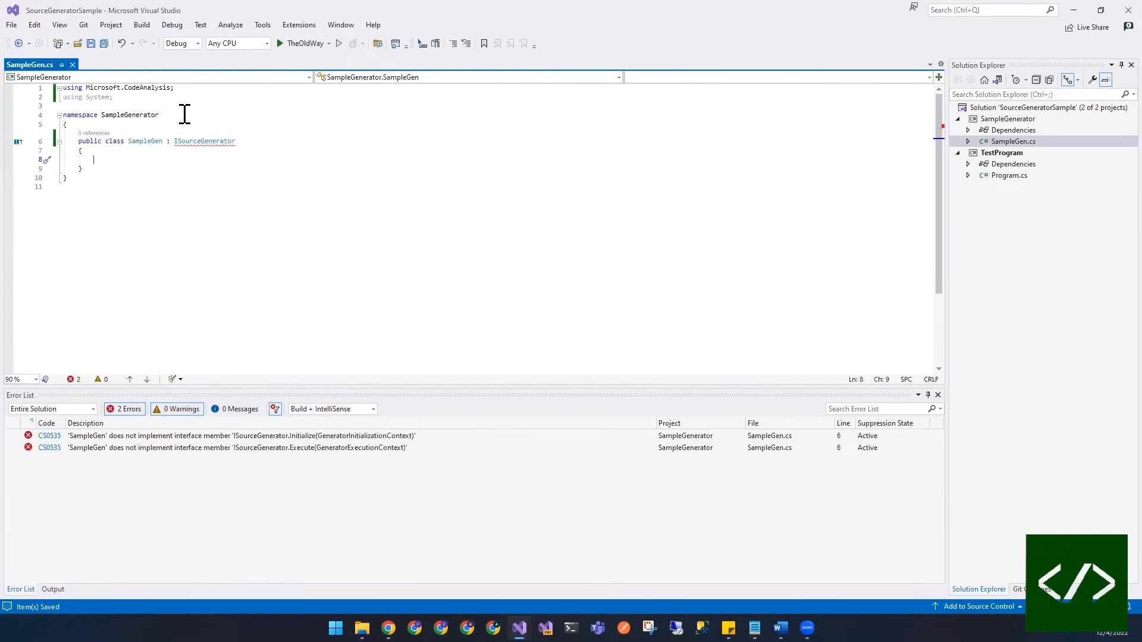
pyautogui.moveTo(204, 140)
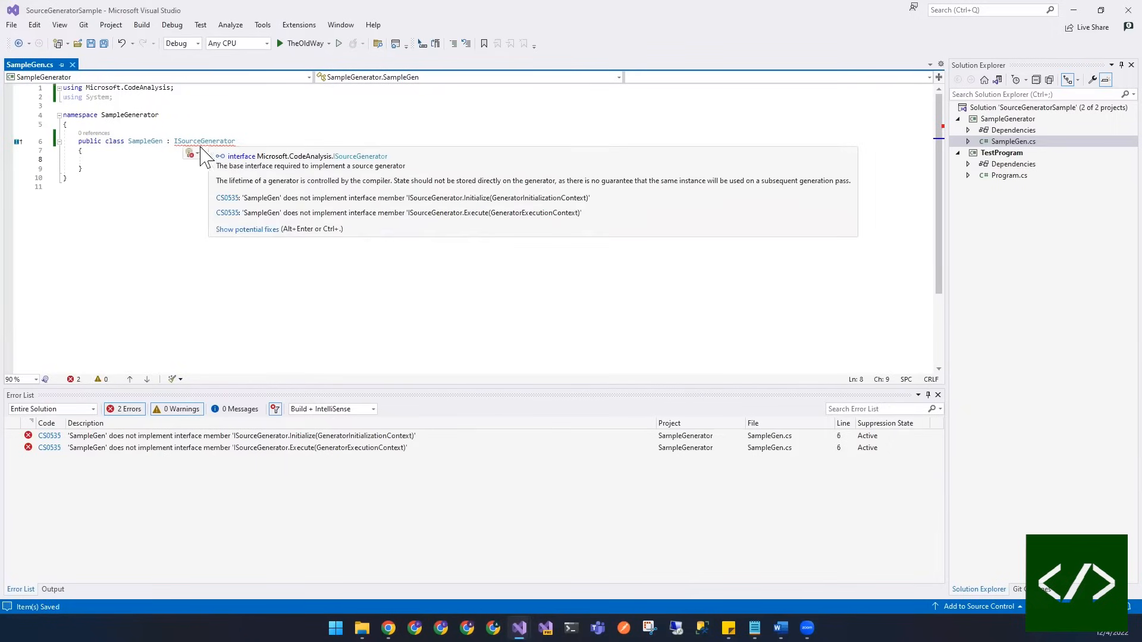
pyautogui.click(190, 153)
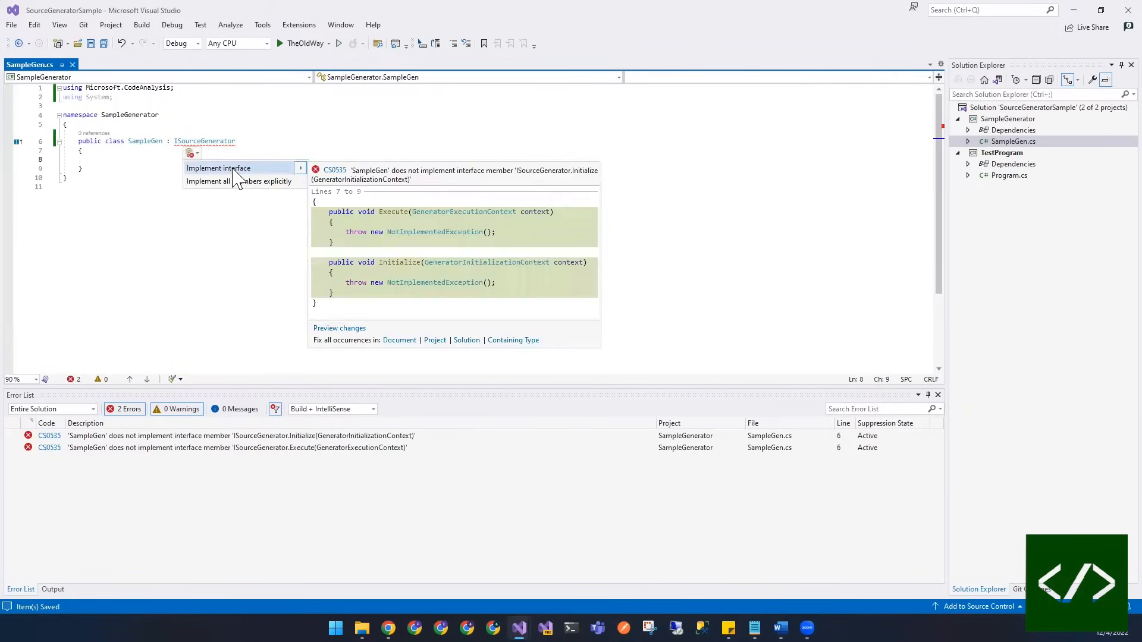
pyautogui.click(216, 168)
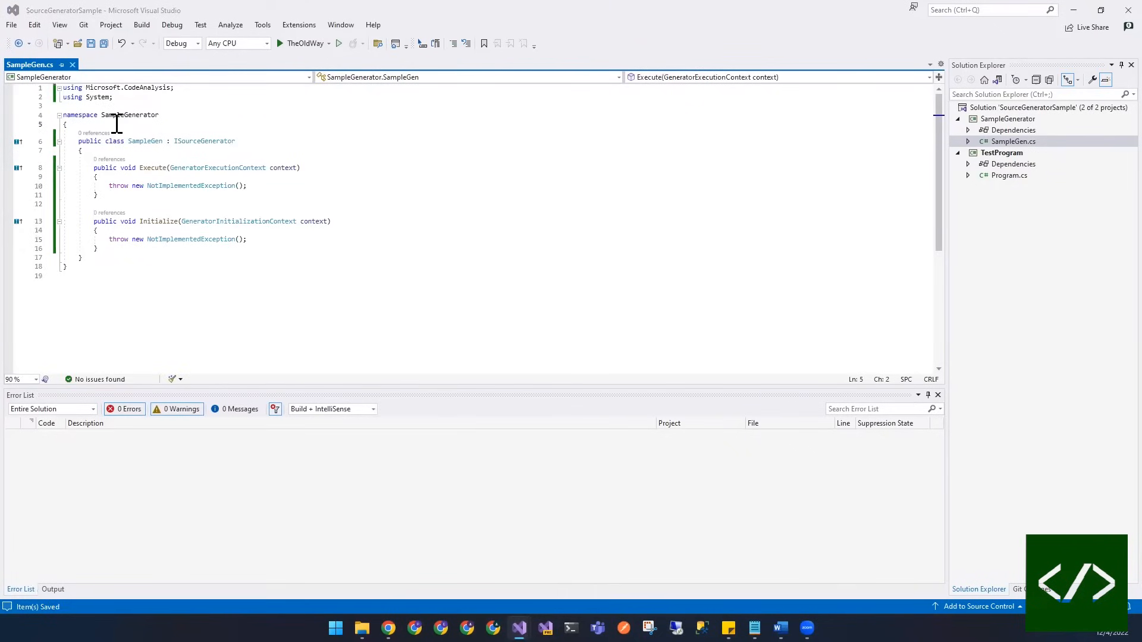
pyautogui.write('[Generator')
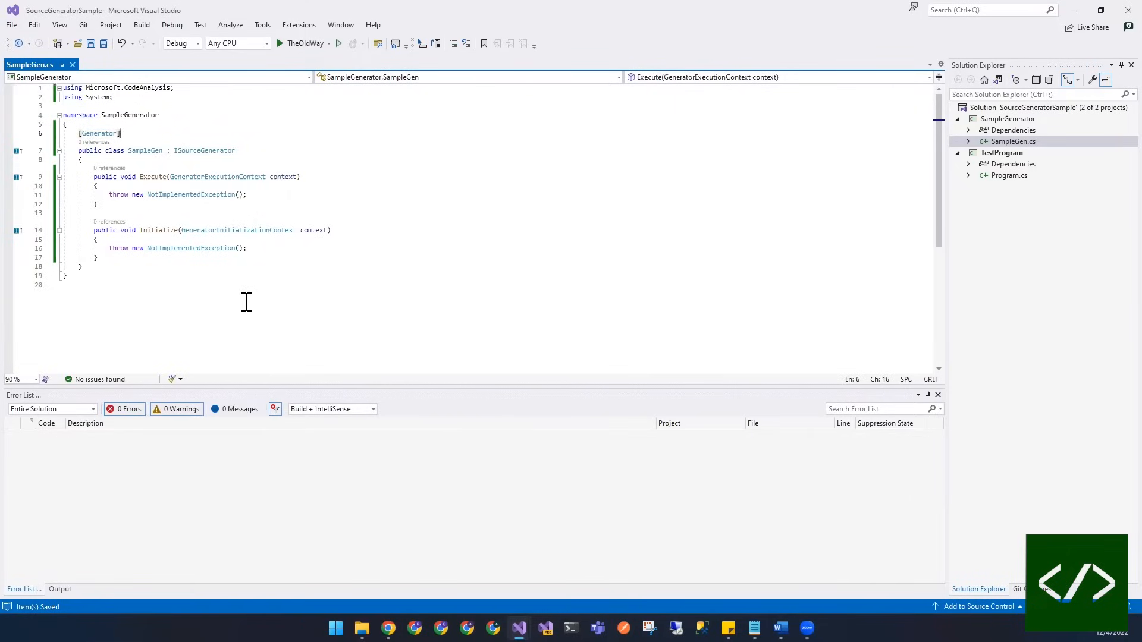
pyautogui.moveTo(788, 159)
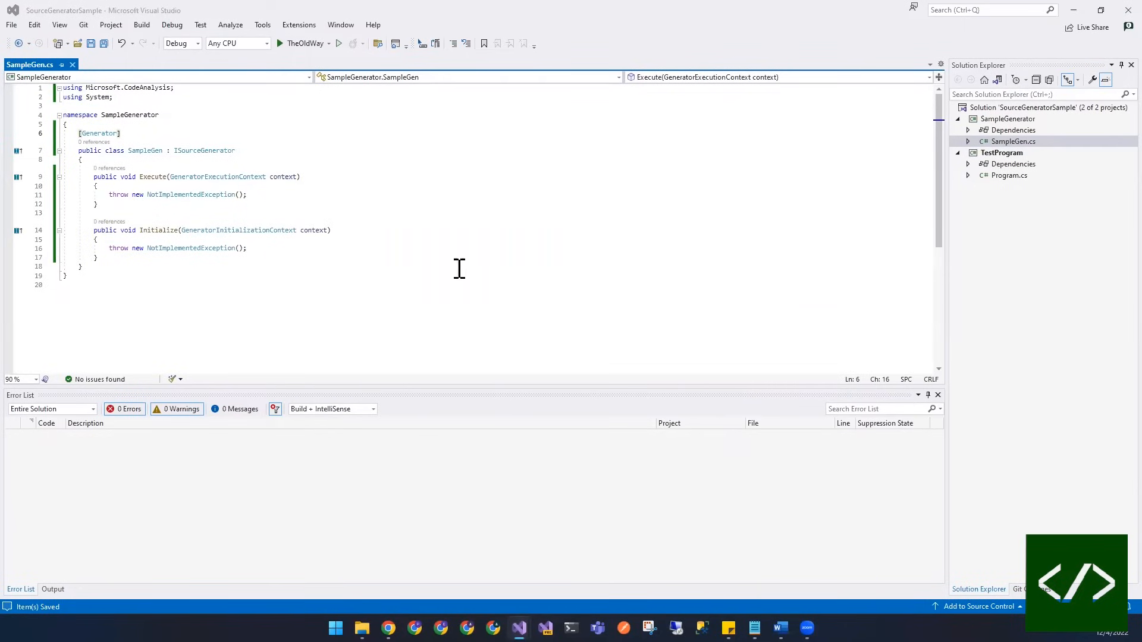
# Replace Initialize's throw with var current_directory = Directory.GetCurrentDirectory();.
pyautogui.click(110, 229)
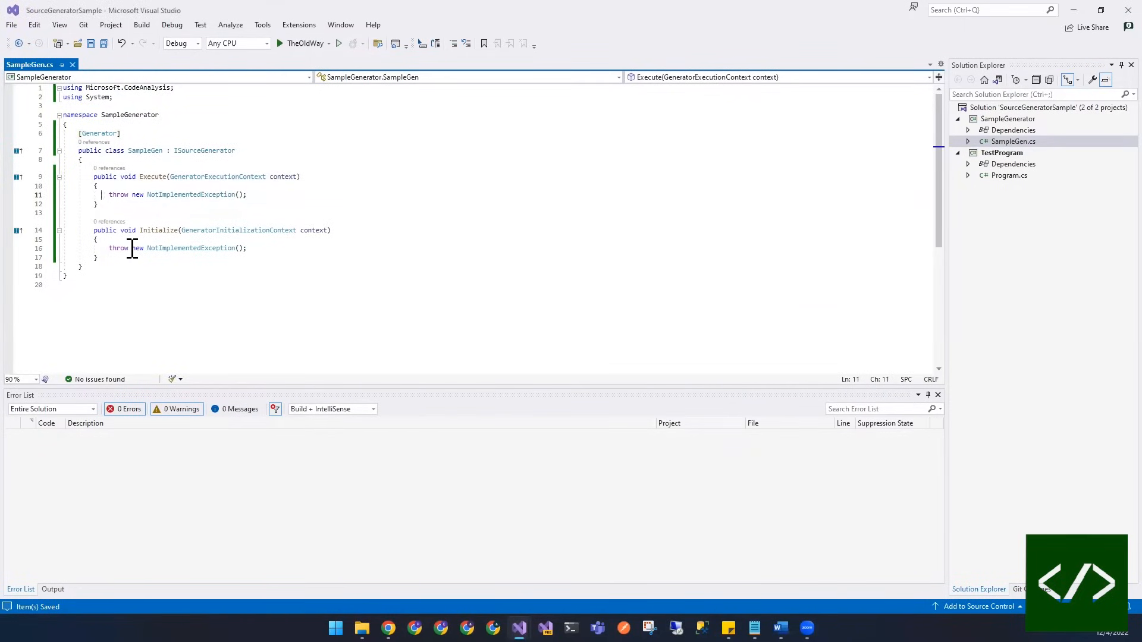
pyautogui.scroll(-3)
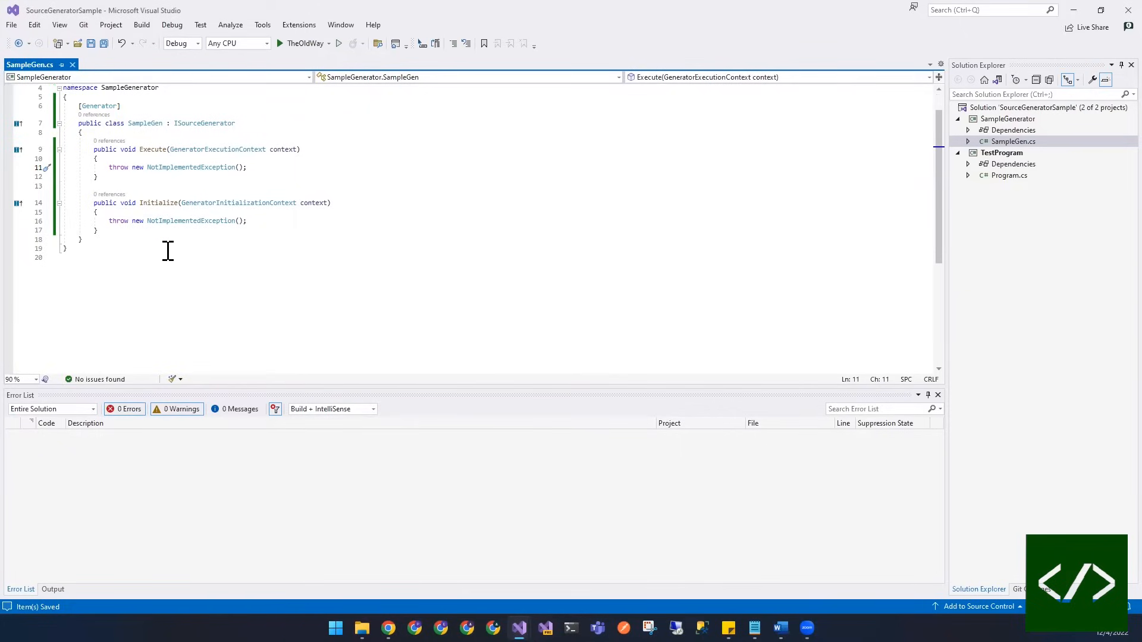
pyautogui.tripleClick(177, 221)
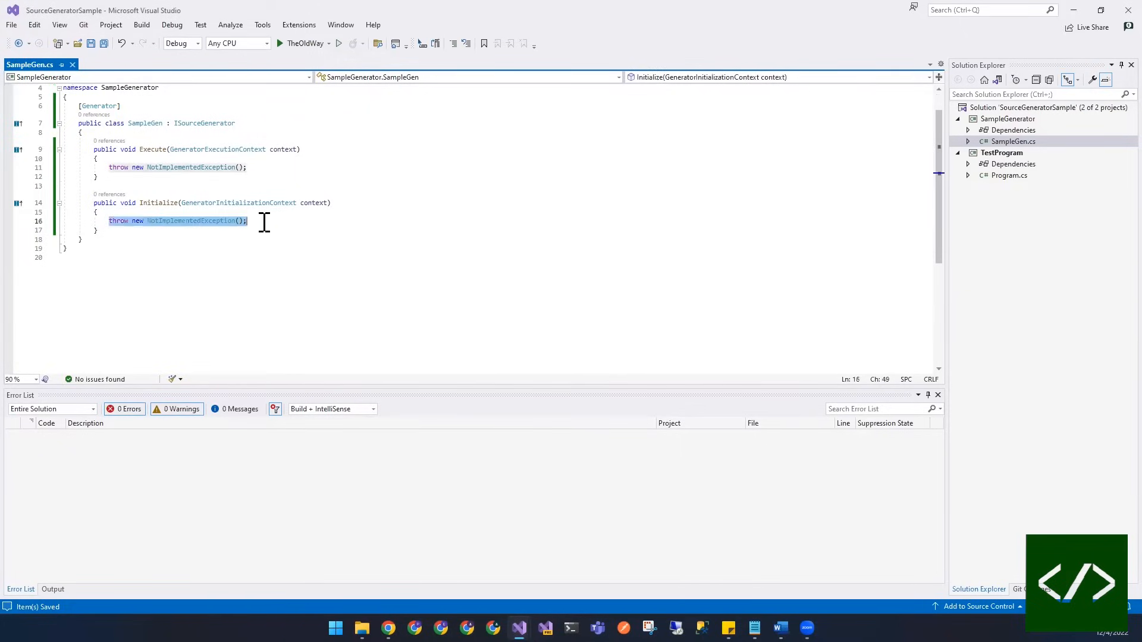
pyautogui.write('var current_directory =')
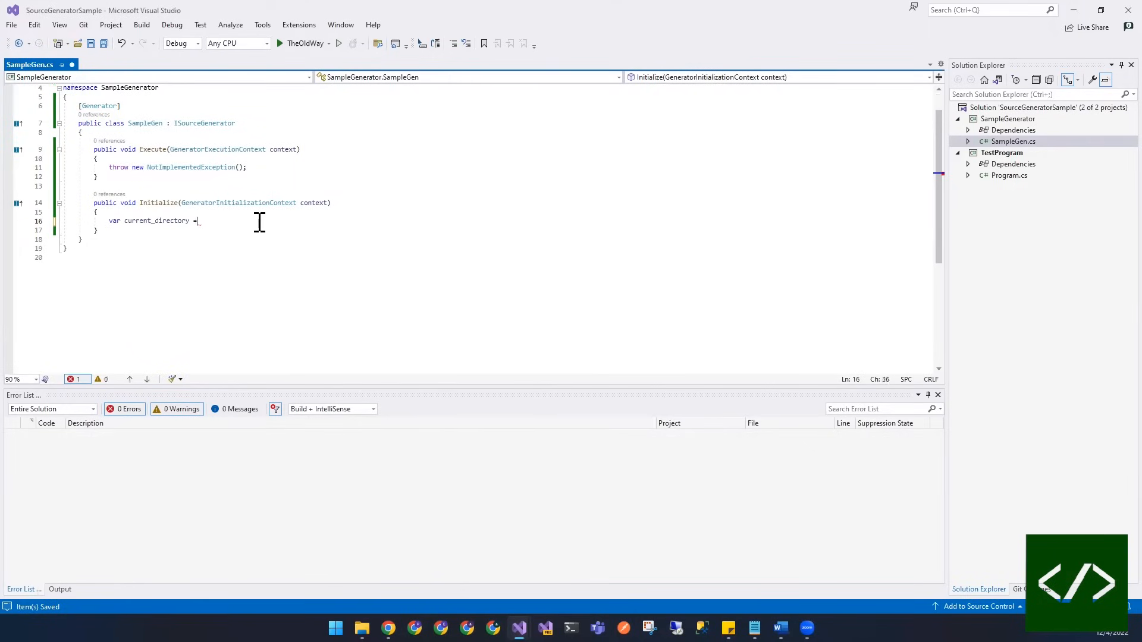
pyautogui.write('Dire')
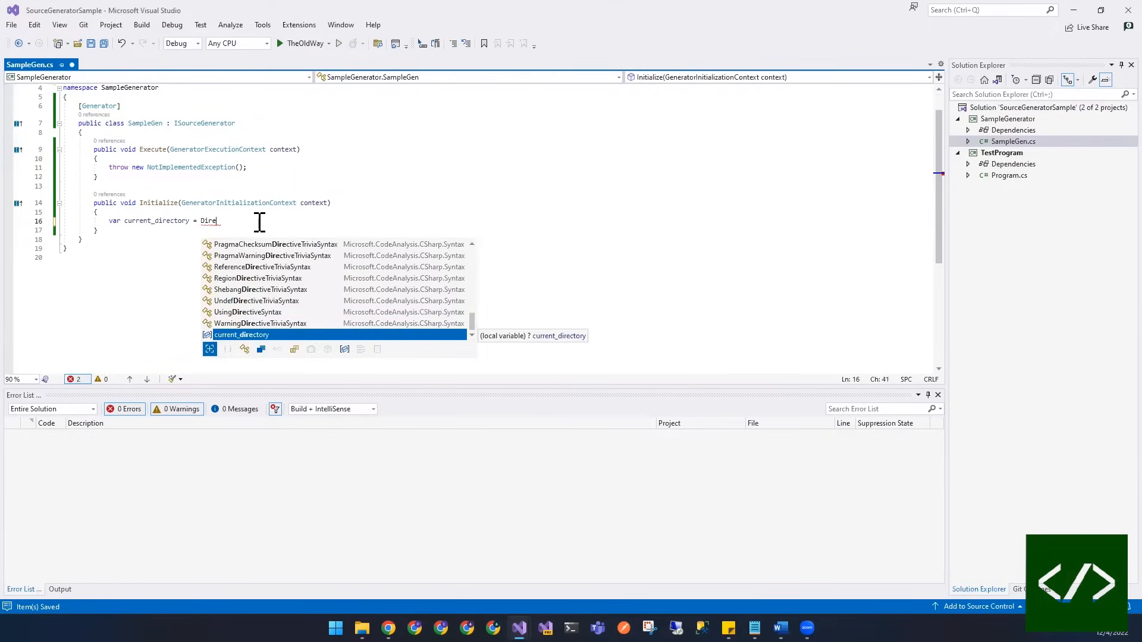
pyautogui.write('ctory')
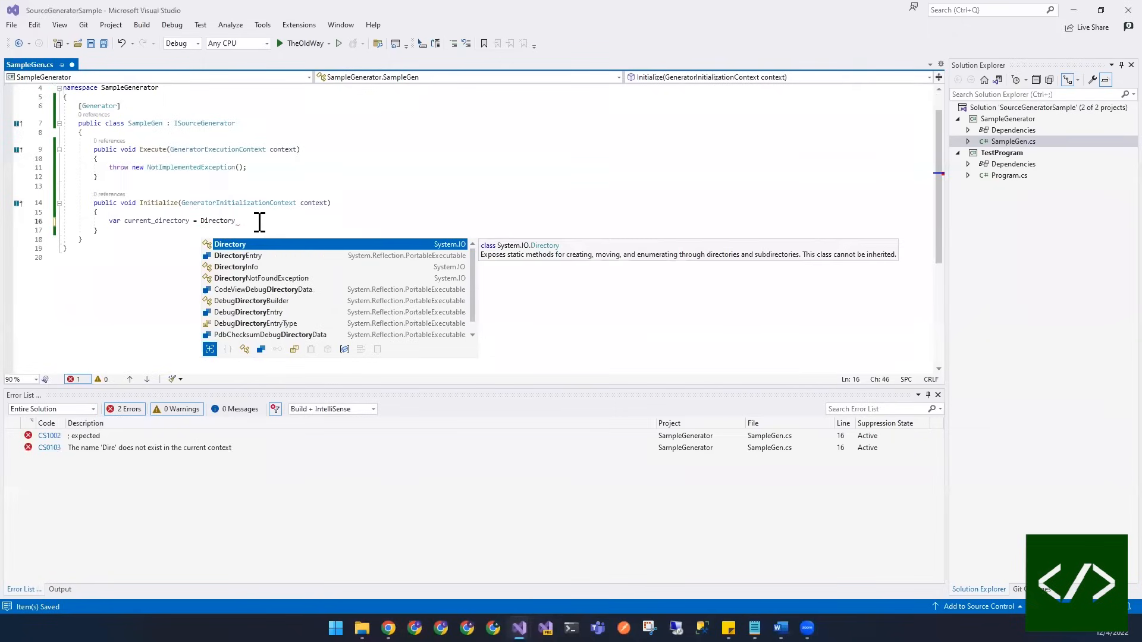
pyautogui.write('.ge')
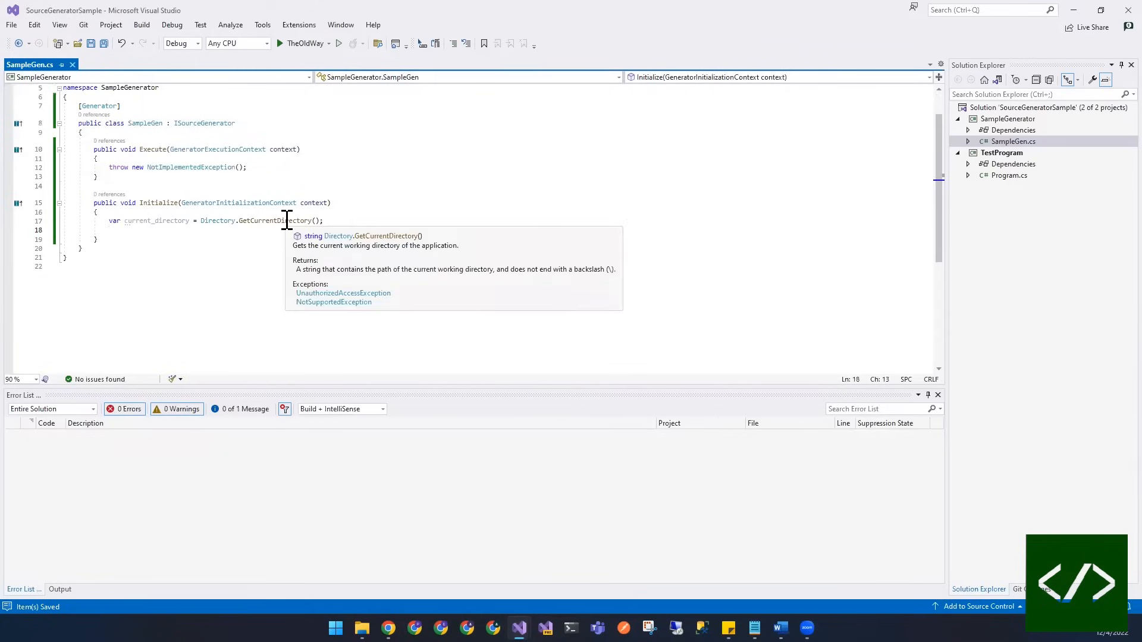
# Write current_directory with File.WriteAllText to a path under C:\My\Code\Tutorials\SourceGeneratorSample.
pyautogui.write('File.')
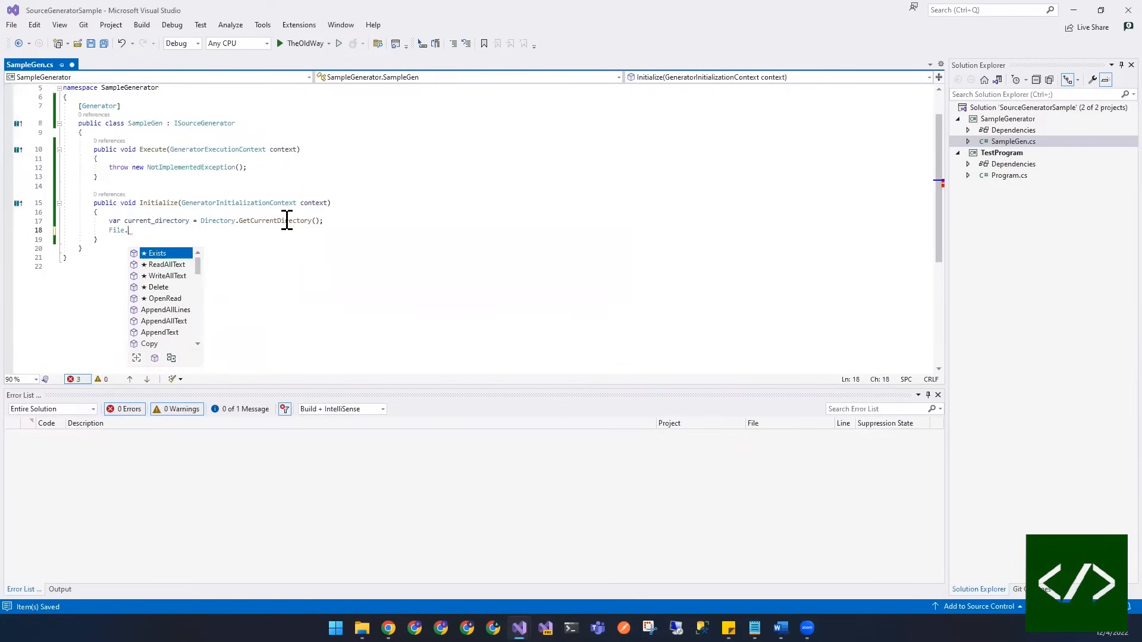
pyautogui.write('WriteAllText(')
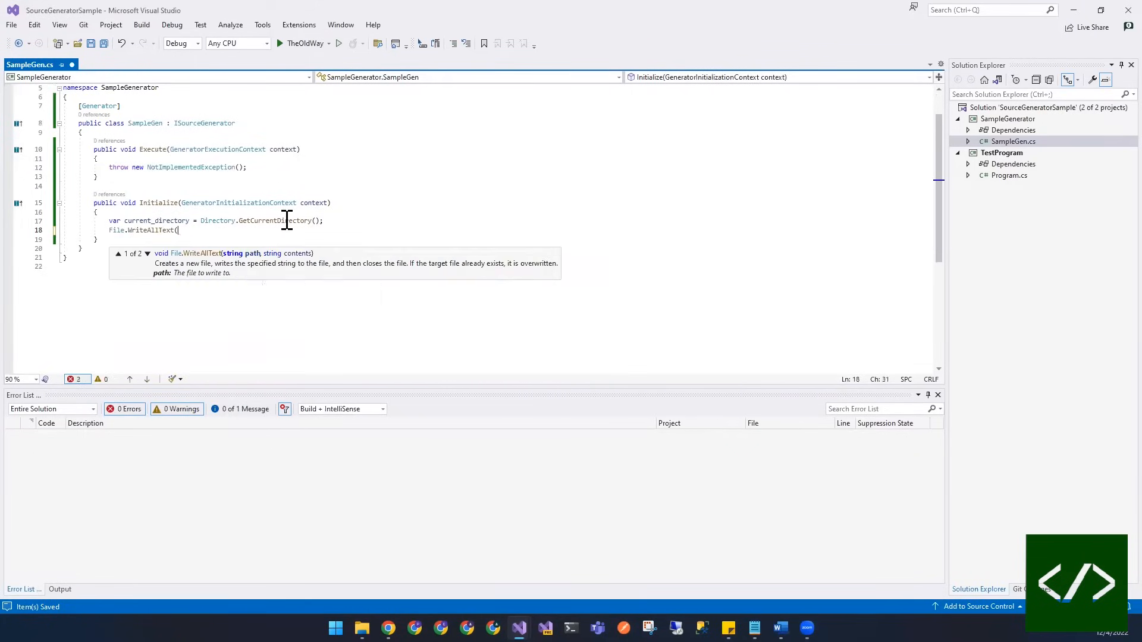
pyautogui.write('"",')
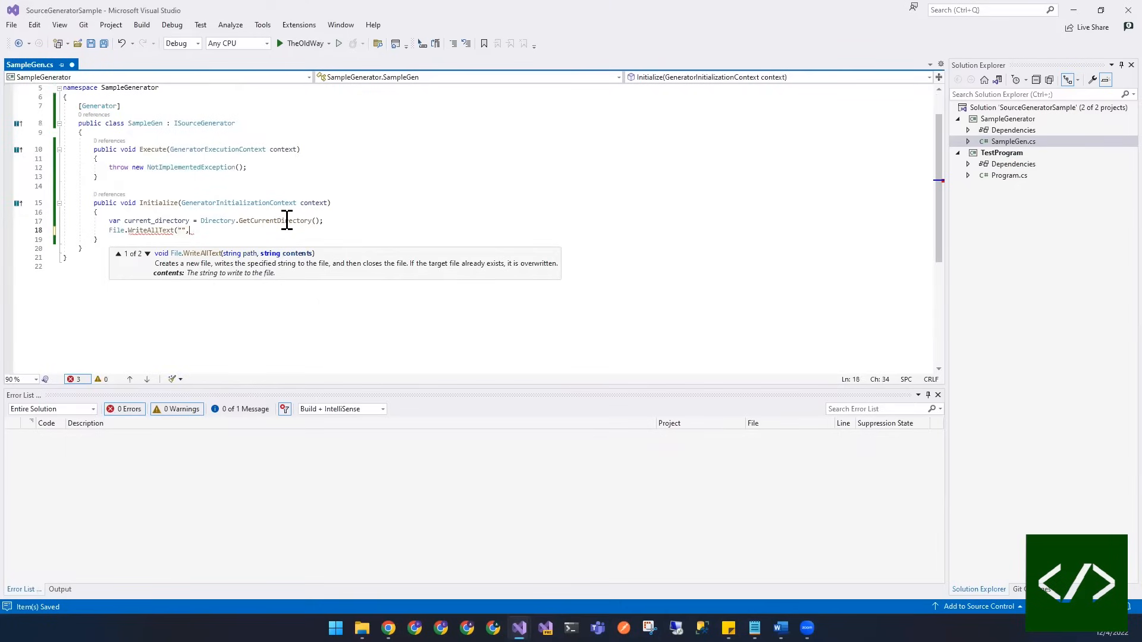
pyautogui.write('d')
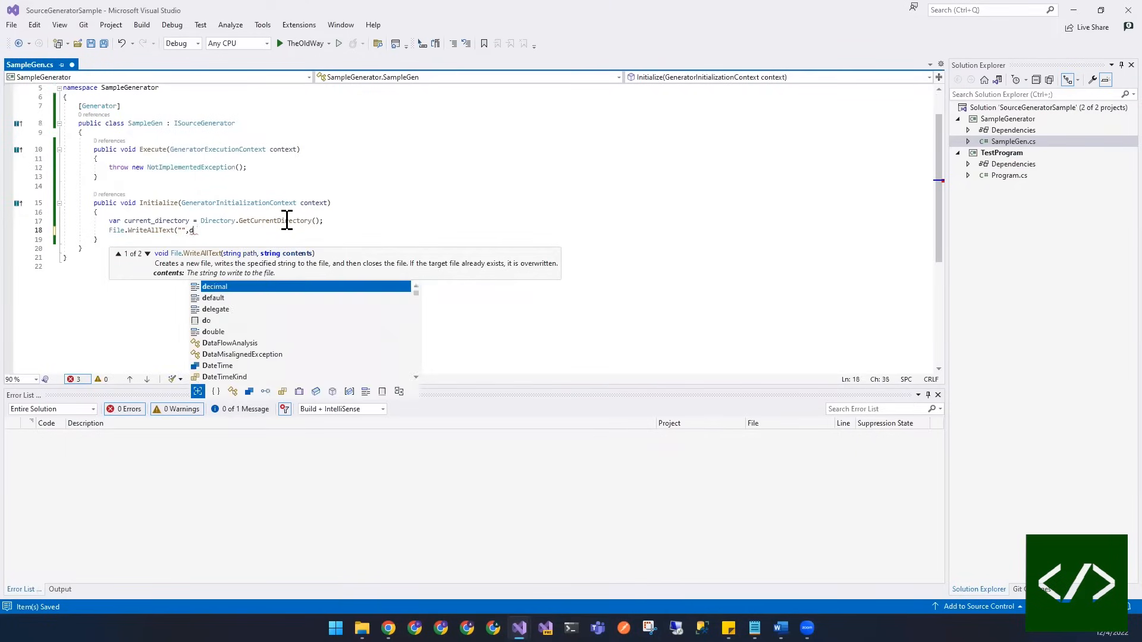
pyautogui.write('current_directory);')
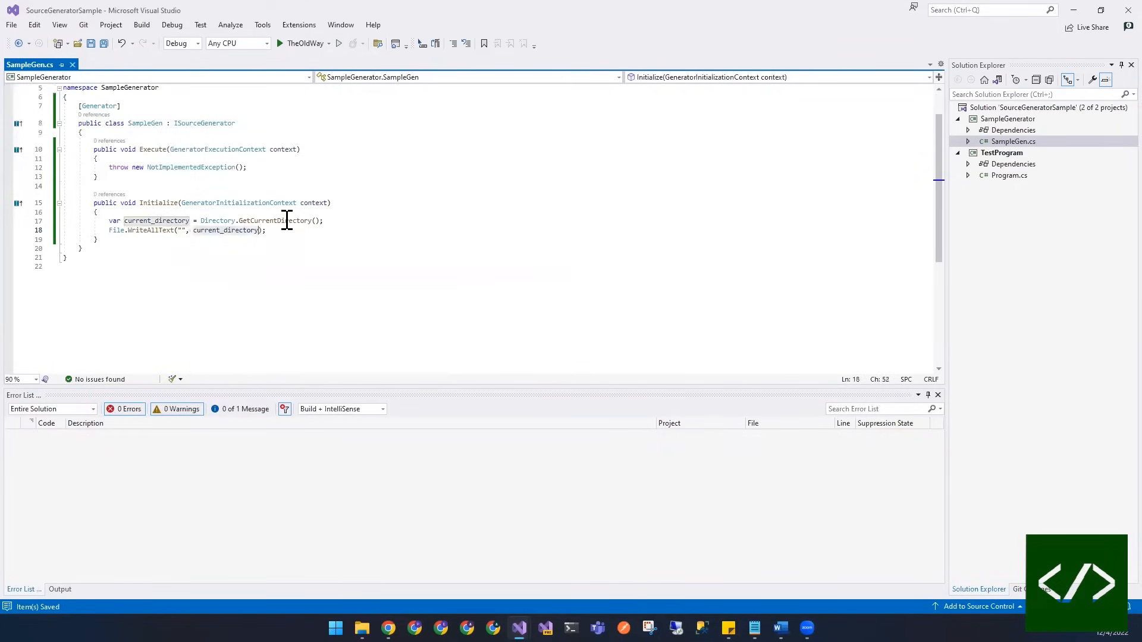
pyautogui.write('.fu')
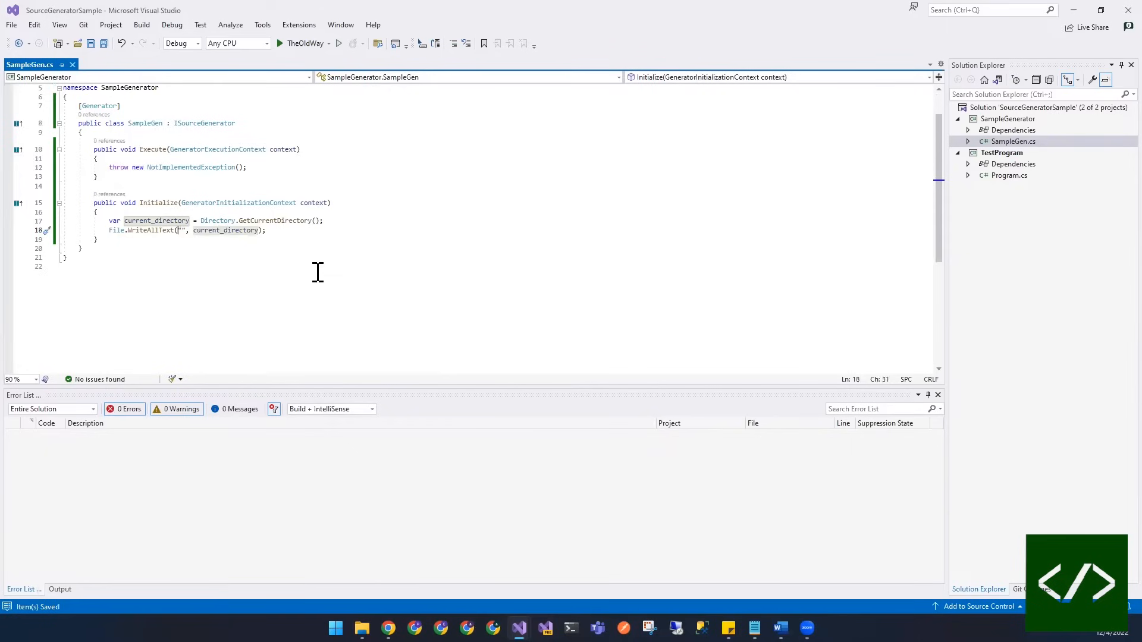
pyautogui.write('$@')
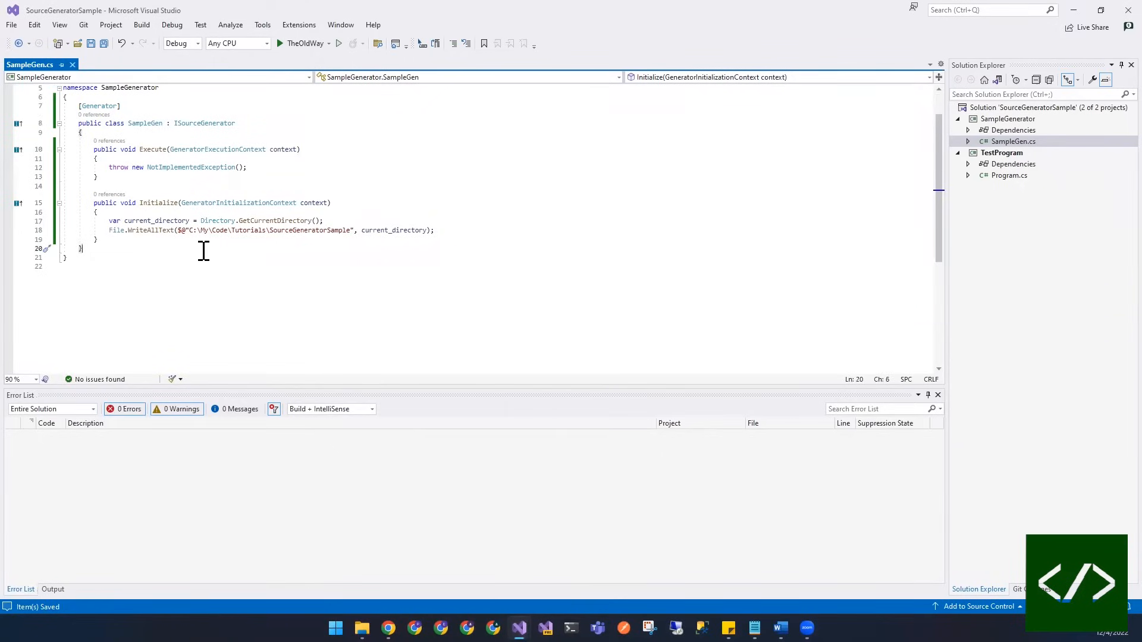
# Comment out Execute's throw and copy the two file-writing lines from Initialize into Execute.
pyautogui.click(107, 166)
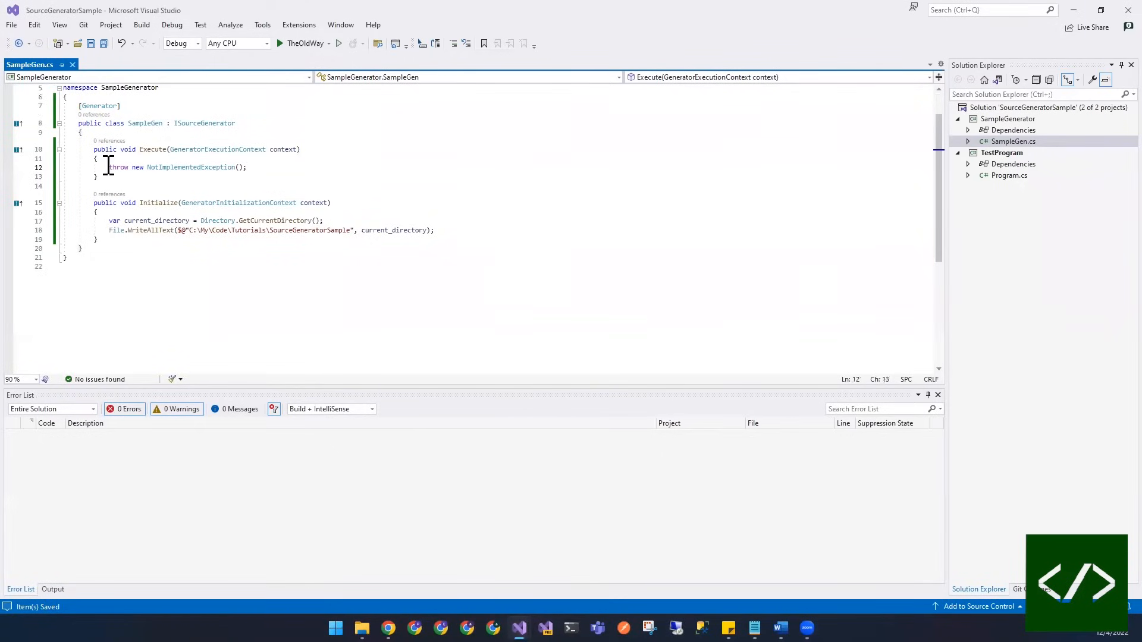
pyautogui.write('//')
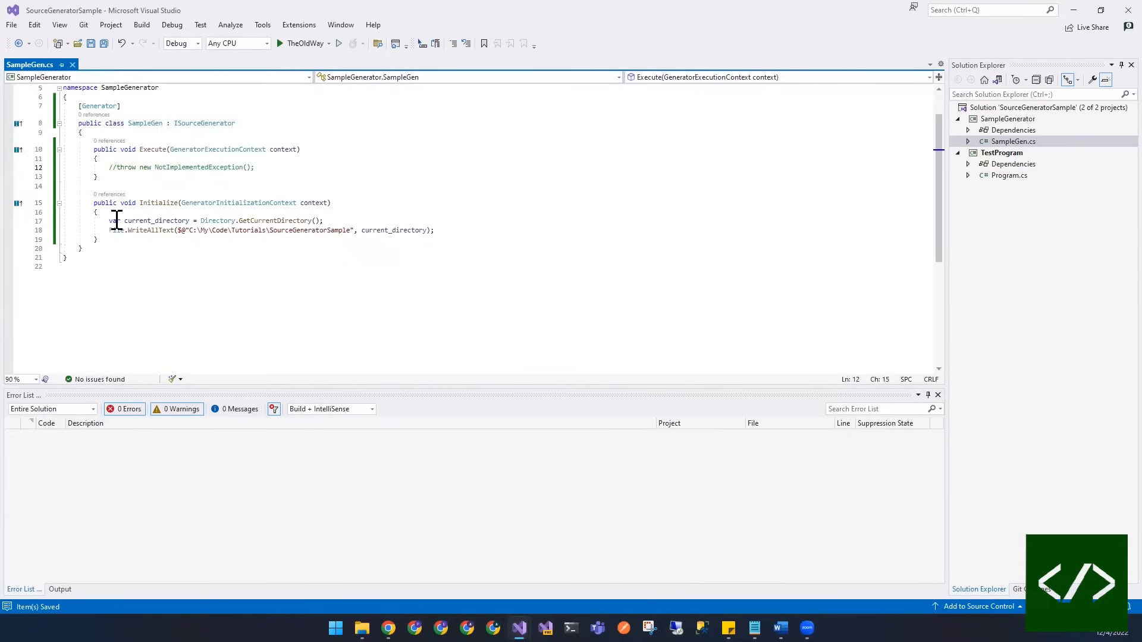
pyautogui.moveTo(108, 221); pyautogui.dragTo(434, 230)
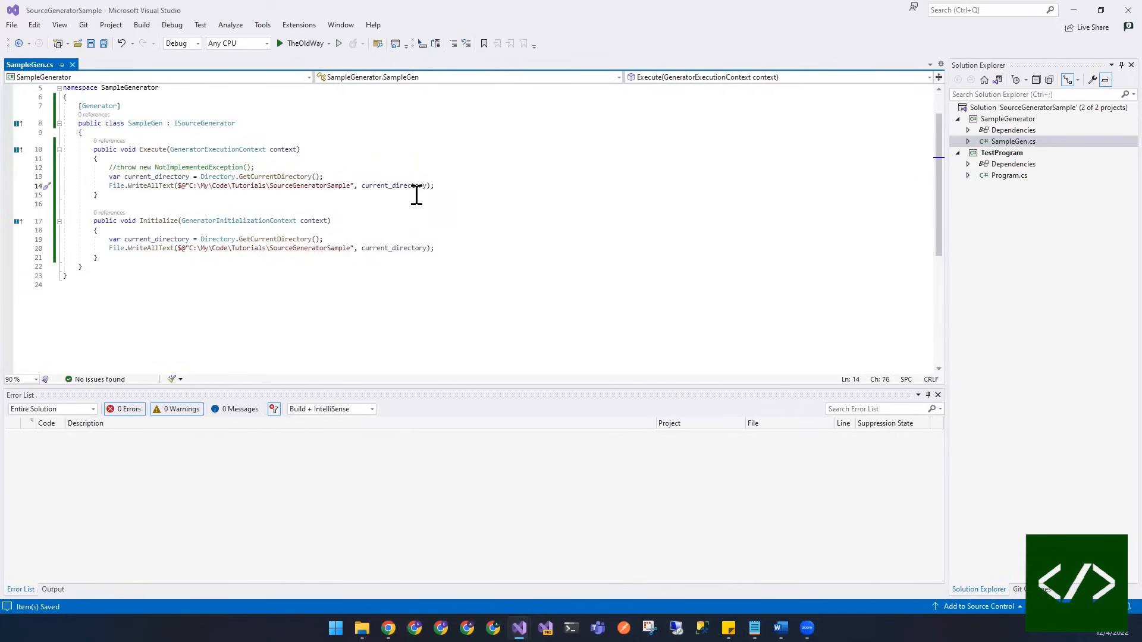
# Append \execute.txt and \initialize.txt to the two output file paths.
pyautogui.write('\\')
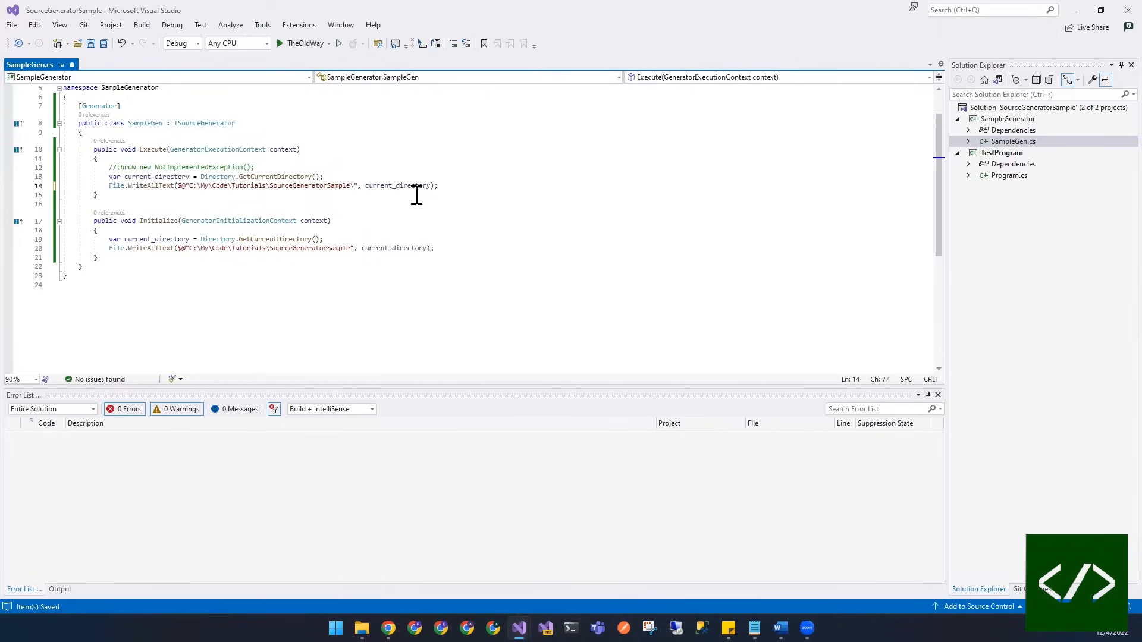
pyautogui.write('execute.txt')
pyautogui.click(273, 248)
pyautogui.write('\\')
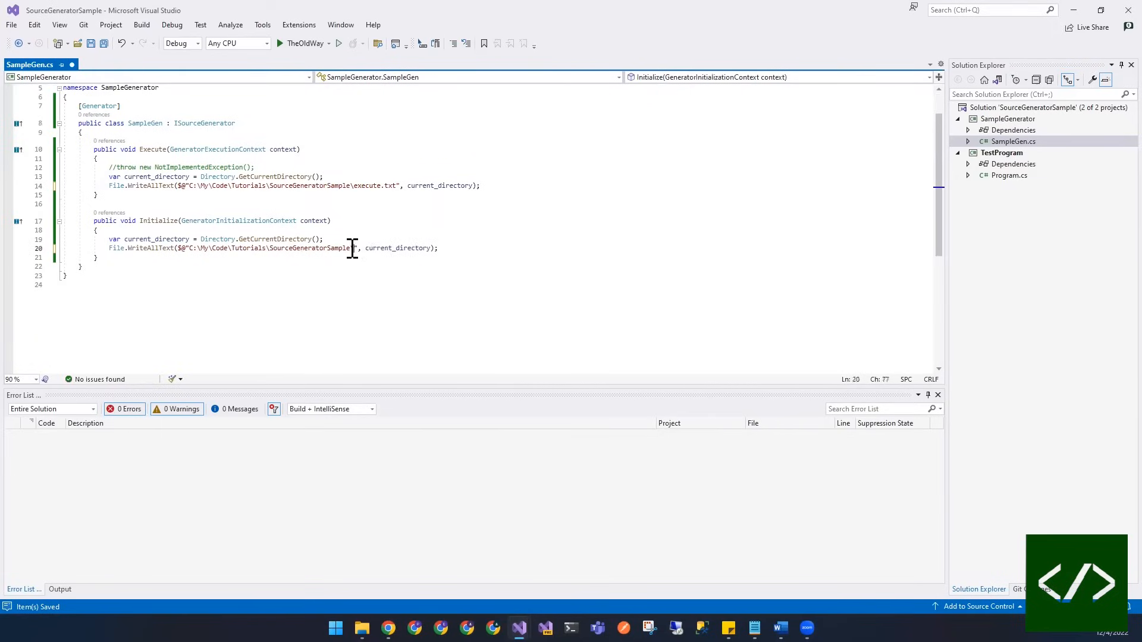
pyautogui.write('initi')
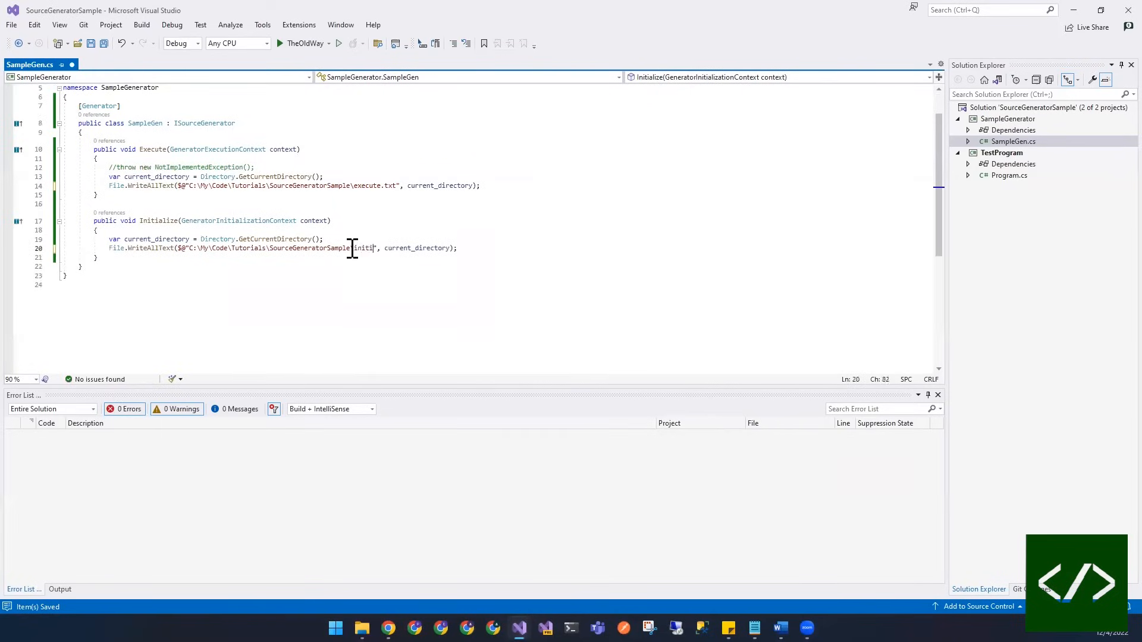
pyautogui.write('alize.txt')
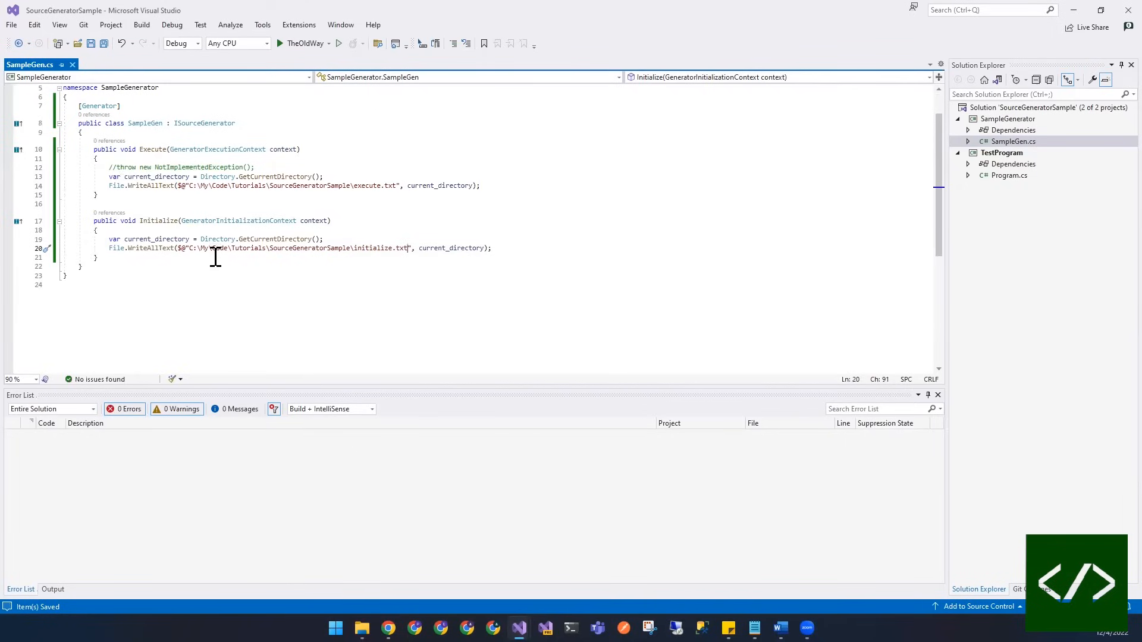
pyautogui.moveTo(153, 237)
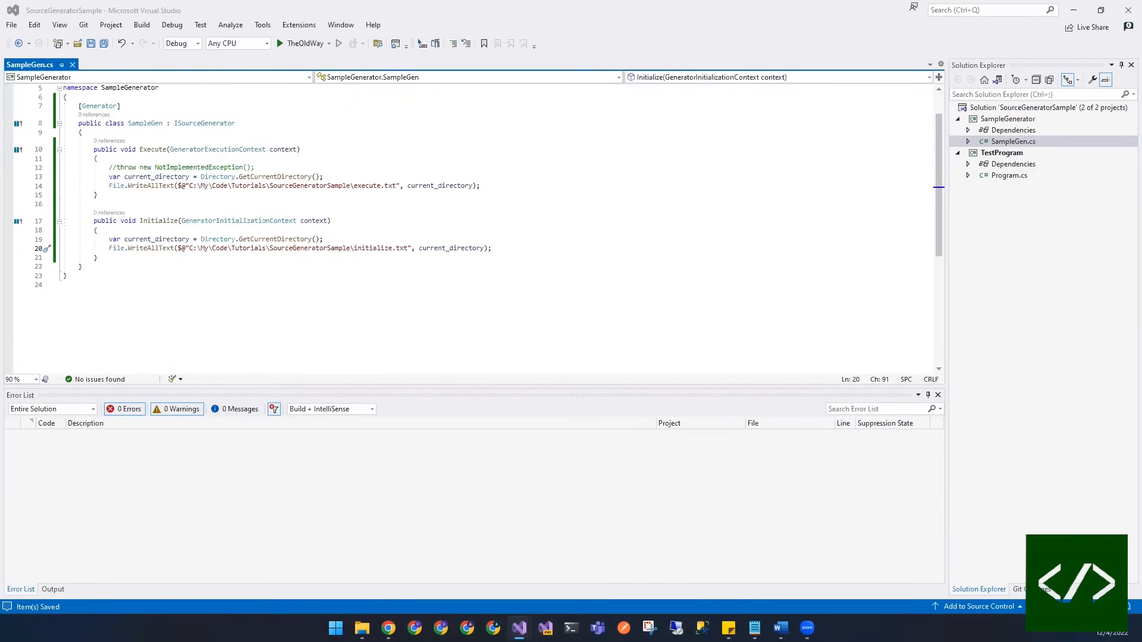
pyautogui.moveTo(1108, 55)
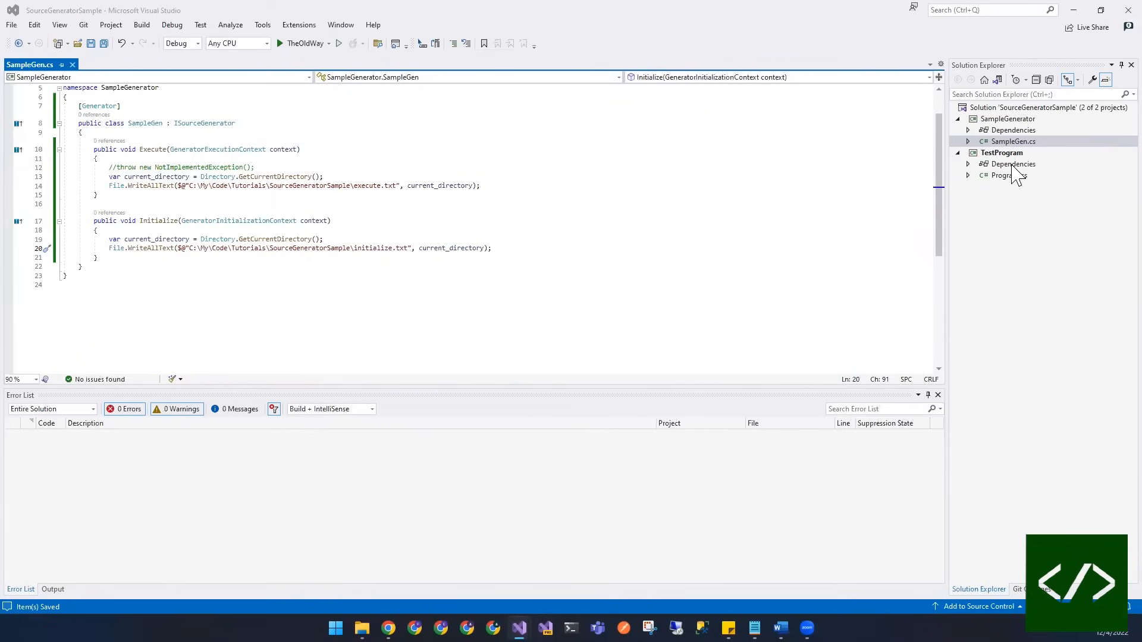
pyautogui.moveTo(1011, 175)
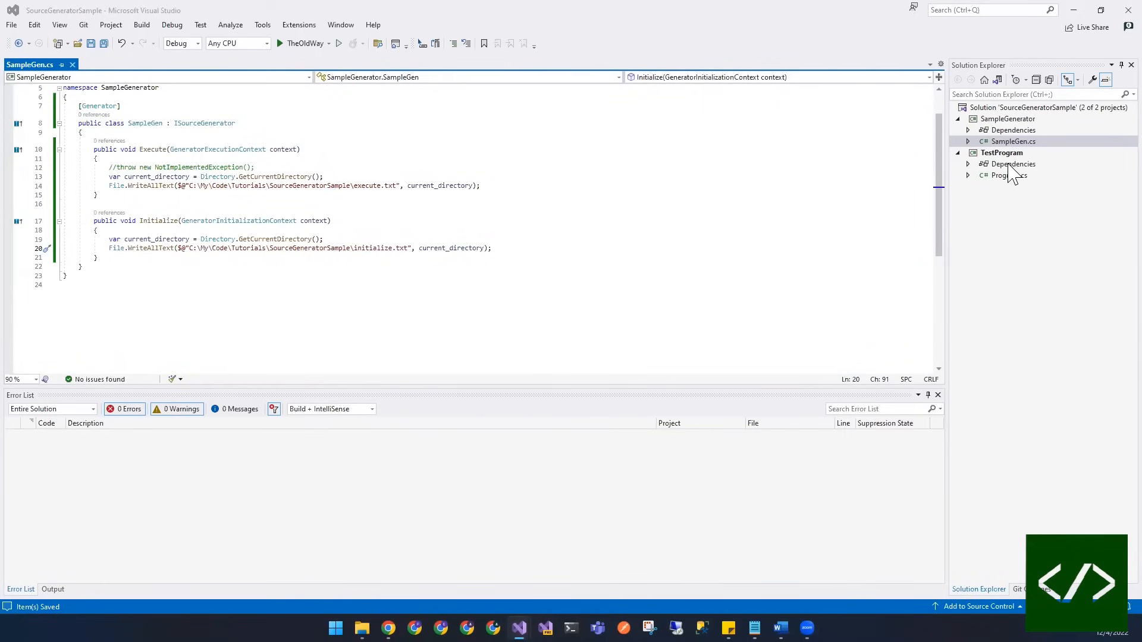
# Add a project reference from TestProgram to SampleGenerator and build the solution.
pyautogui.click(1013, 164)
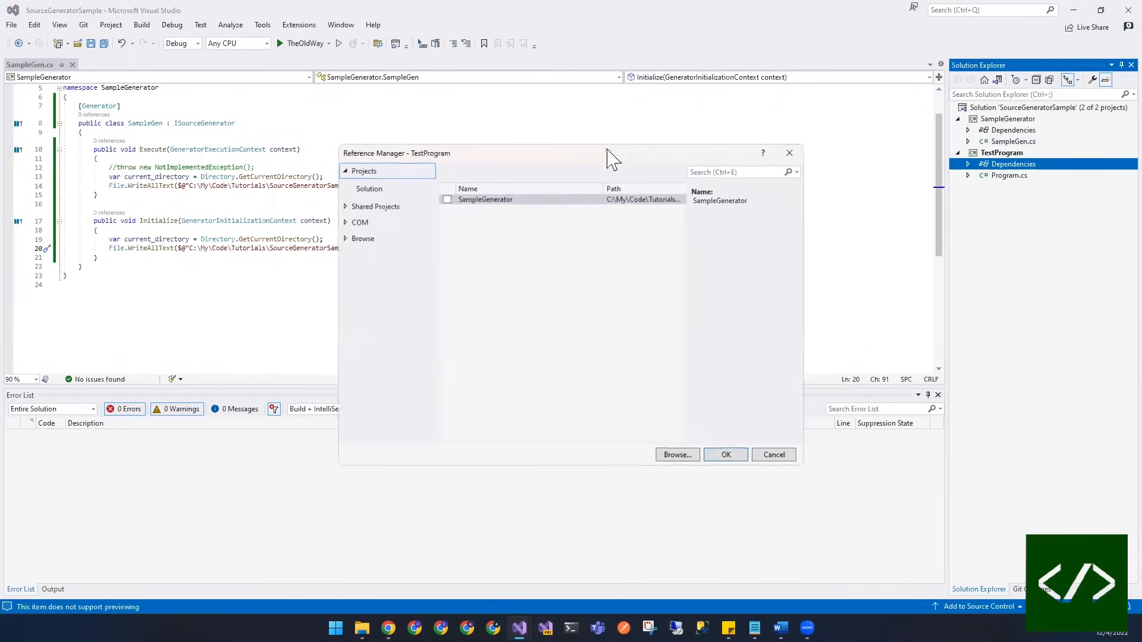
pyautogui.click(446, 199)
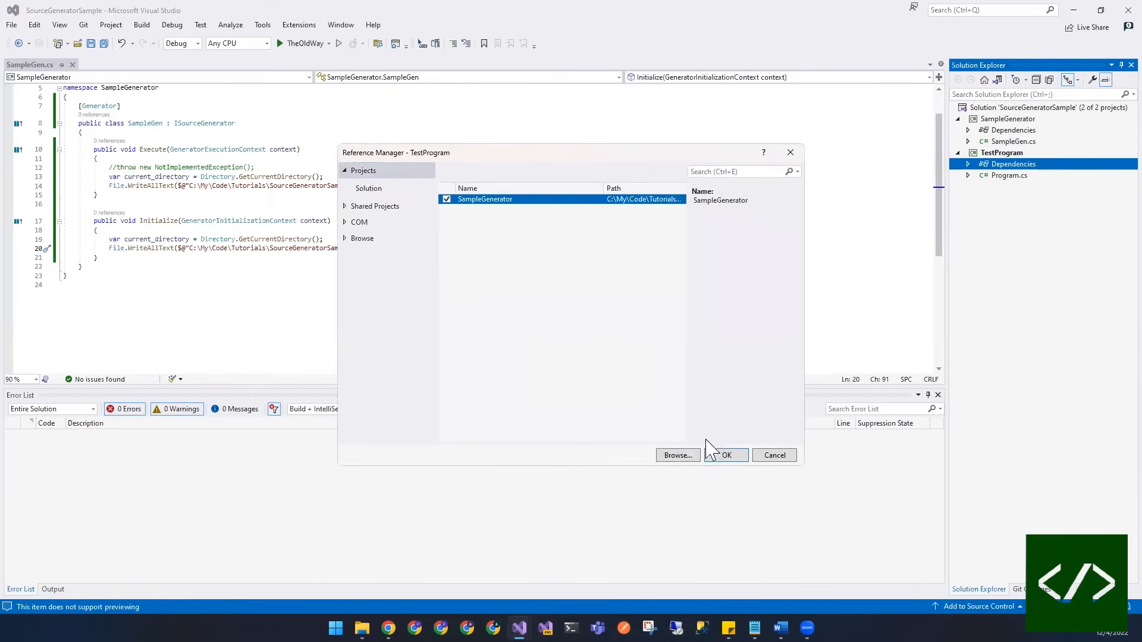
pyautogui.click(724, 456)
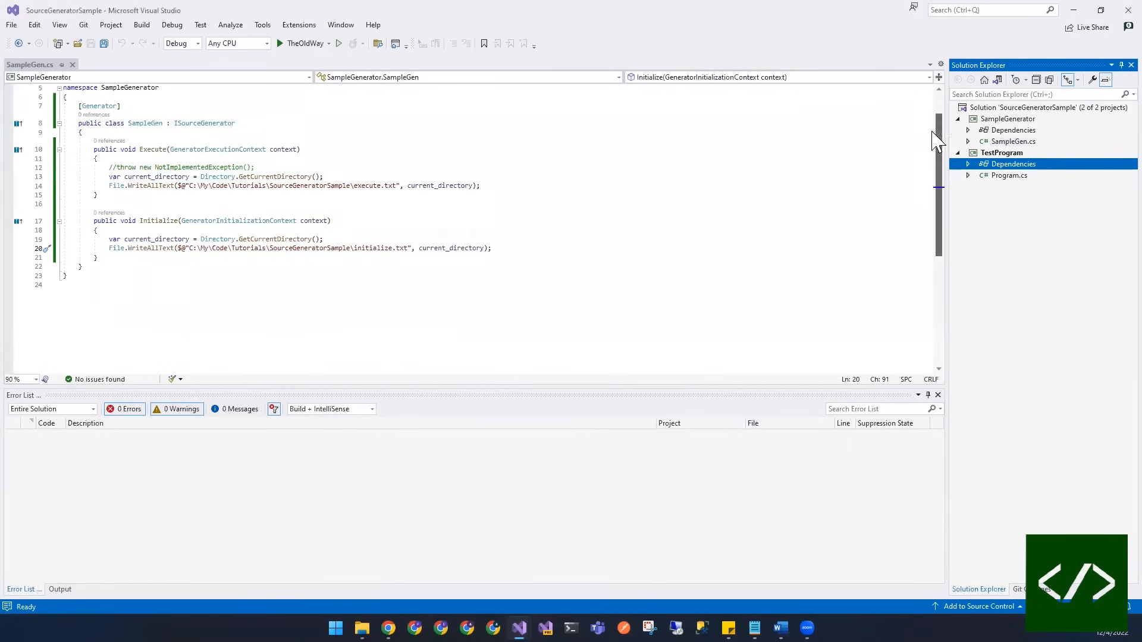
pyautogui.click(1011, 164)
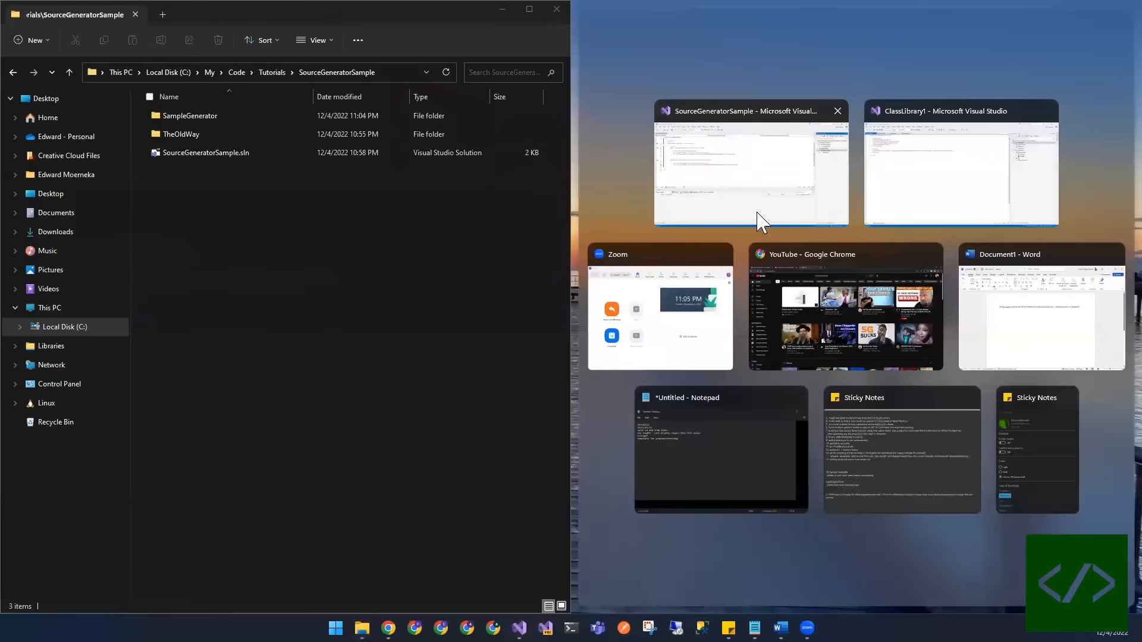
# Expand TestProgram's Dependencies > Analyzers beside the file explorer window.
pyautogui.click(750, 164)
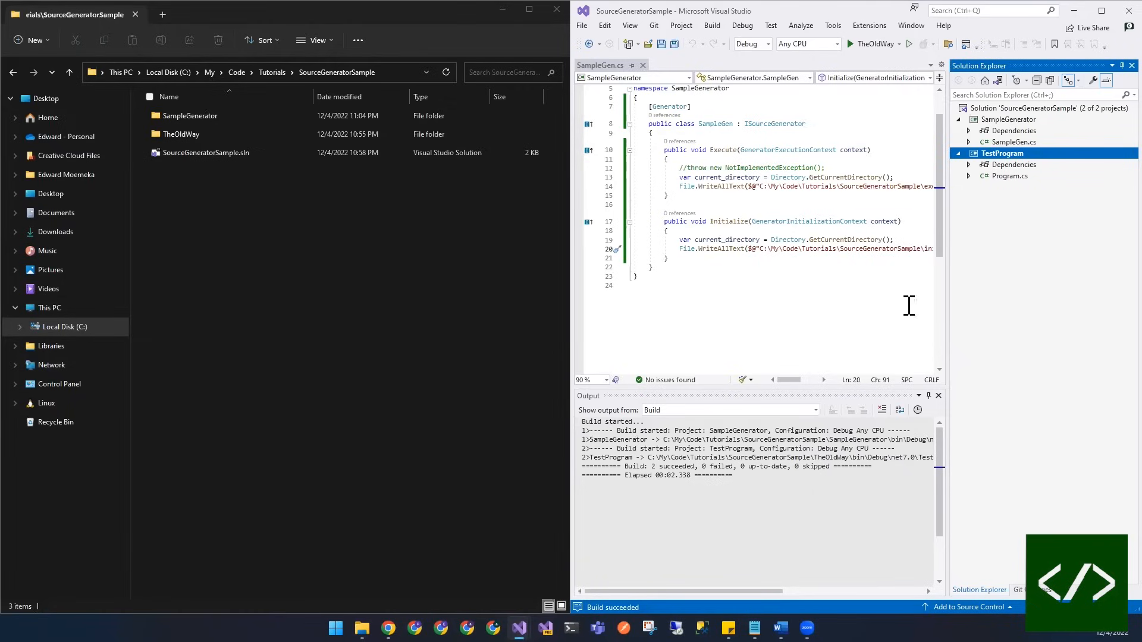
pyautogui.click(969, 164)
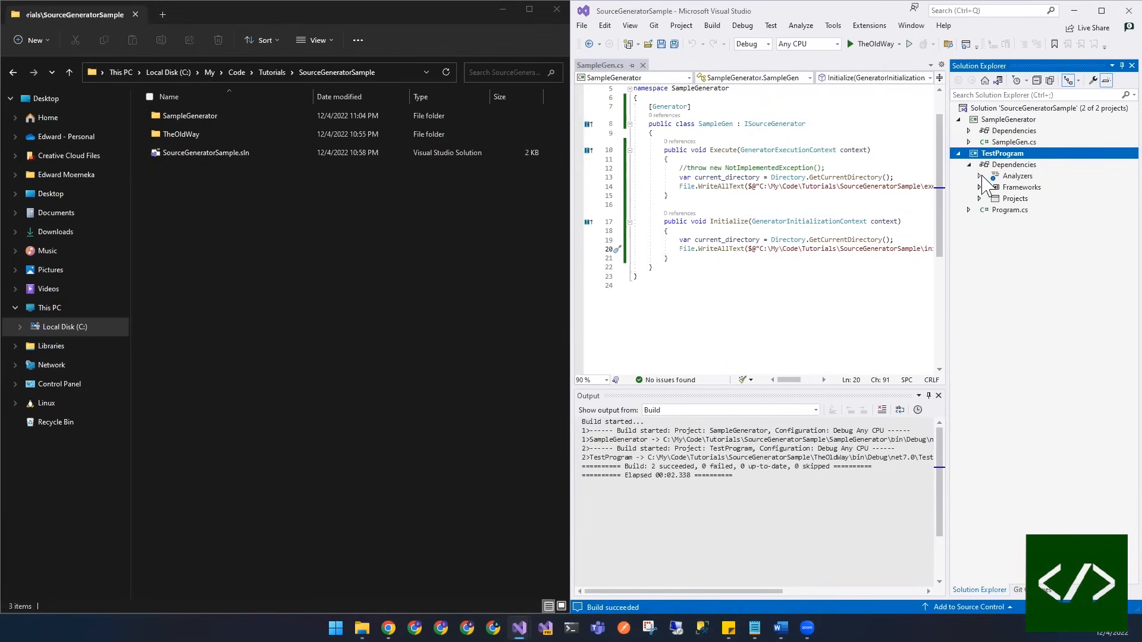
pyautogui.click(982, 176)
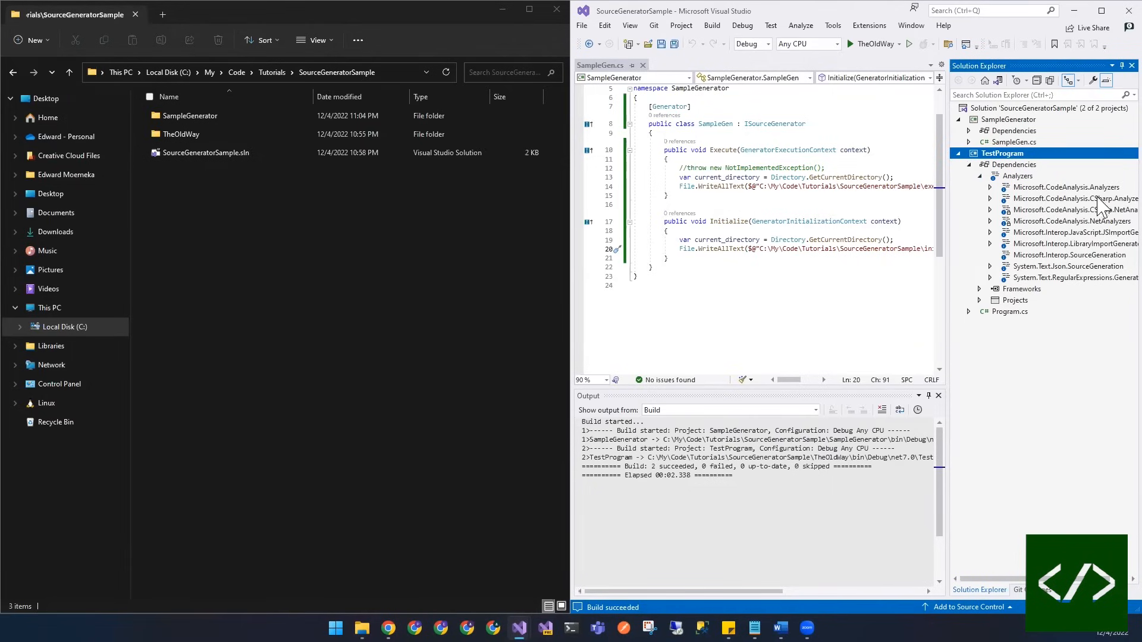
pyautogui.moveTo(1042, 198)
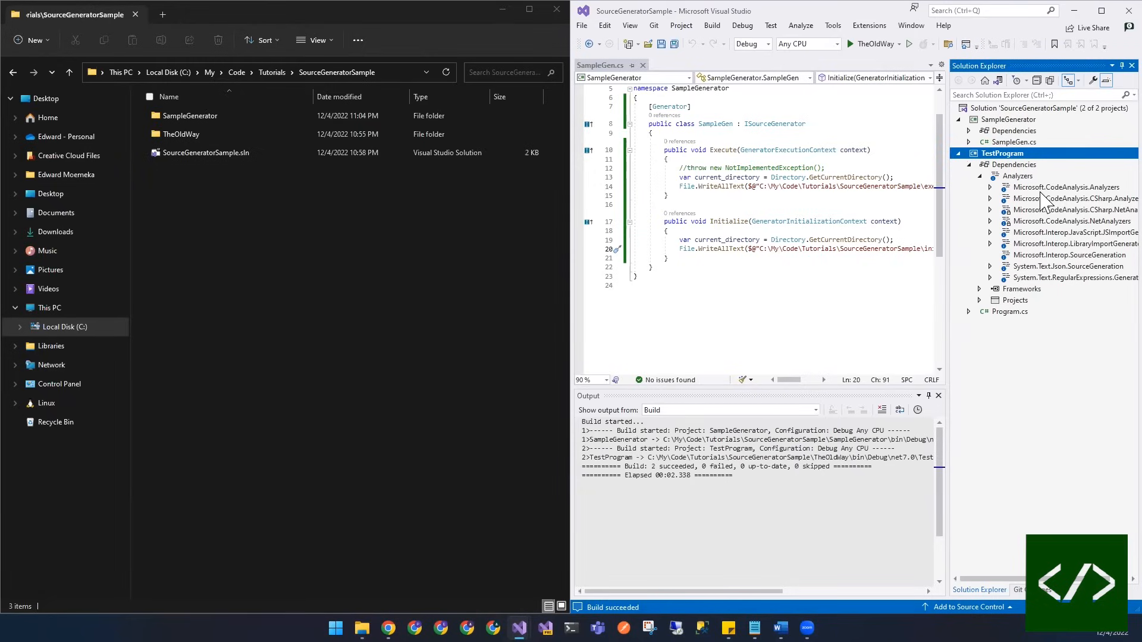
pyautogui.moveTo(964, 178)
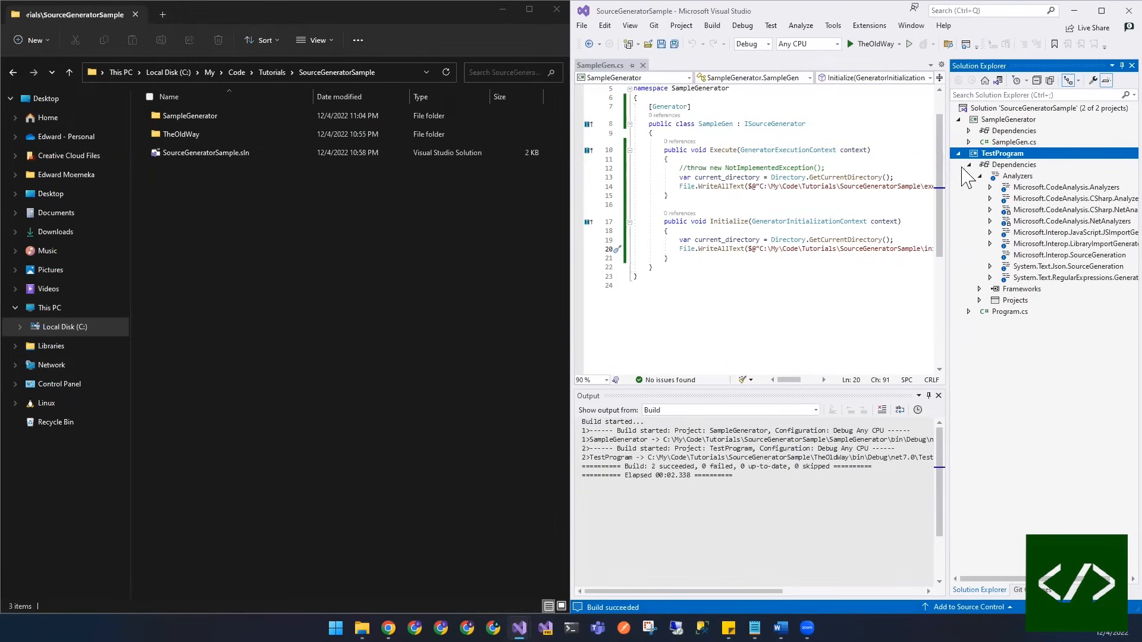
# Add OutputItemType="Analyzer" to the SampleGenerator ProjectReference in TestProgram.csproj and save.
pyautogui.rightClick(1011, 153)
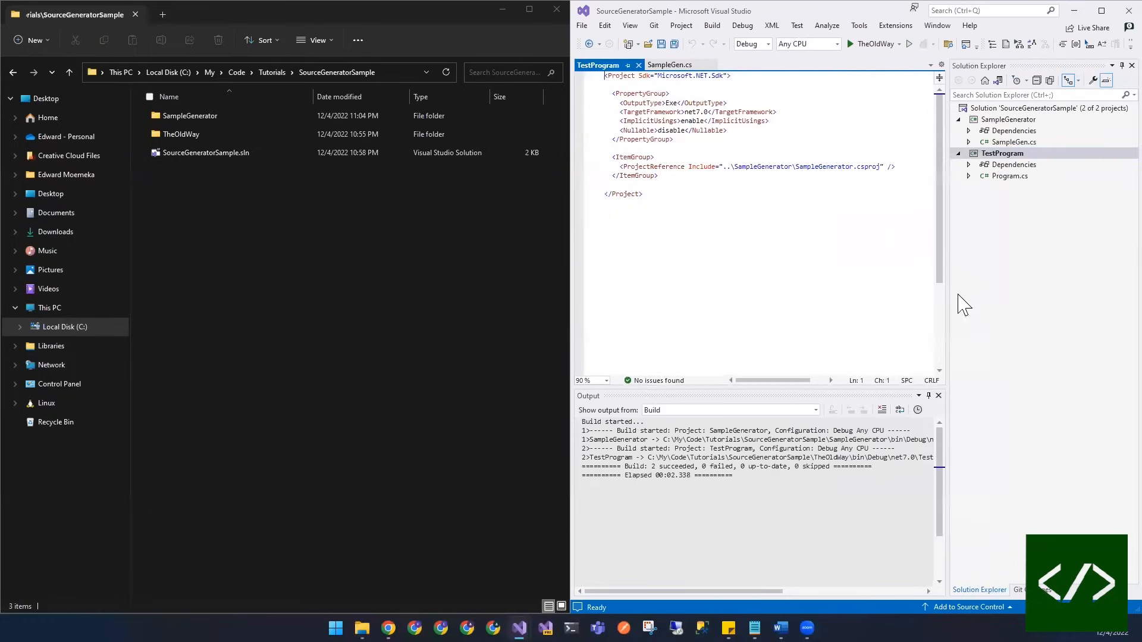
pyautogui.moveTo(698, 167)
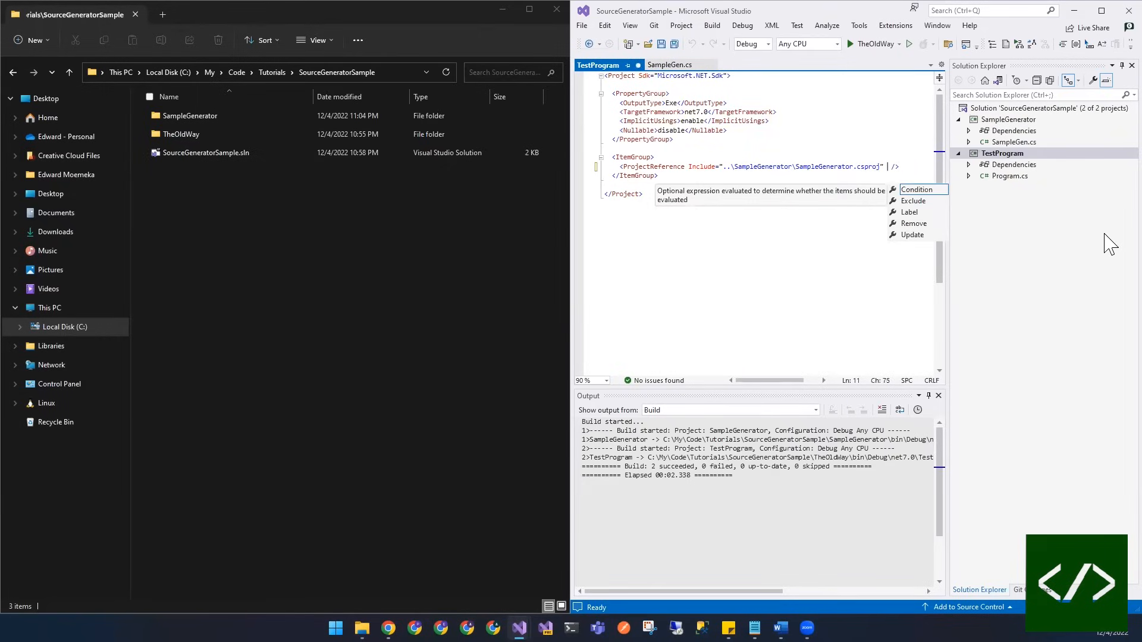
pyautogui.write('Outut')
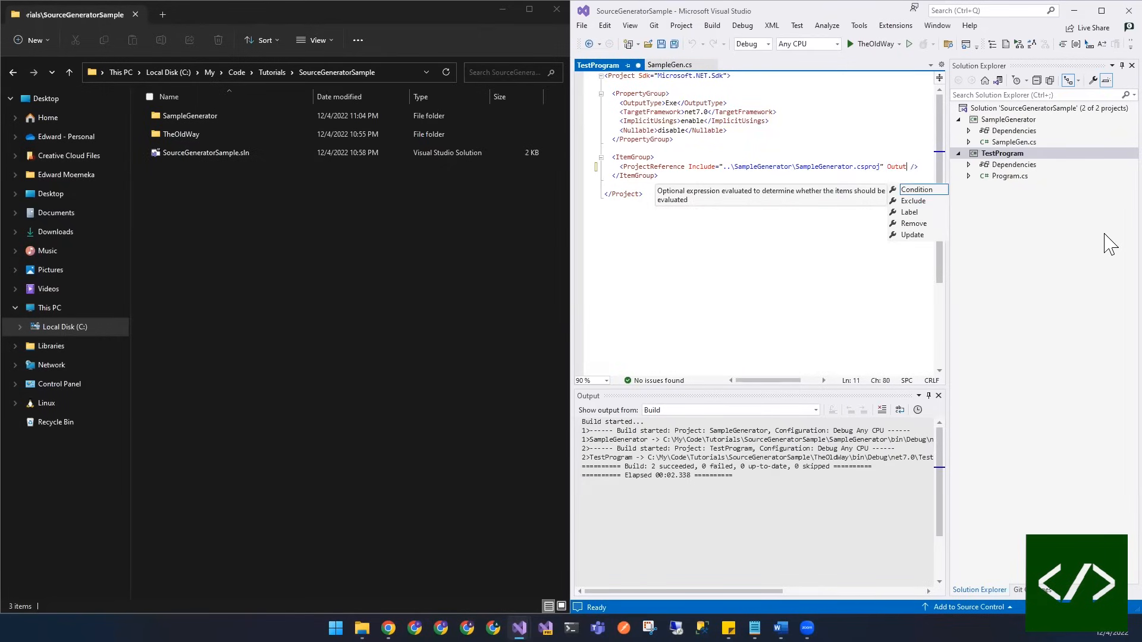
pyautogui.press('Backspace')
pyautogui.write('utItemType')
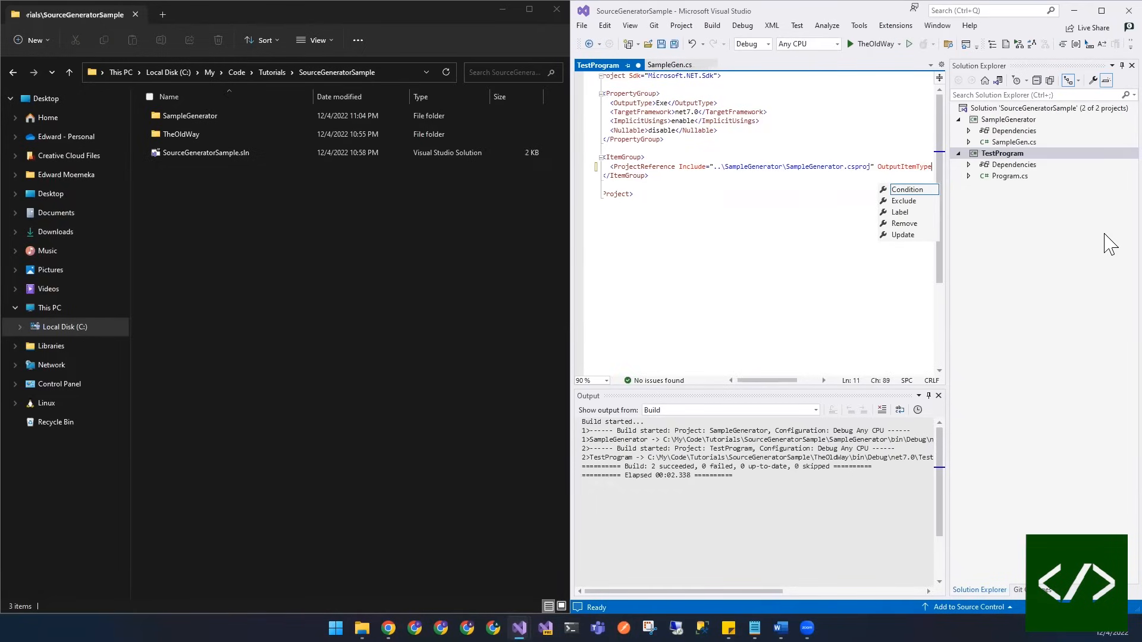
pyautogui.write('="Analyzer')
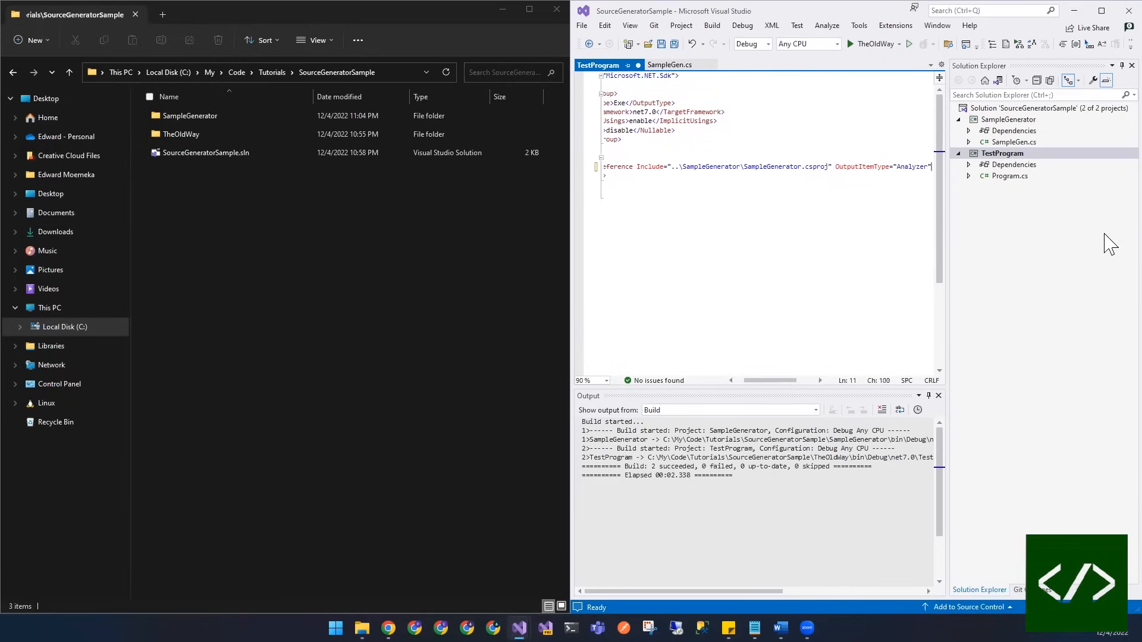
pyautogui.press('ctrl+s')
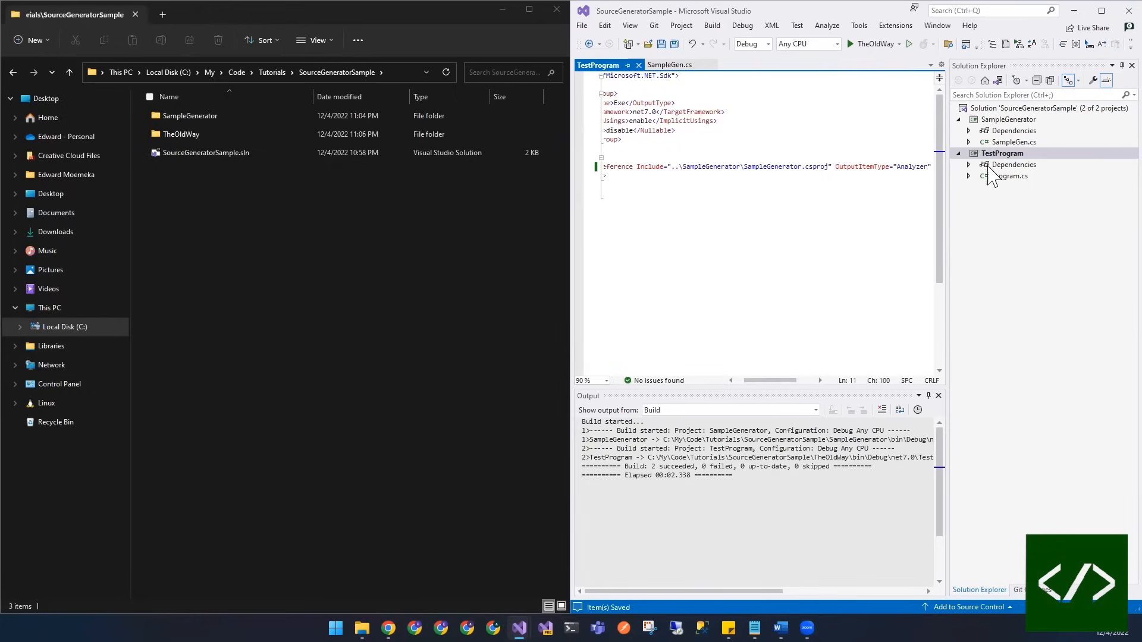
# Build TestProgram and check execute.txt and initialize.txt appear in the SourceGeneratorSample folder.
pyautogui.rightClick(1007, 153)
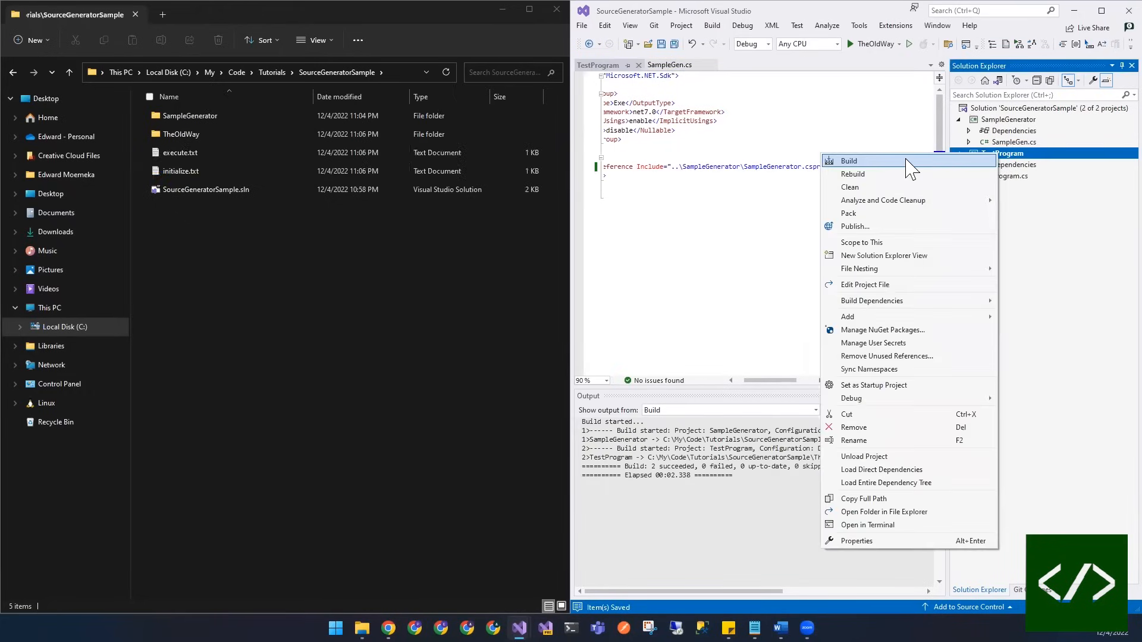
pyautogui.click(848, 160)
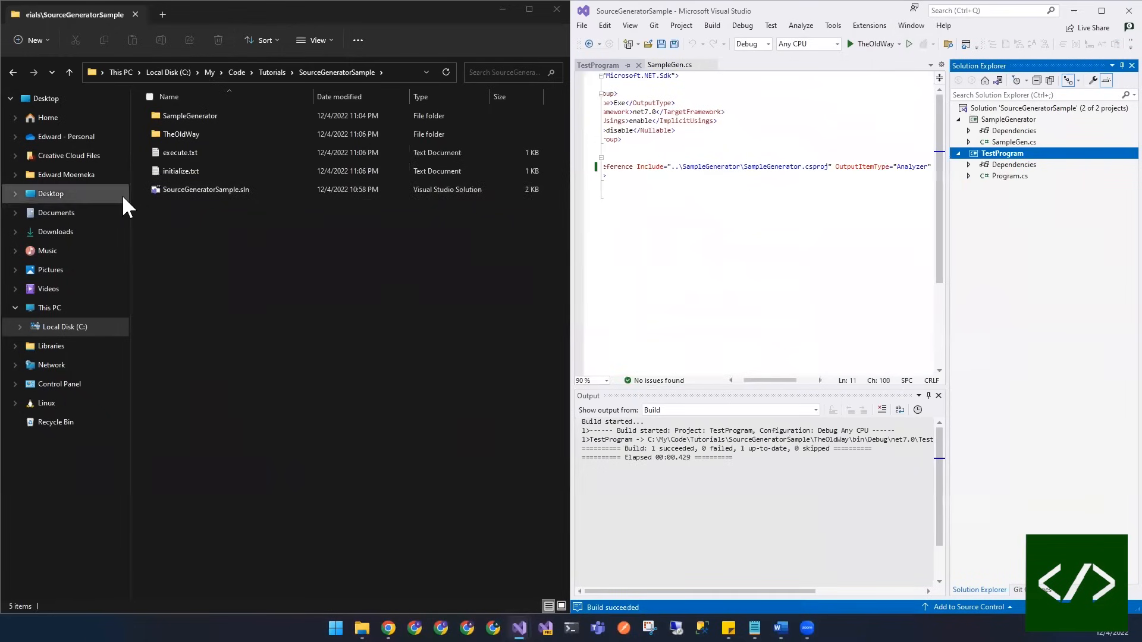
pyautogui.click(179, 152)
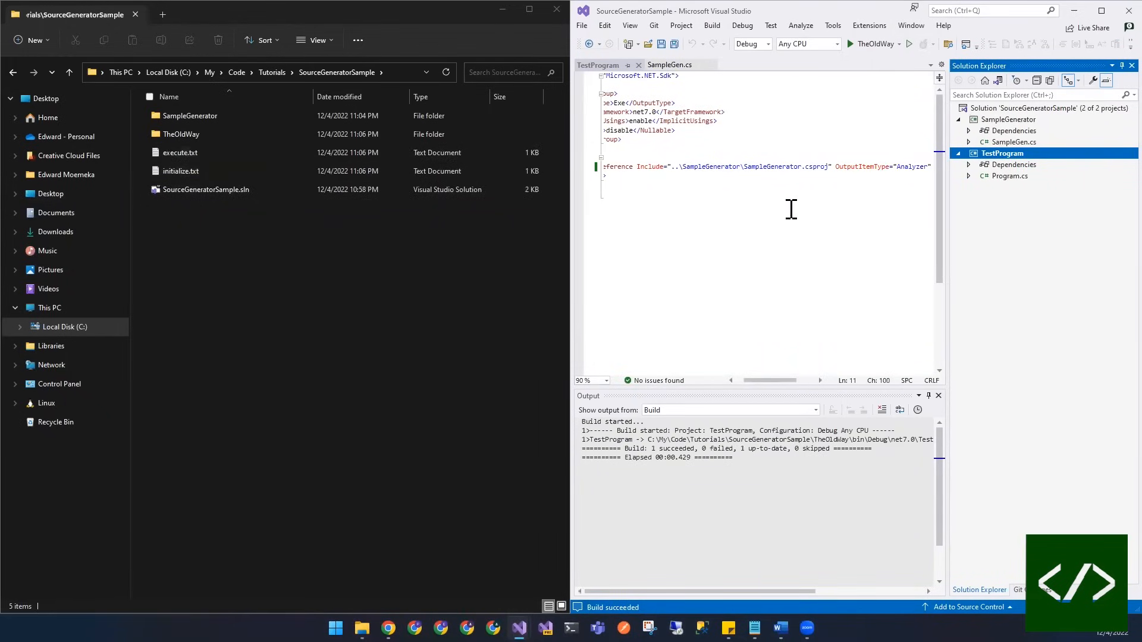
pyautogui.click(179, 152)
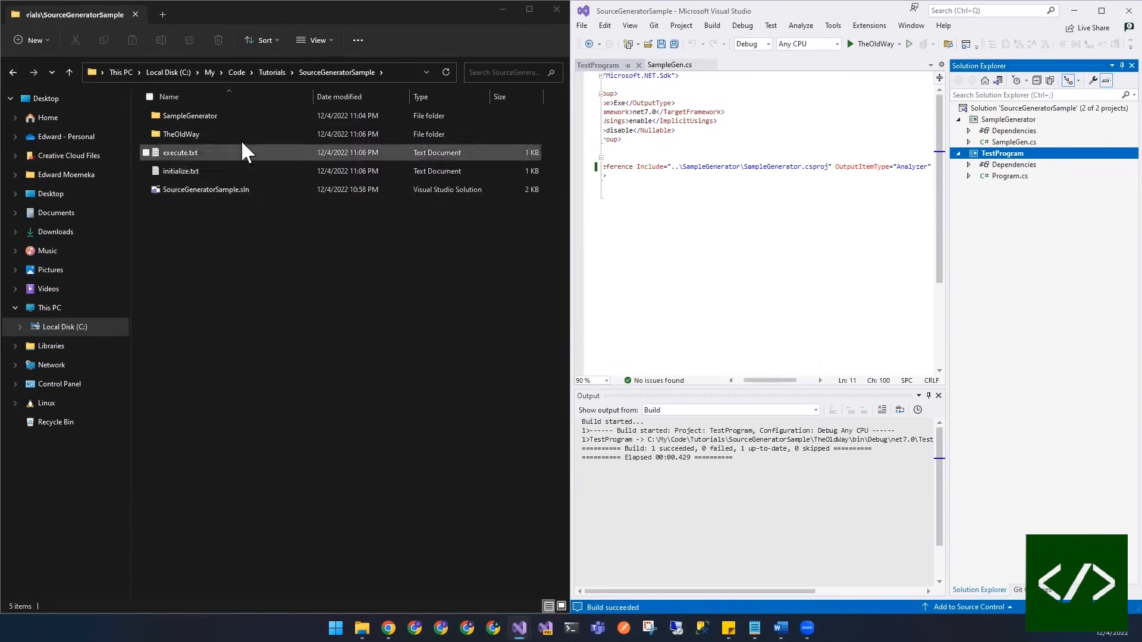
pyautogui.click(180, 170)
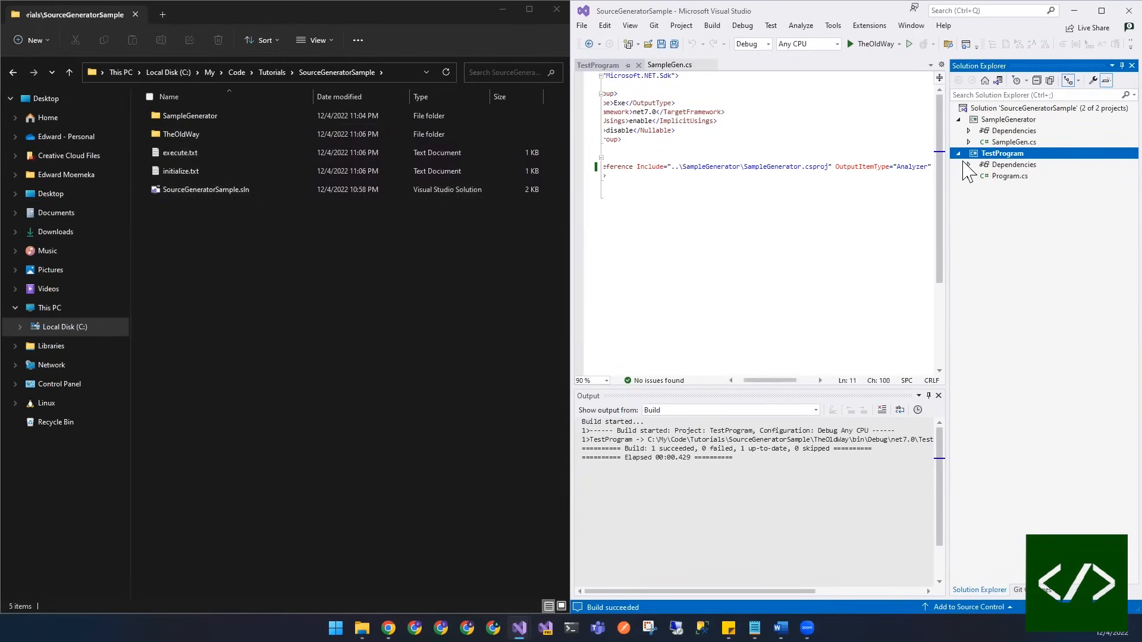
# Expand TestProgram's analyzers to show SampleGenerator listed, then select initialize.txt.
pyautogui.click(970, 164)
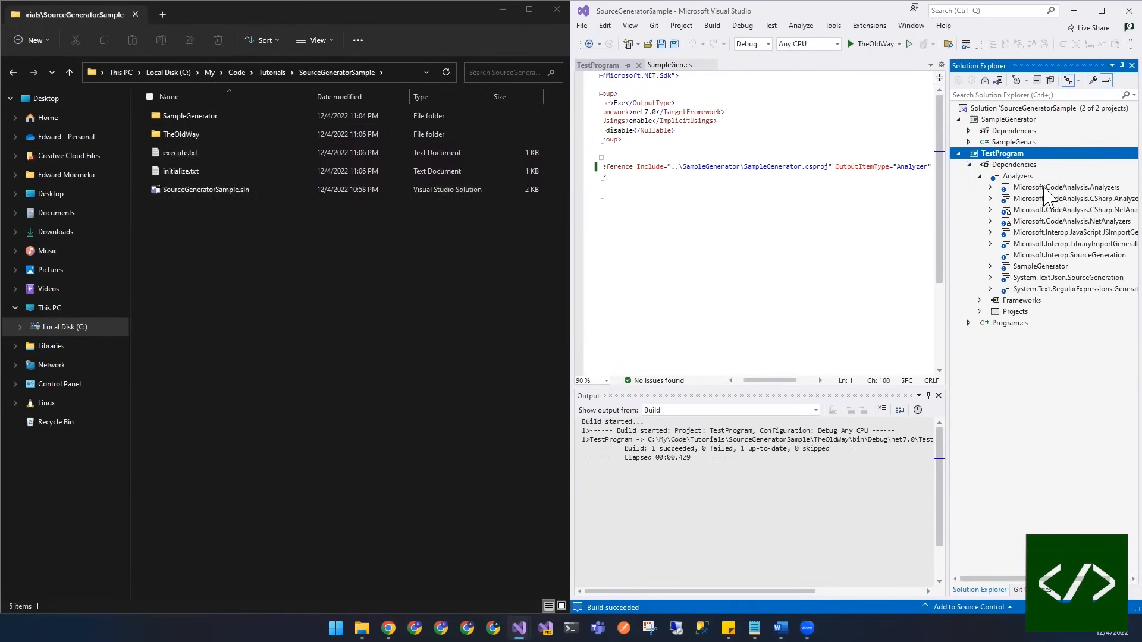
pyautogui.click(992, 266)
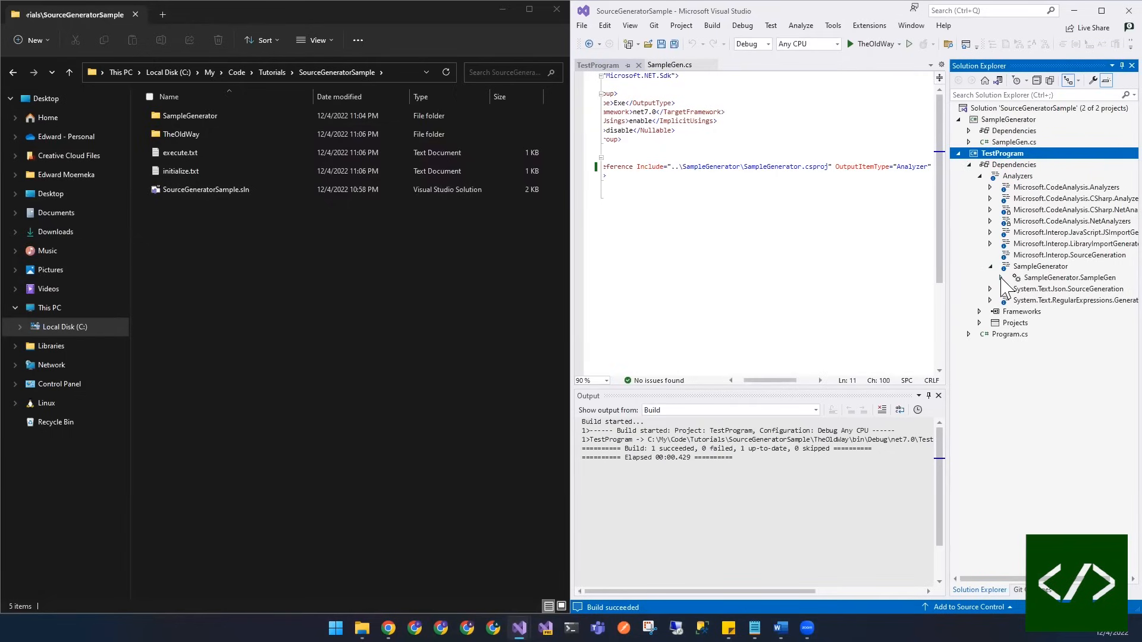
pyautogui.click(1000, 277)
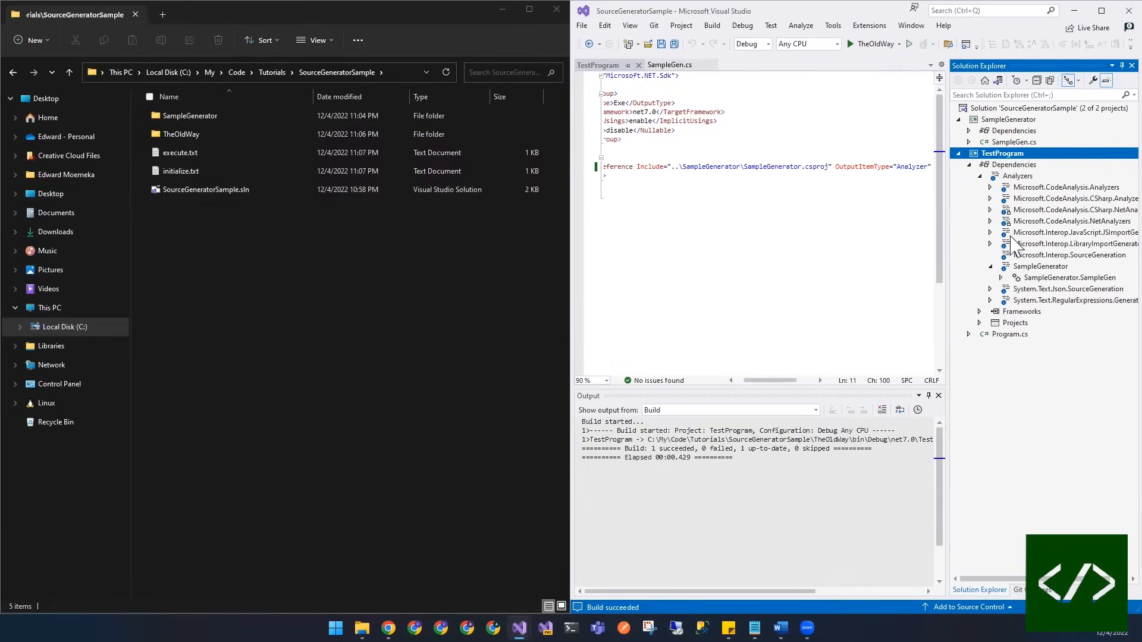
pyautogui.click(990, 265)
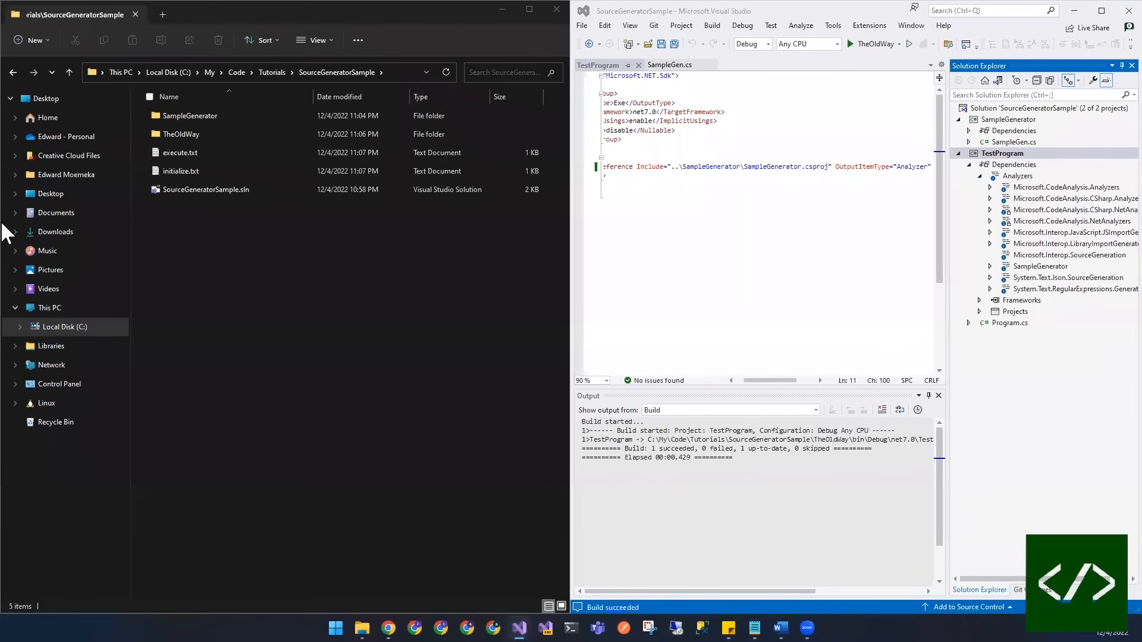
pyautogui.click(181, 170)
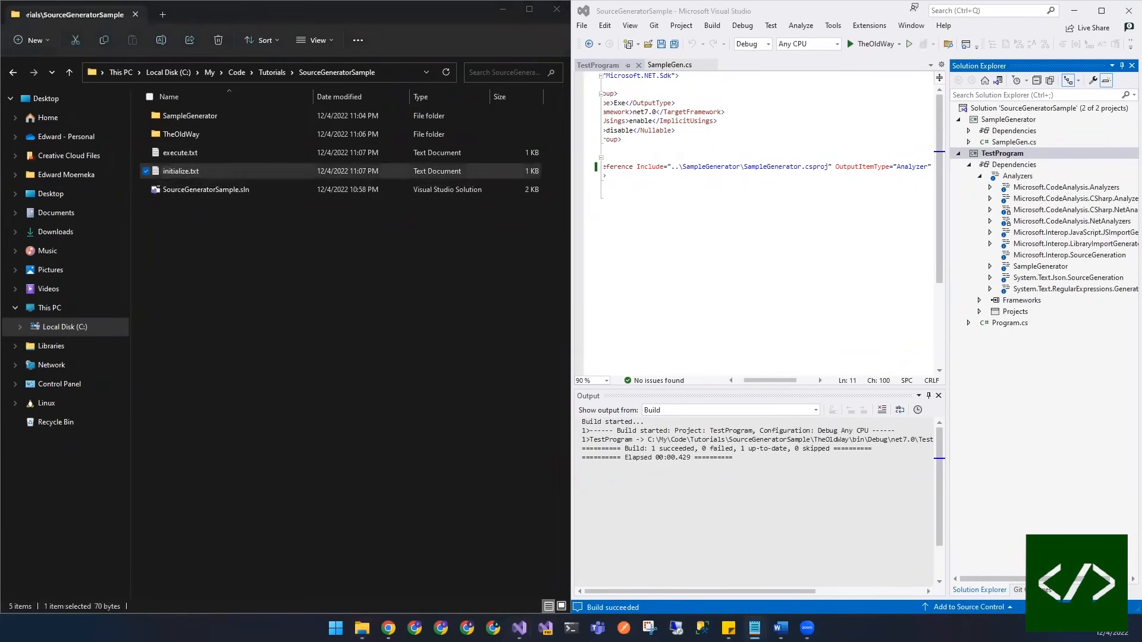
# Read the recorded current directory path (the Common7\IDE folder) in Notepad.
pyautogui.doubleClick(181, 171)
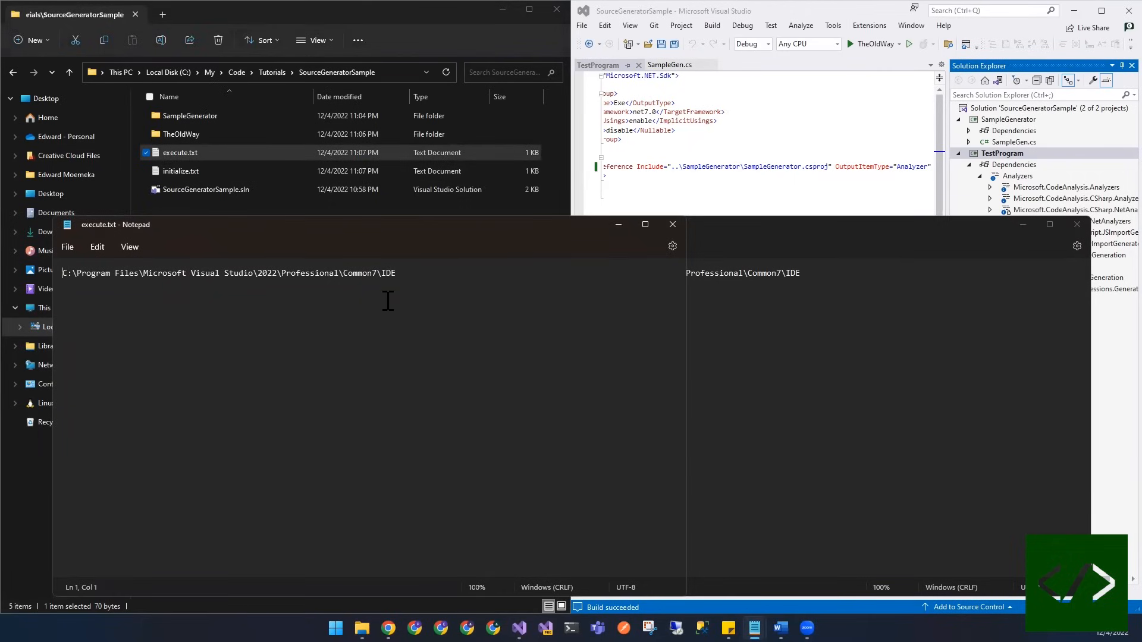
pyautogui.moveTo(608, 260)
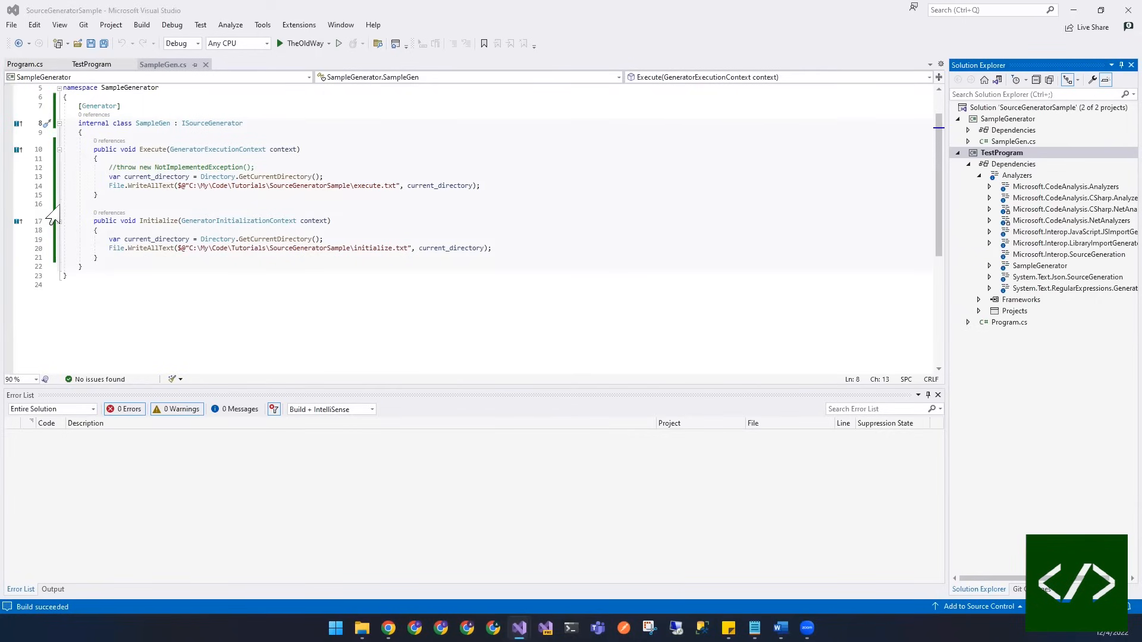
pyautogui.moveTo(423, 257)
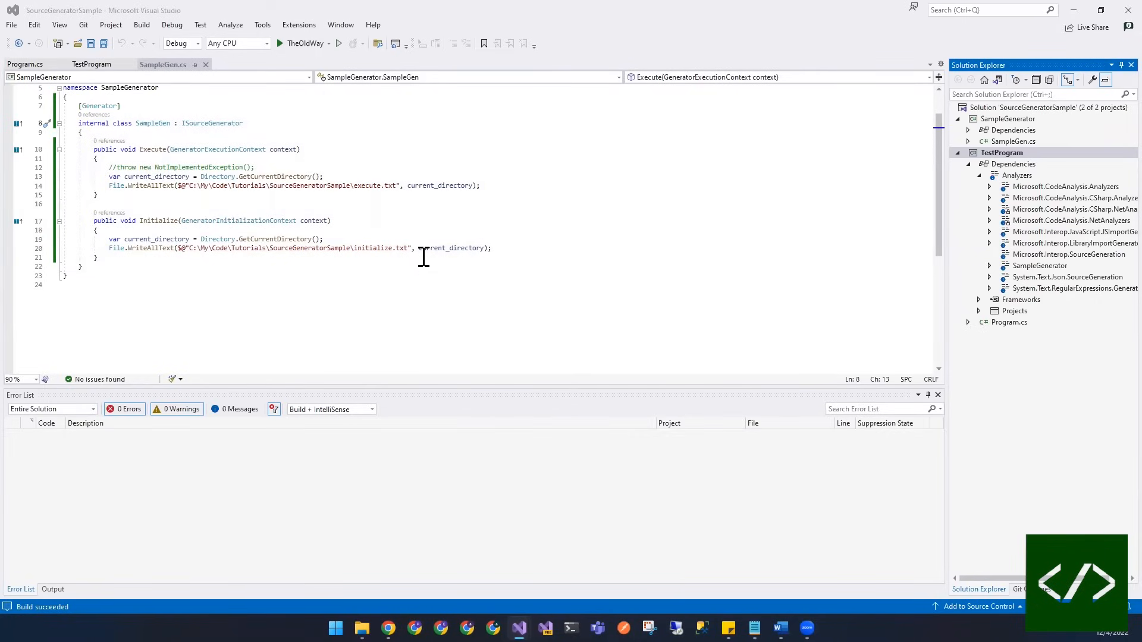
pyautogui.moveTo(427, 195)
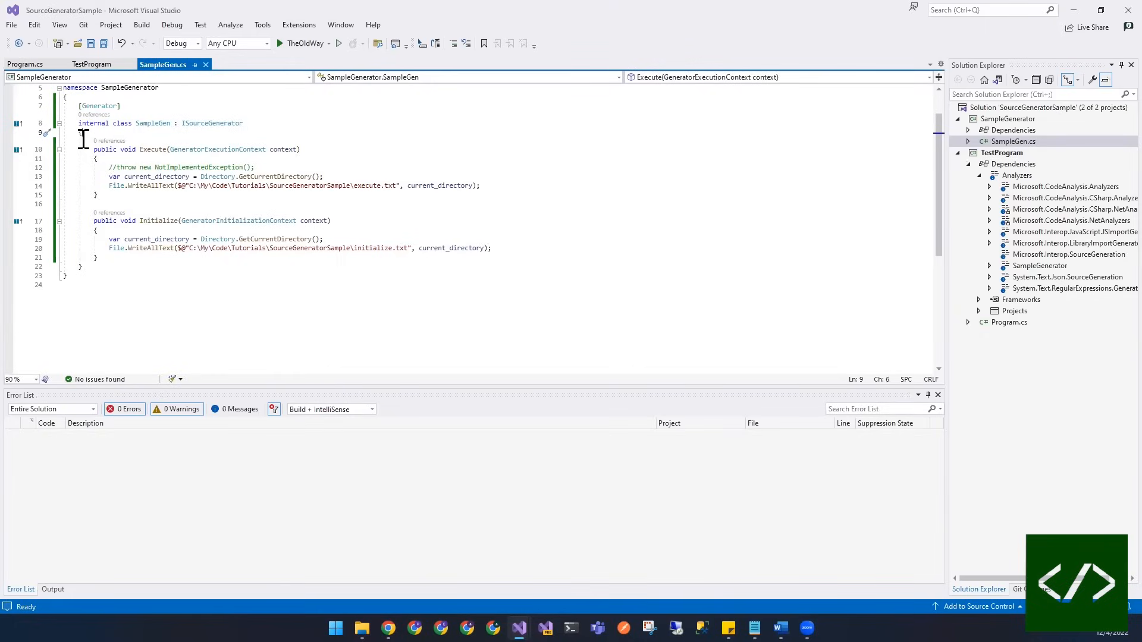
# Add a string _code raw-string field holding the MyTestClass source and save.
pyautogui.write('string )co')
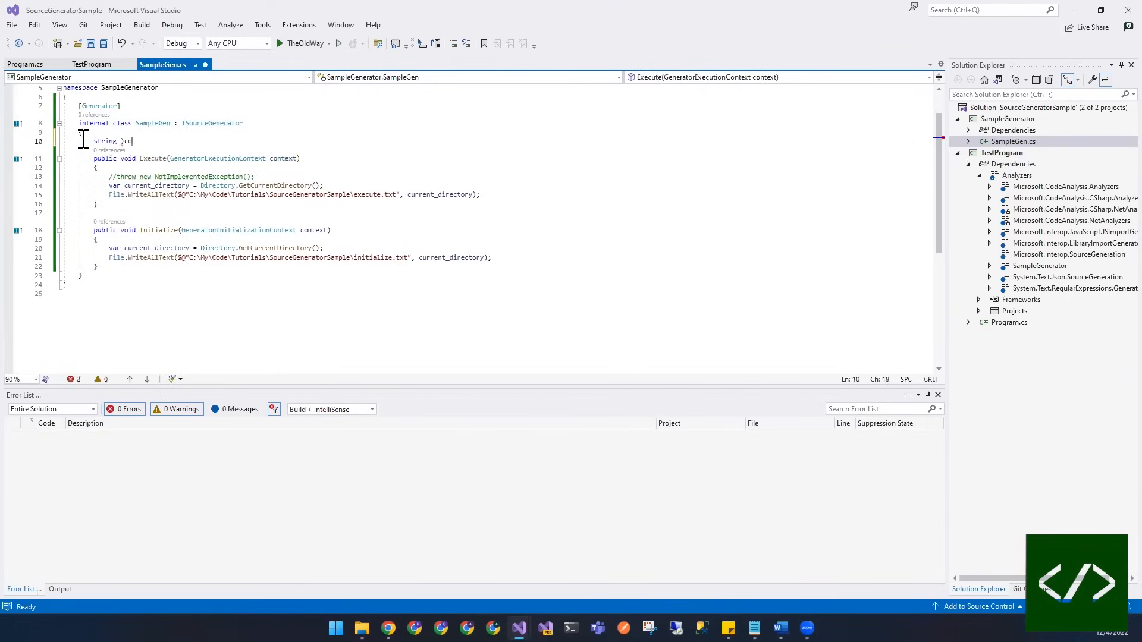
pyautogui.write('_code')
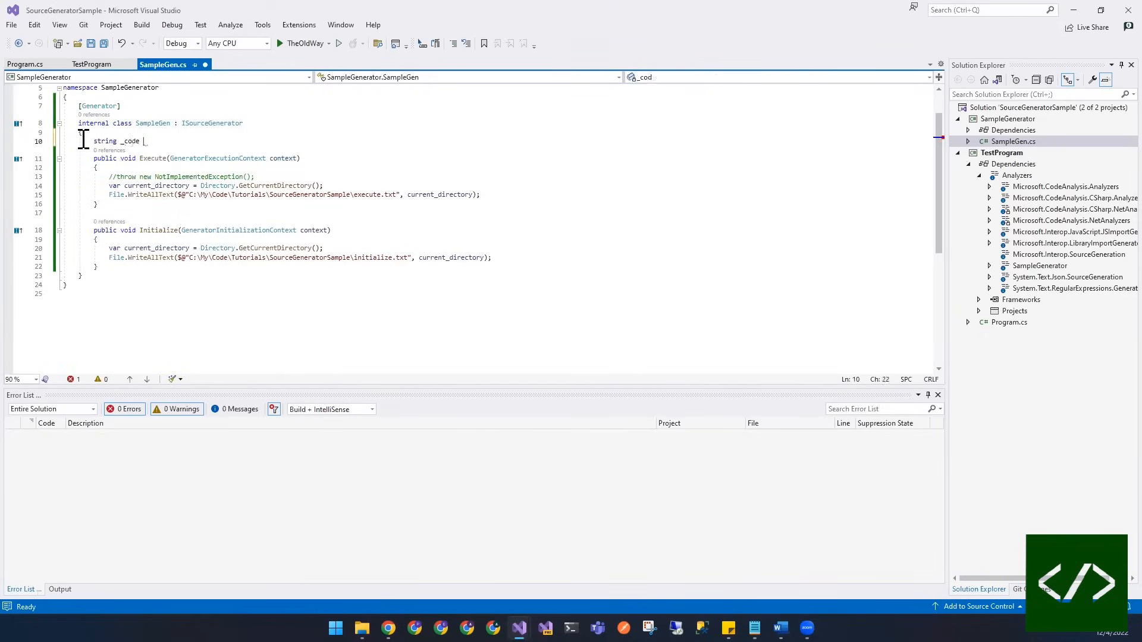
pyautogui.write('= """"""')
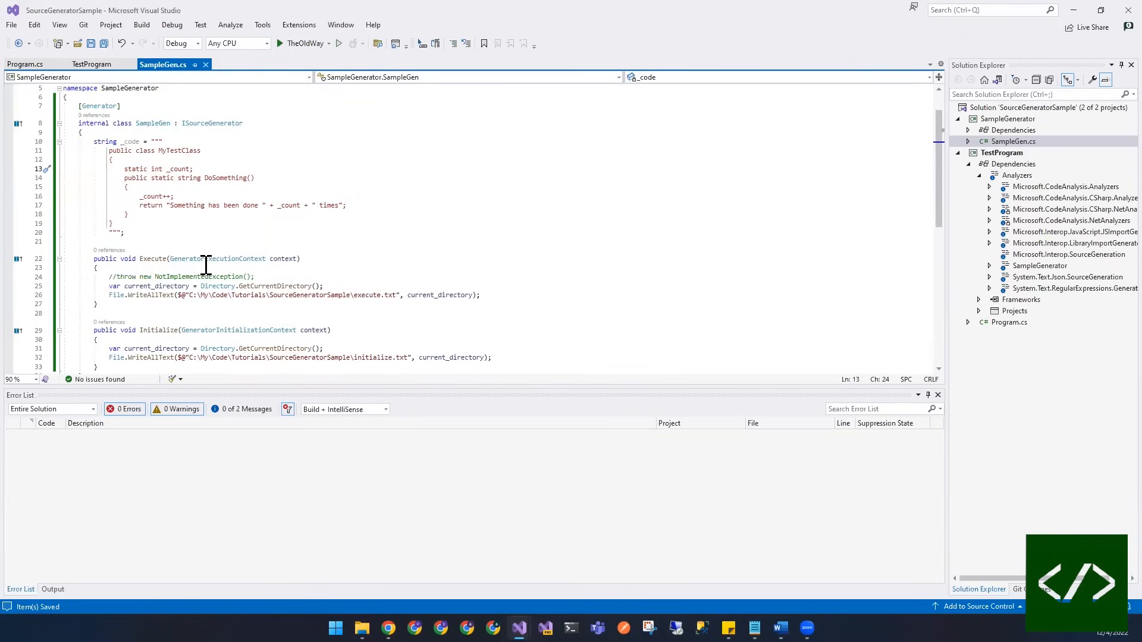
pyautogui.moveTo(216, 234)
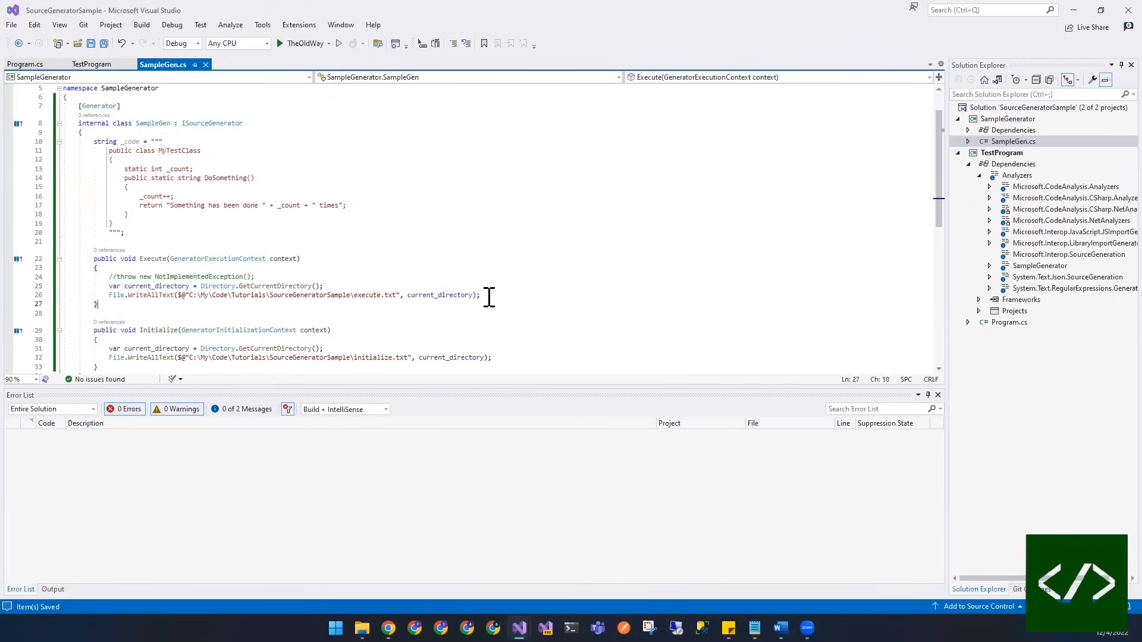
# In Execute, create var source = SourceText.From(_code, Encoding.ASCII).
pyautogui.click(480, 295)
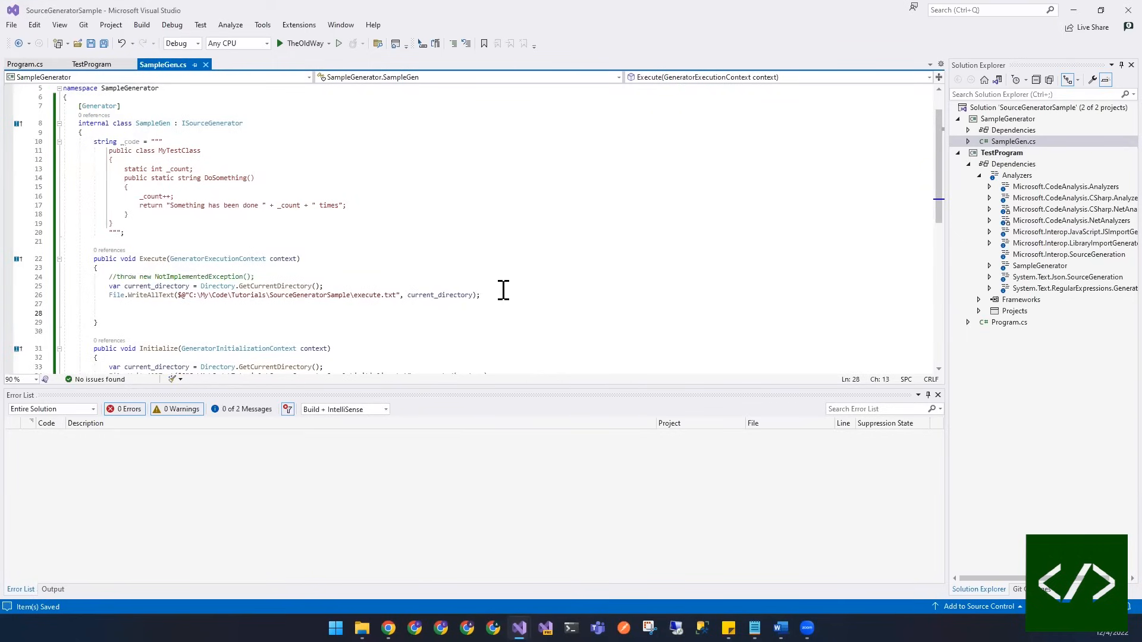
pyautogui.write('var d')
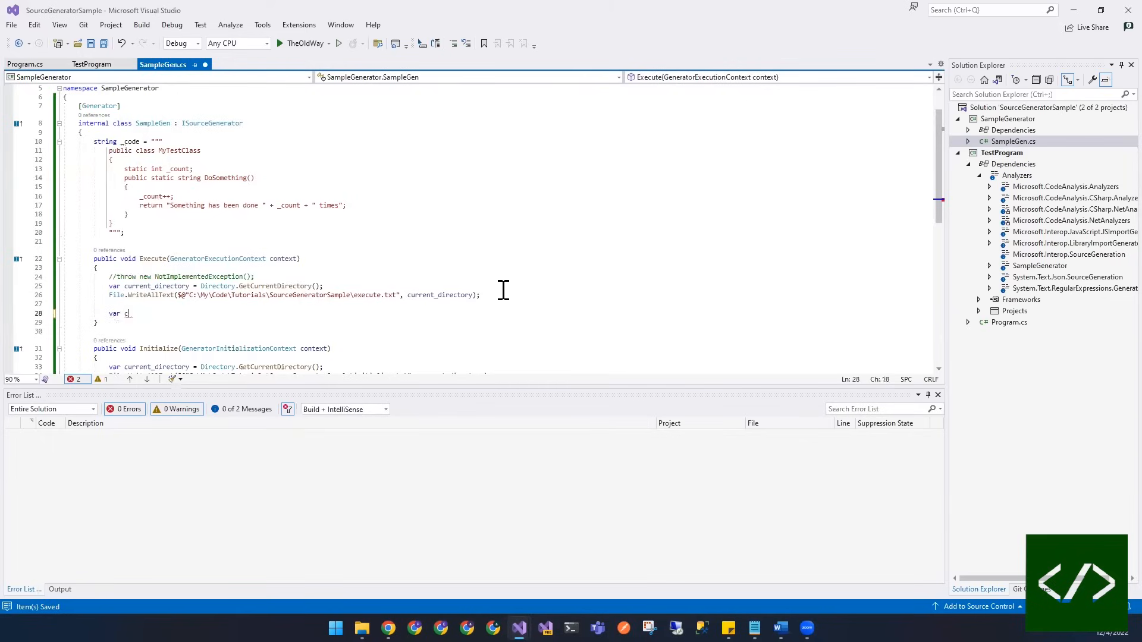
pyautogui.write('ource =')
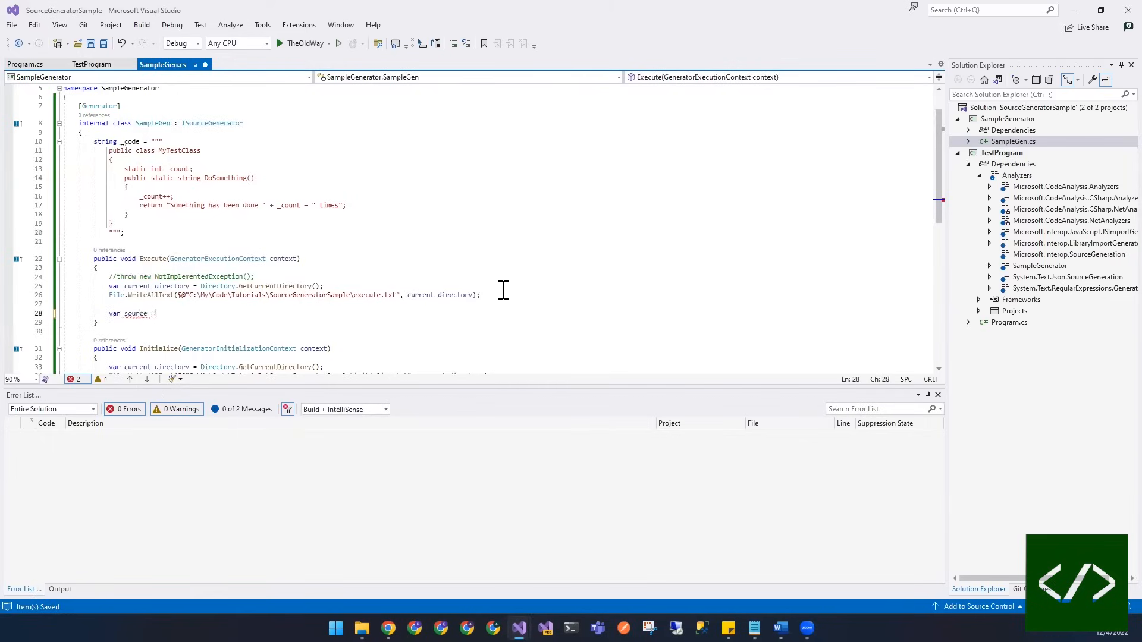
pyautogui.write('SOur')
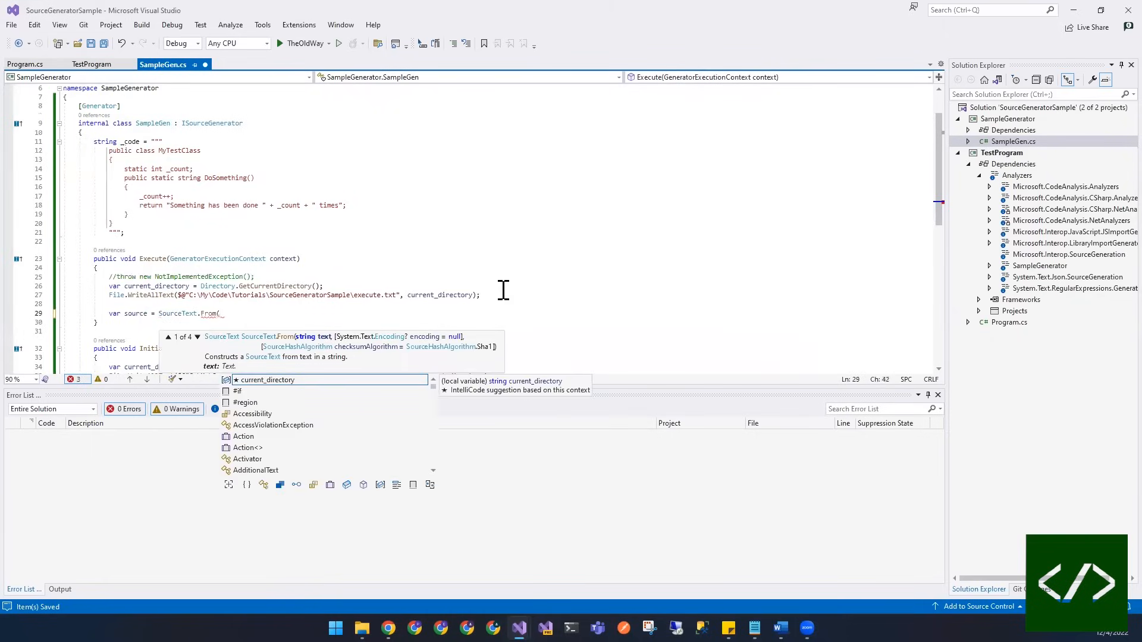
pyautogui.write('_code,')
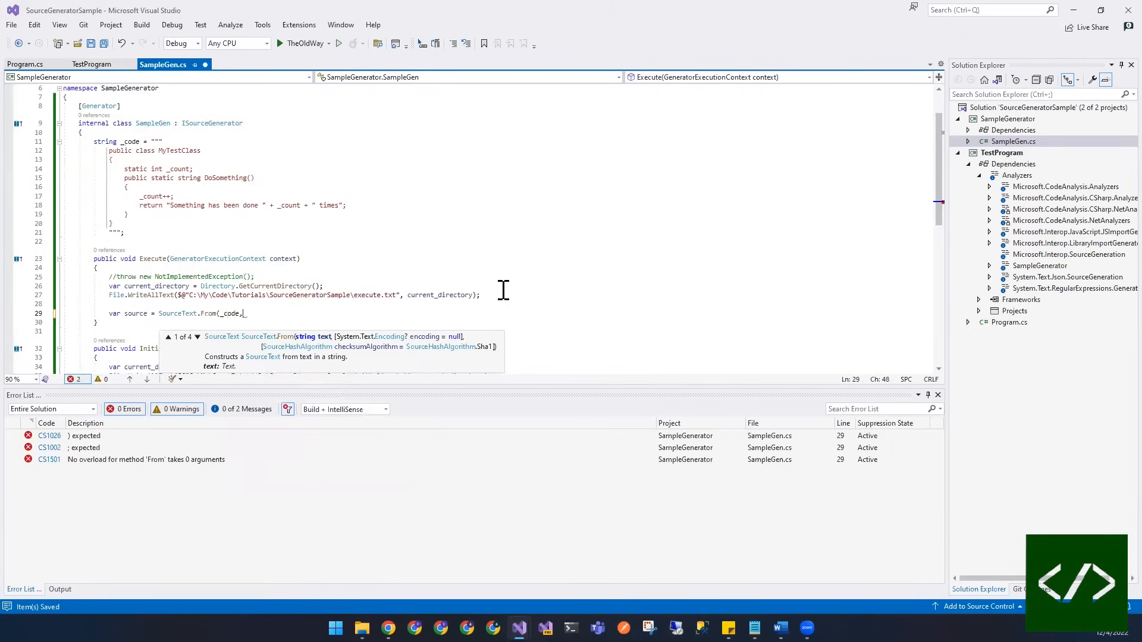
pyautogui.write('Encoding.ASCII);')
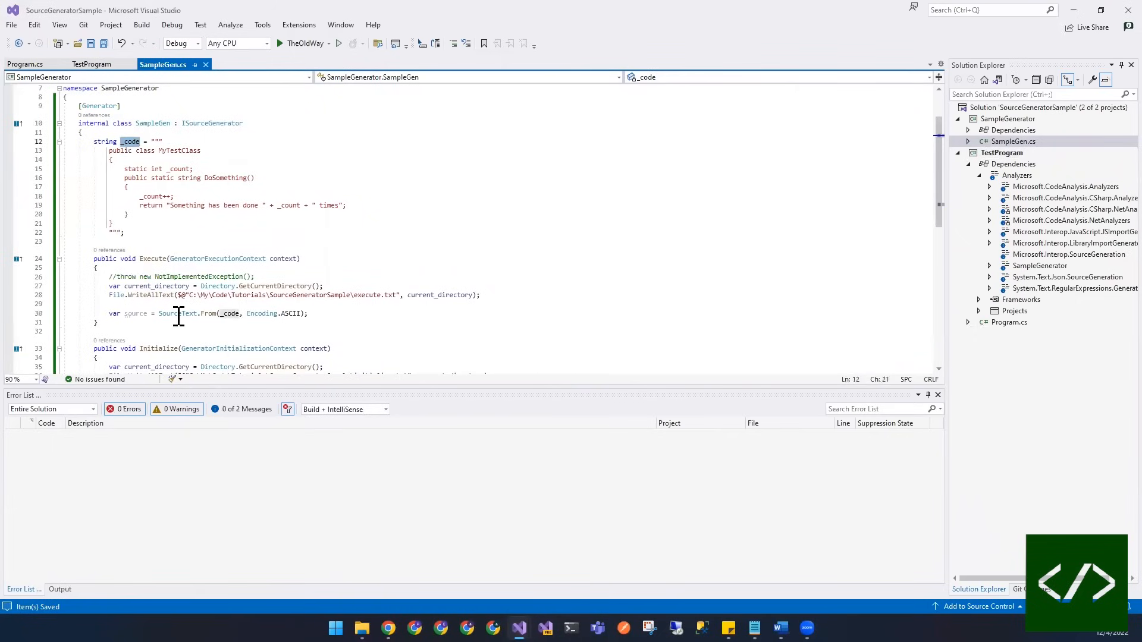
pyautogui.moveTo(347, 358)
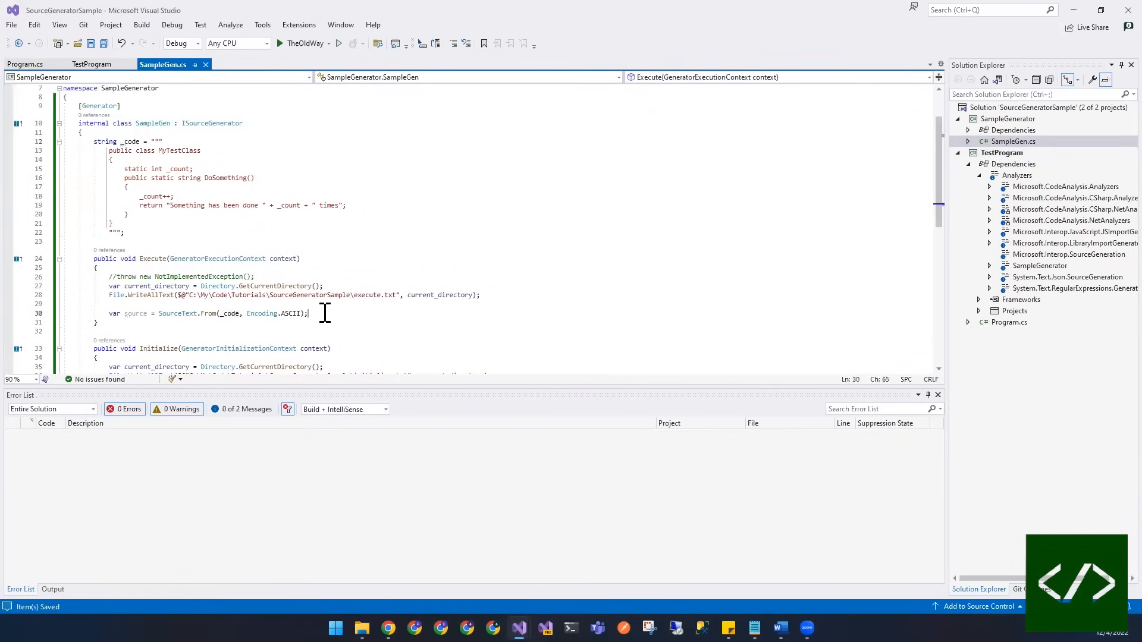
# Add the source to the compilation via context.AddSource("MyTestClass.generated.cs", source).
pyautogui.write('context.c')
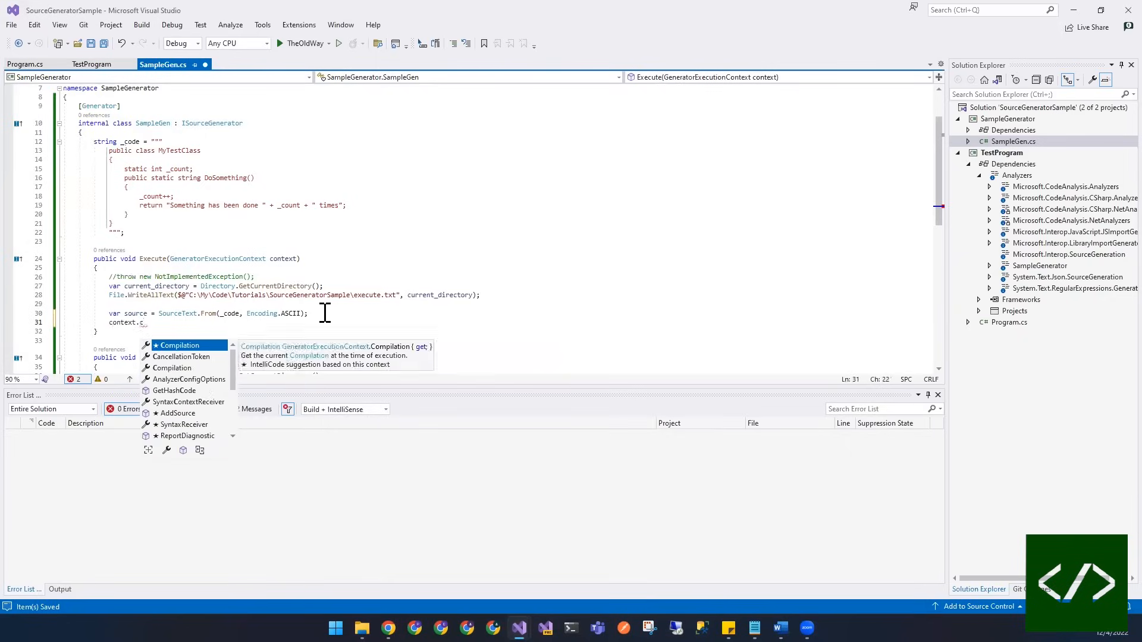
pyautogui.write('AddSource(')
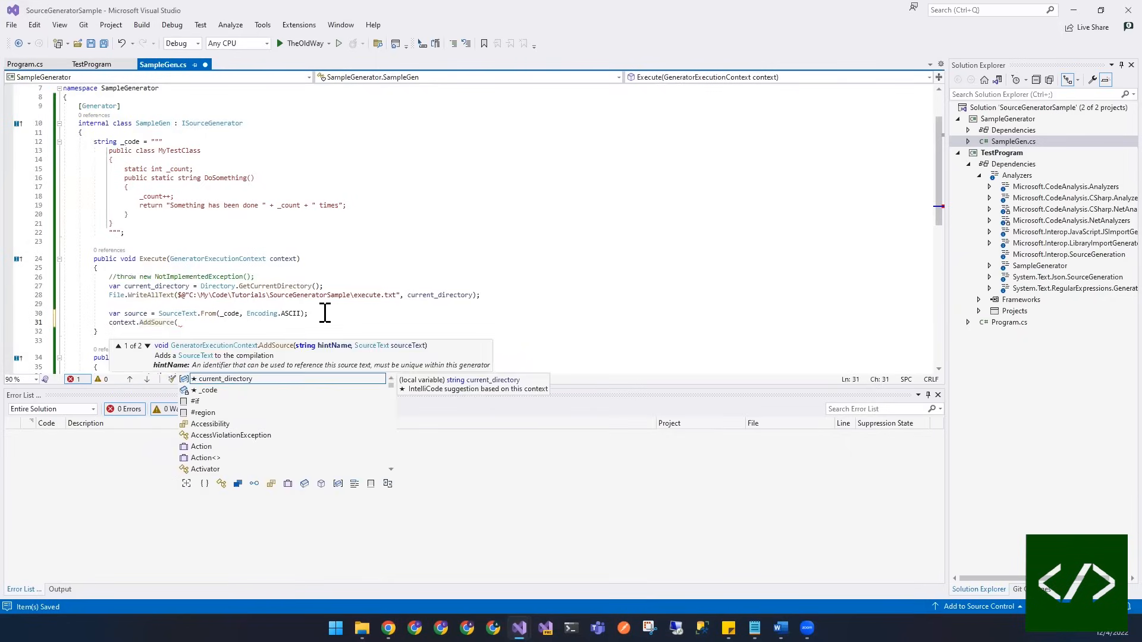
pyautogui.write('"')
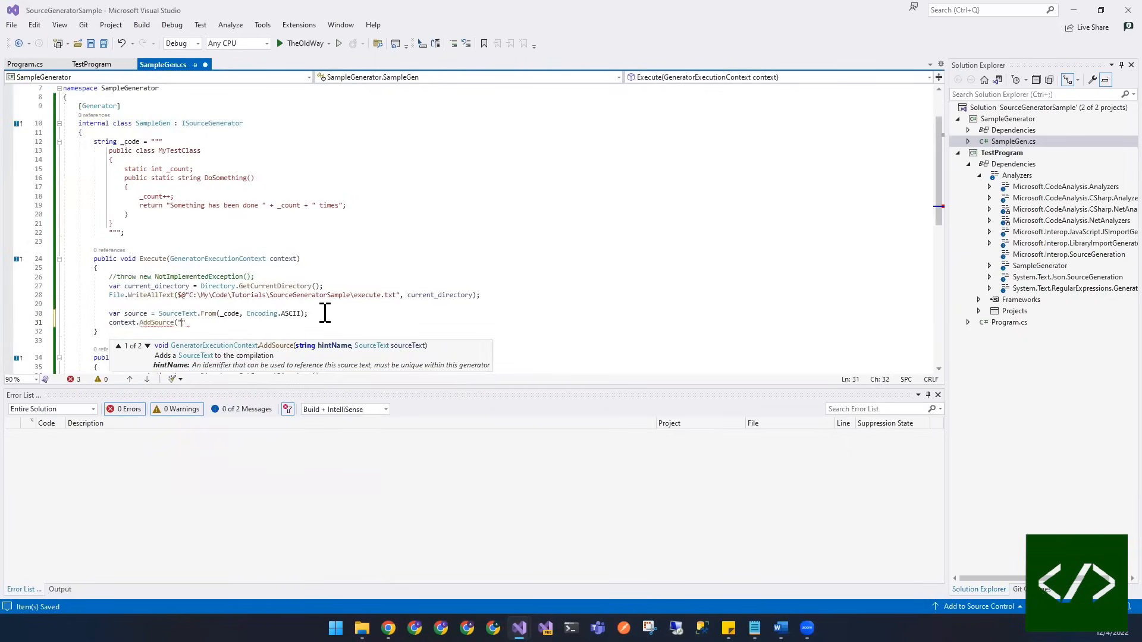
pyautogui.write('My')
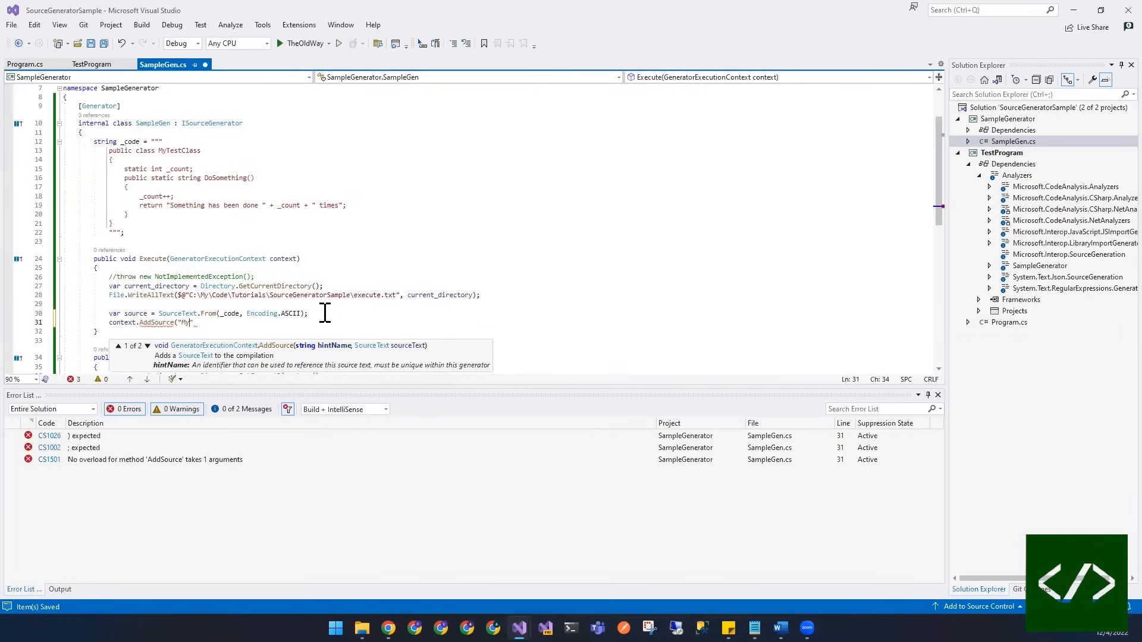
pyautogui.write('TestClass.g')
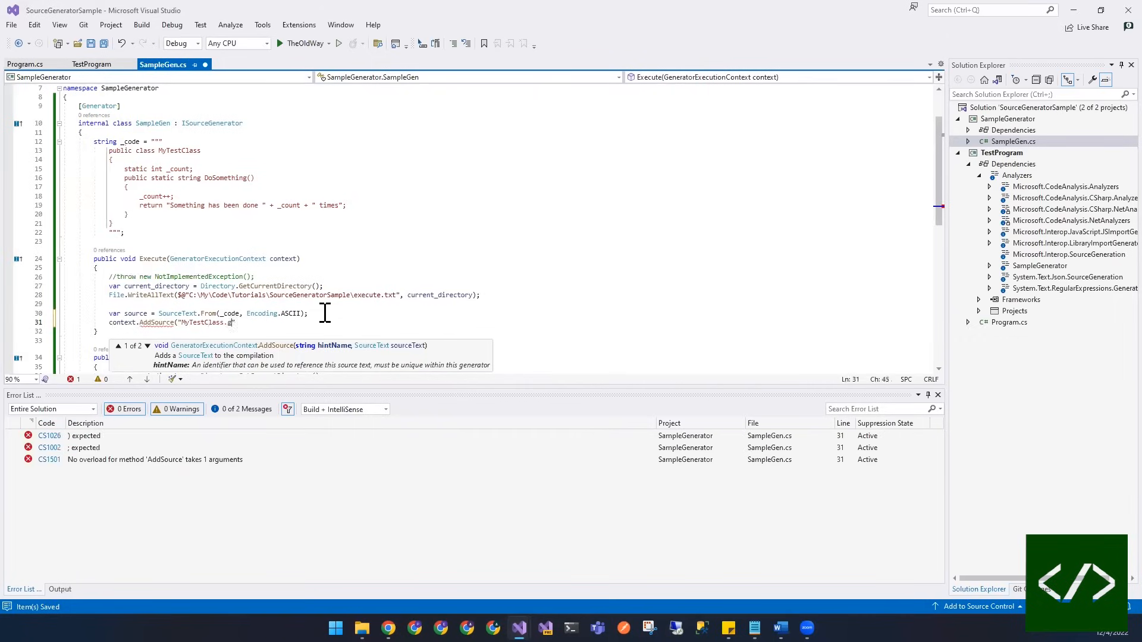
pyautogui.write('enerat')
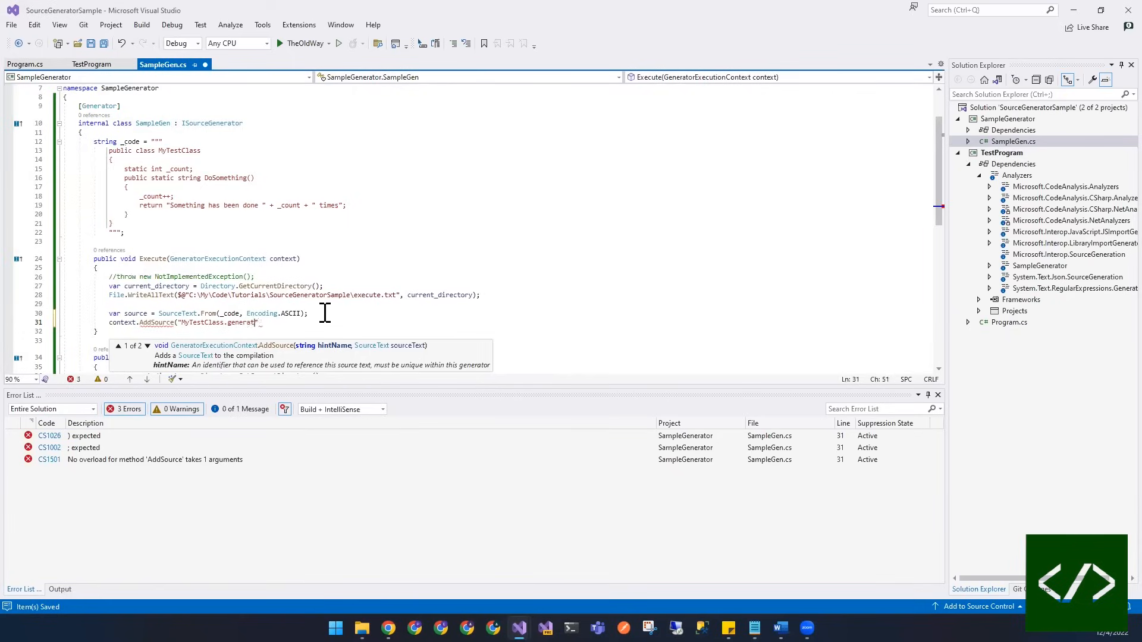
pyautogui.write('ed.')
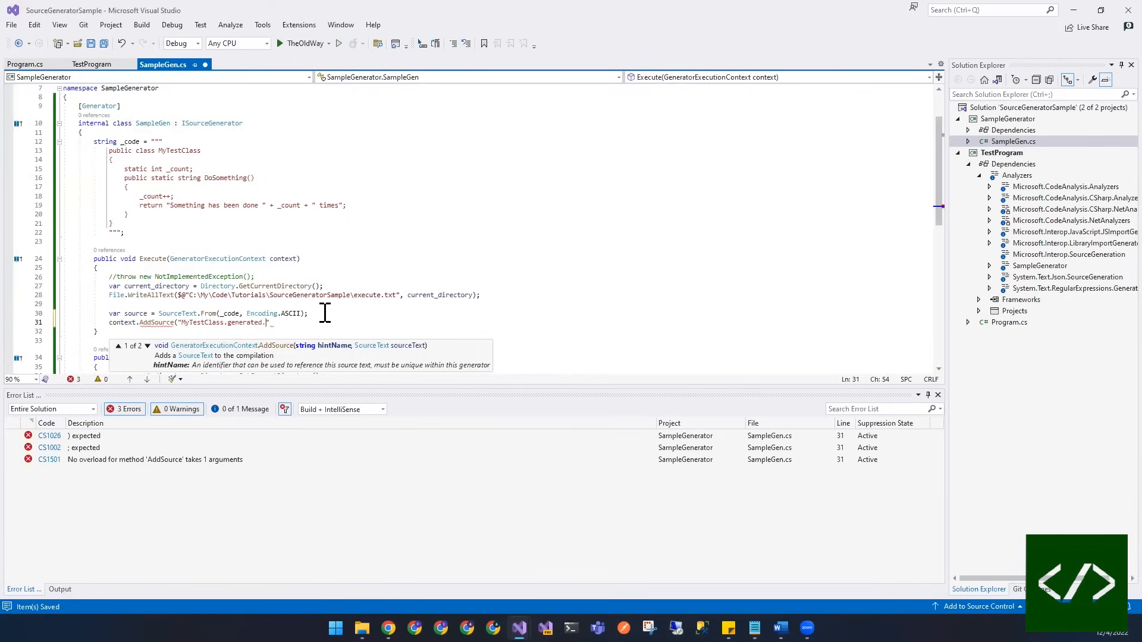
pyautogui.write(',')
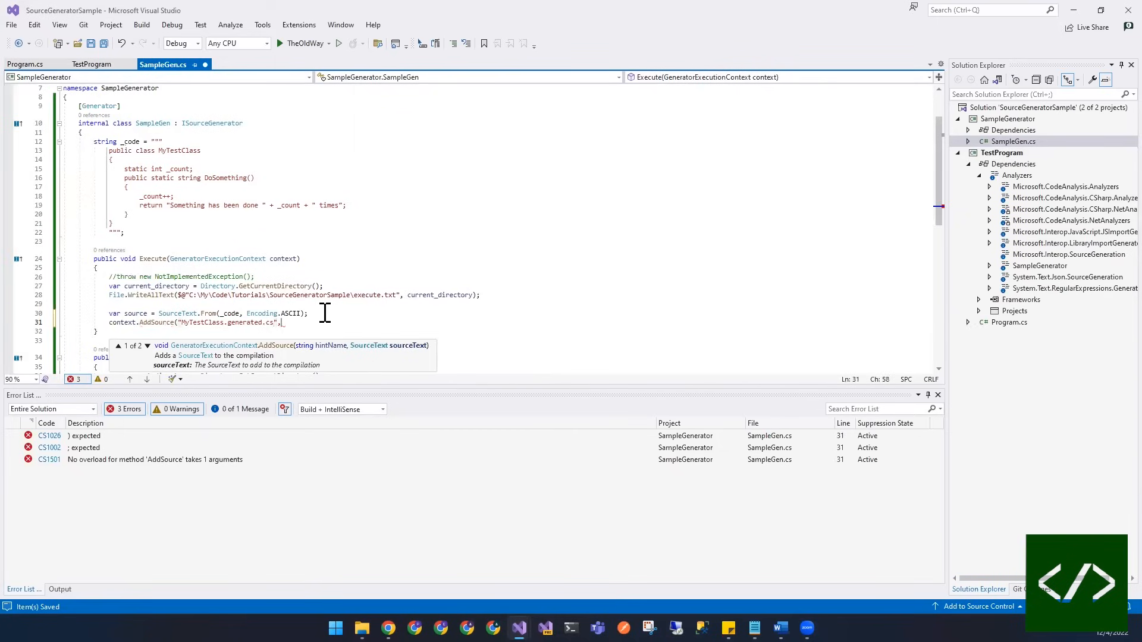
pyautogui.write('source);')
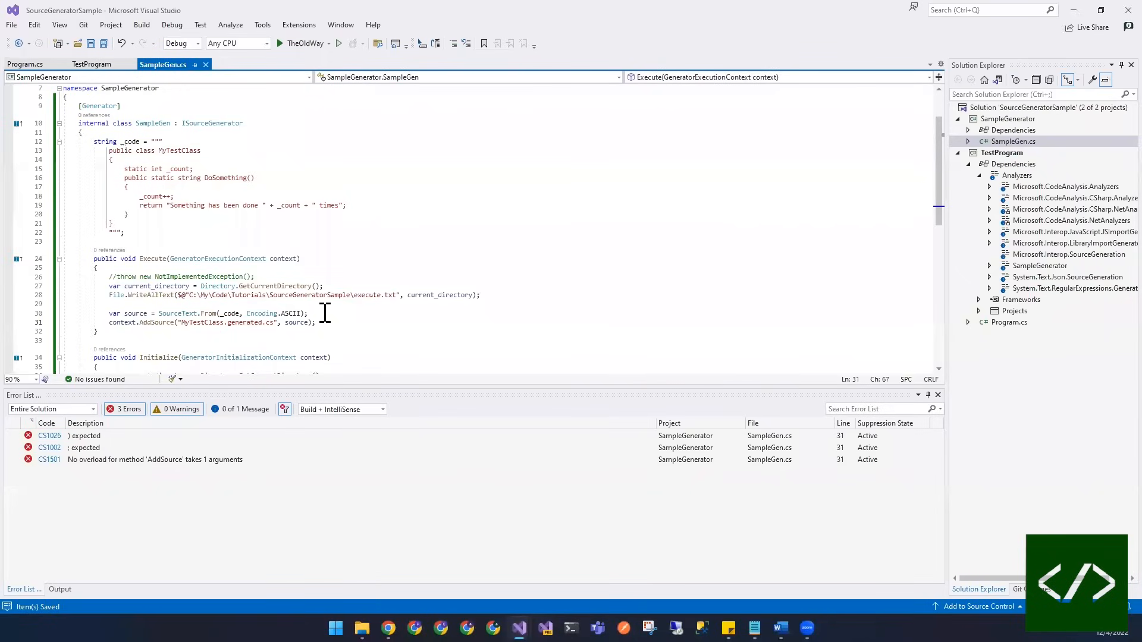
# In Program.cs, write the MyTestClass.DoSomething() call, checking the class name in the generator.
pyautogui.click(24, 64)
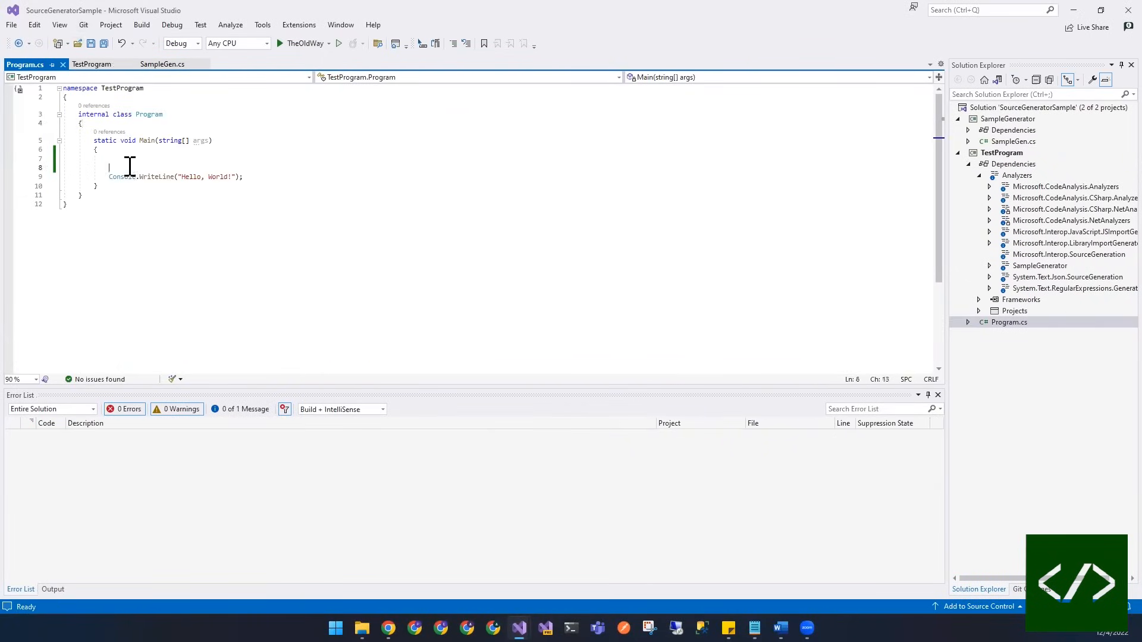
pyautogui.write('MyTes')
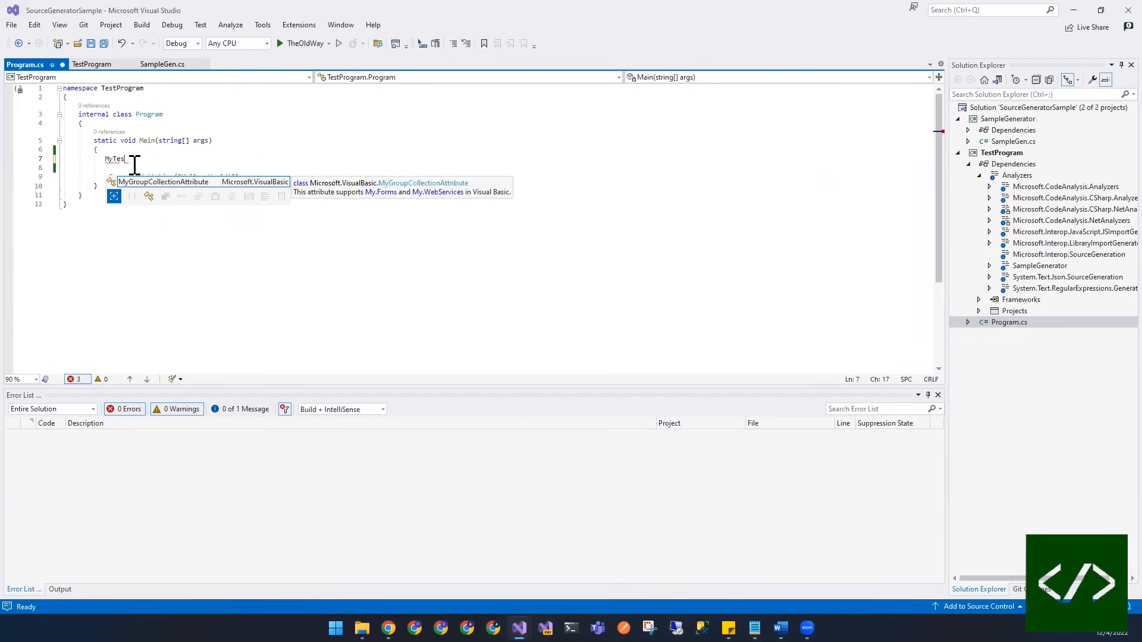
pyautogui.click(163, 65)
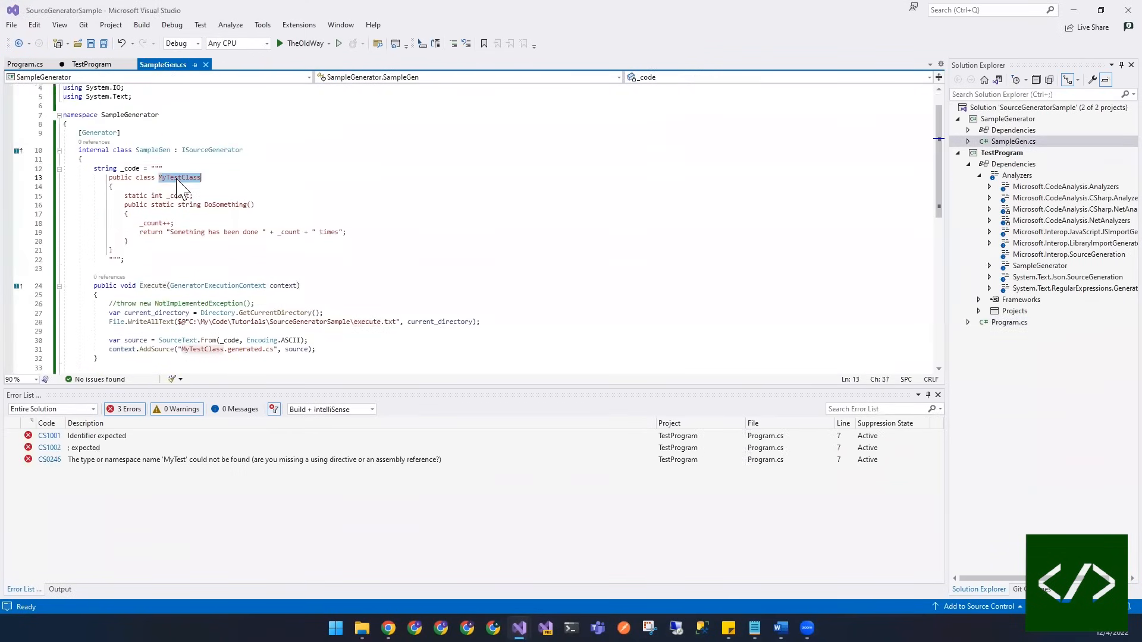
pyautogui.click(24, 64)
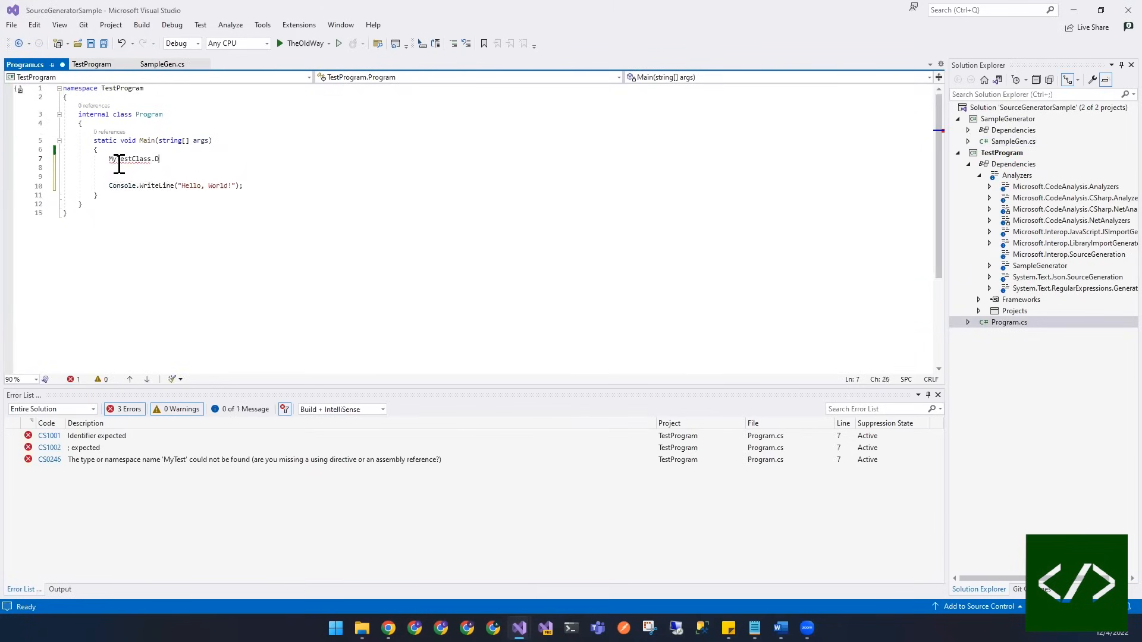
pyautogui.write('oSomething')
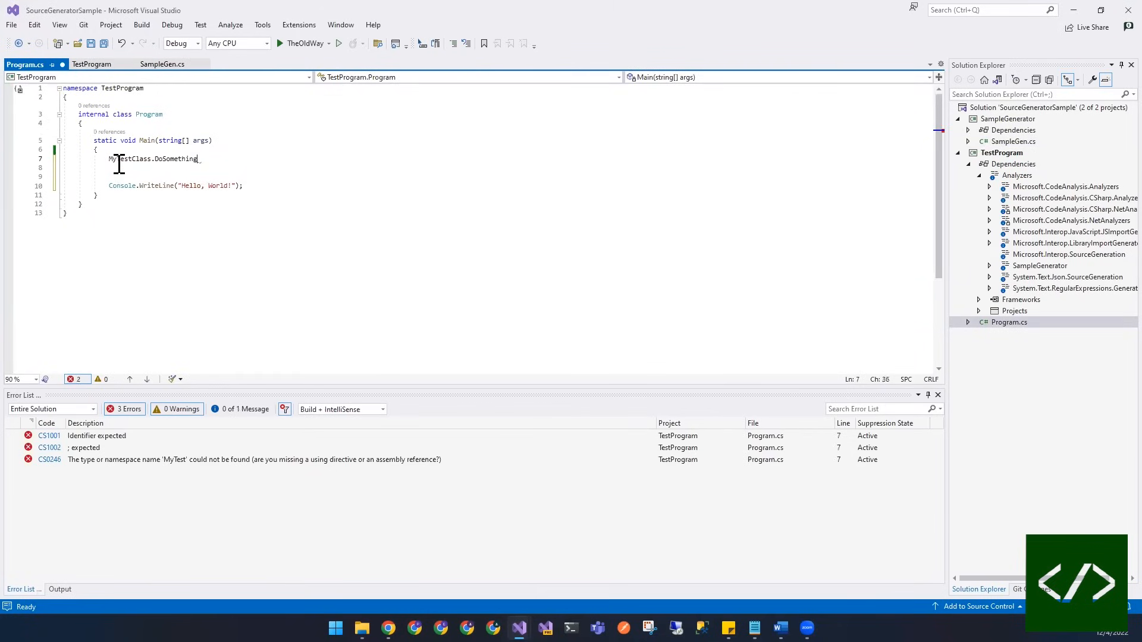
# Store the call in var result and print $"{result}" instead of Hello, World!
pyautogui.rightClick(120, 159)
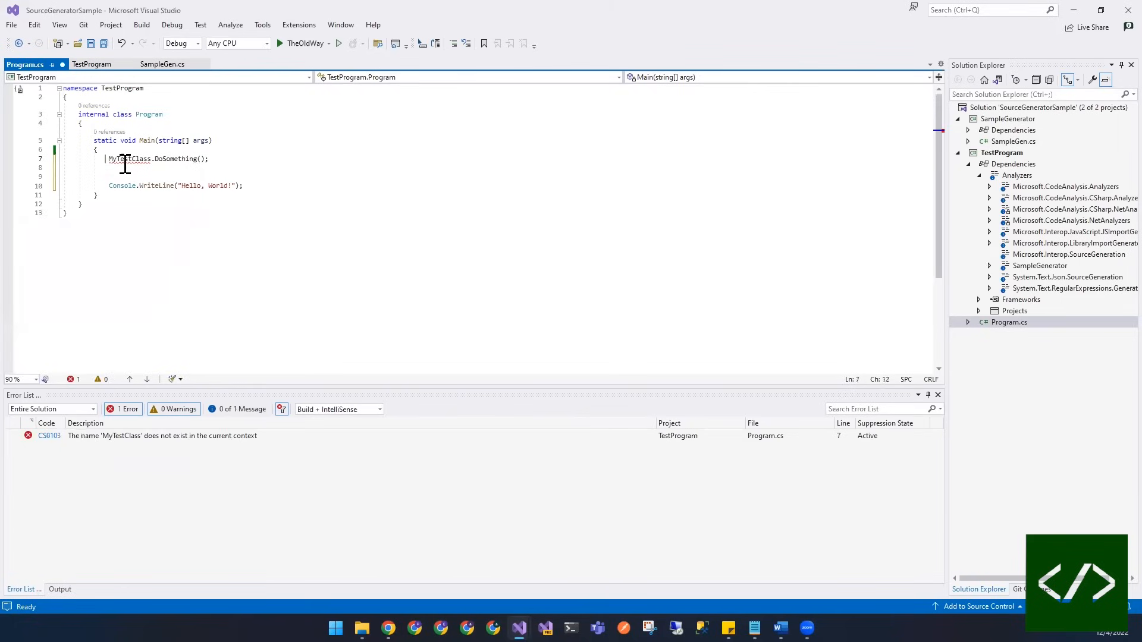
pyautogui.write('var')
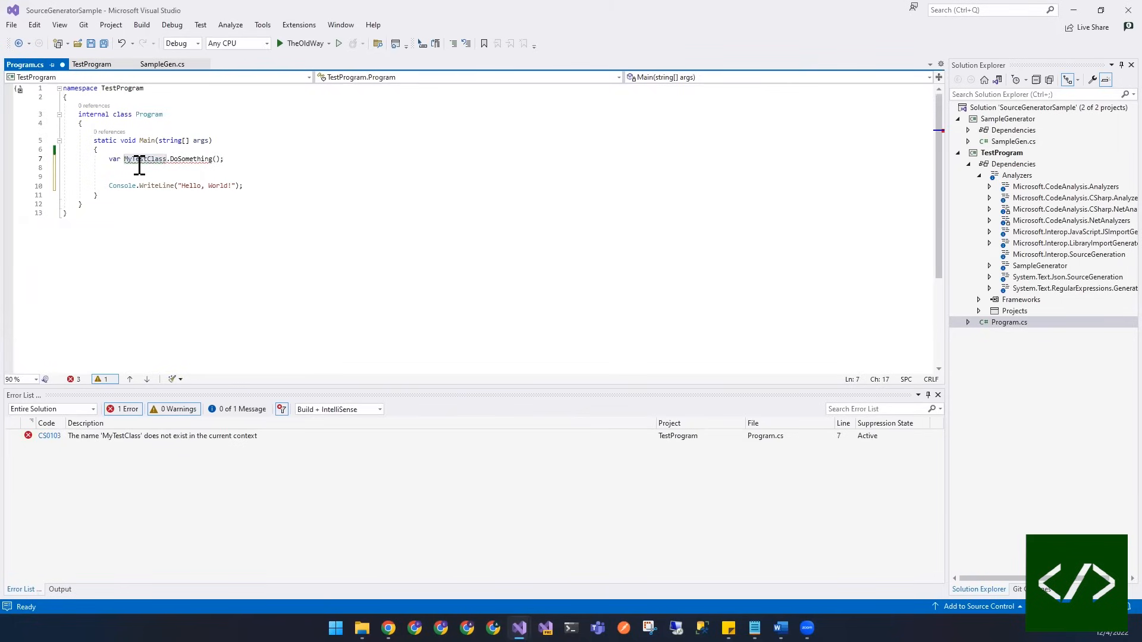
pyautogui.write('result =')
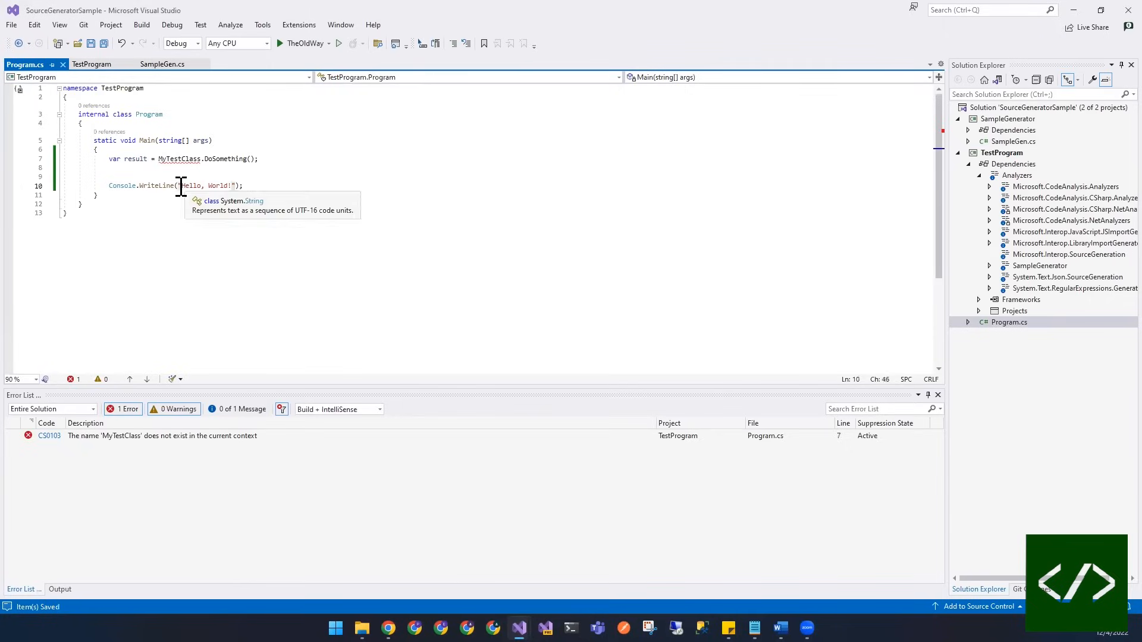
pyautogui.write('$')
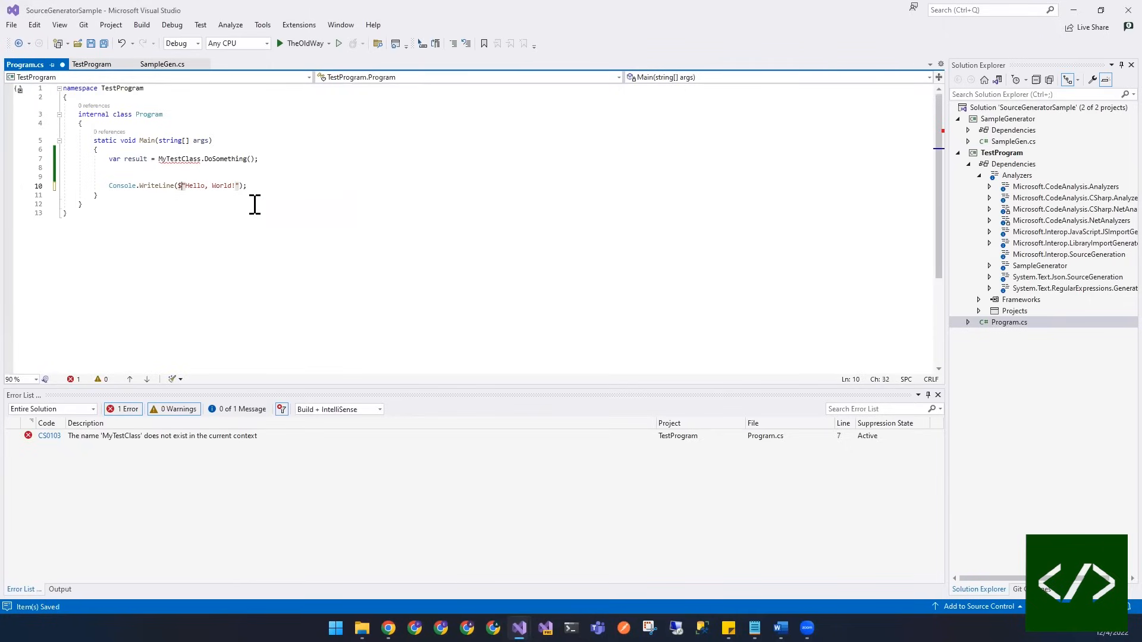
pyautogui.moveTo(186, 185); pyautogui.dragTo(237, 185)
pyautogui.write('{result}')
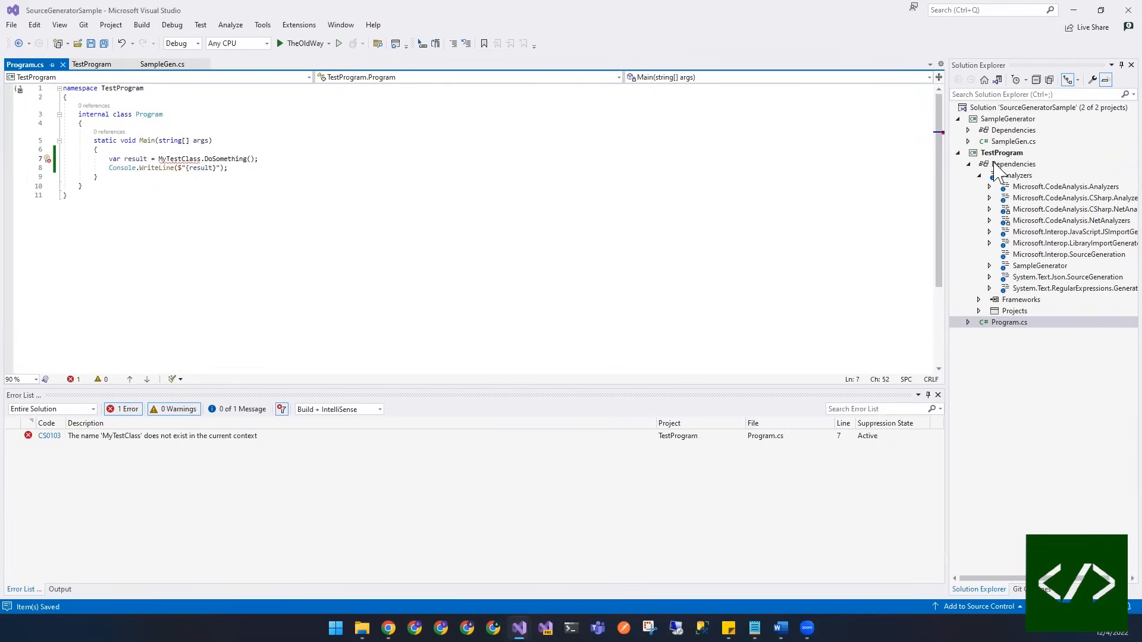
# Start debugging TestProgram and step over the DoSomething call to the print line.
pyautogui.click(1001, 152)
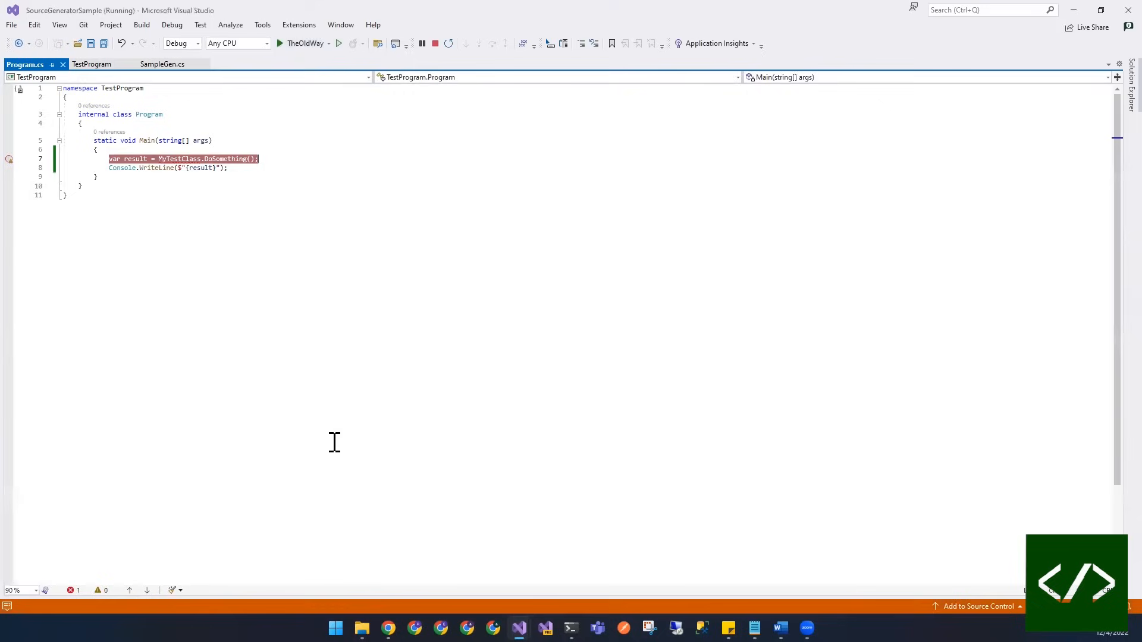
pyautogui.click(280, 43)
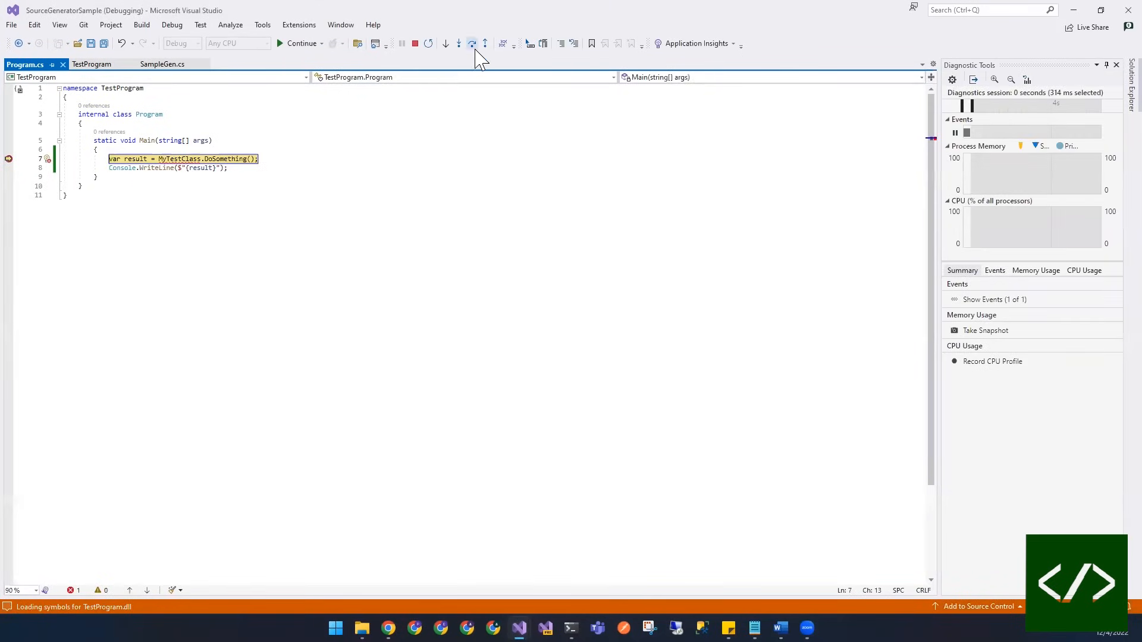
pyautogui.click(473, 43)
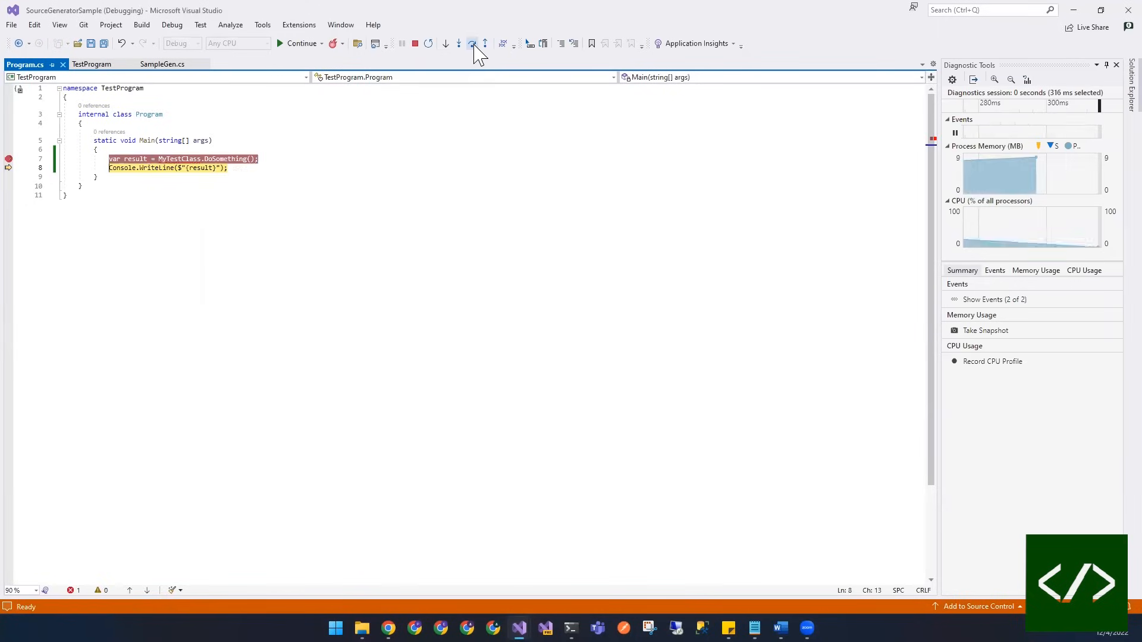